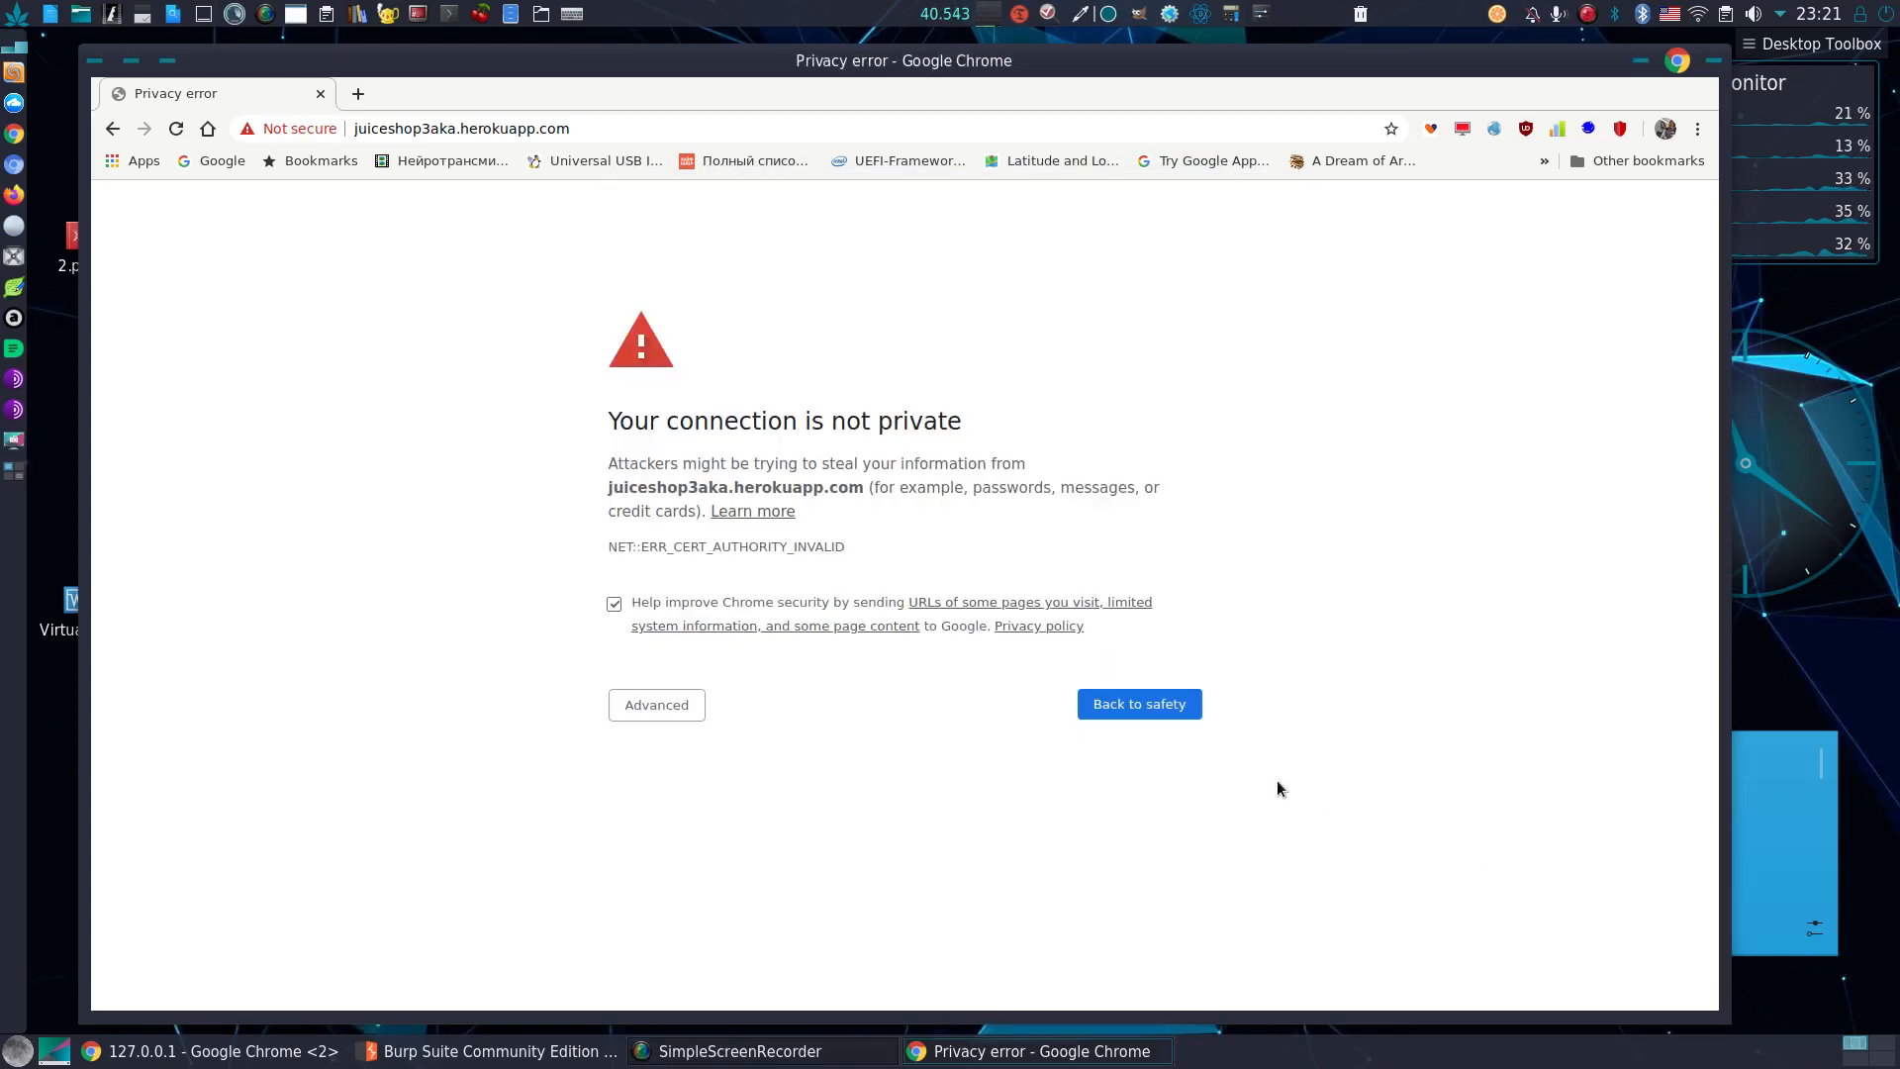
pyautogui.moveTo(1279, 728)
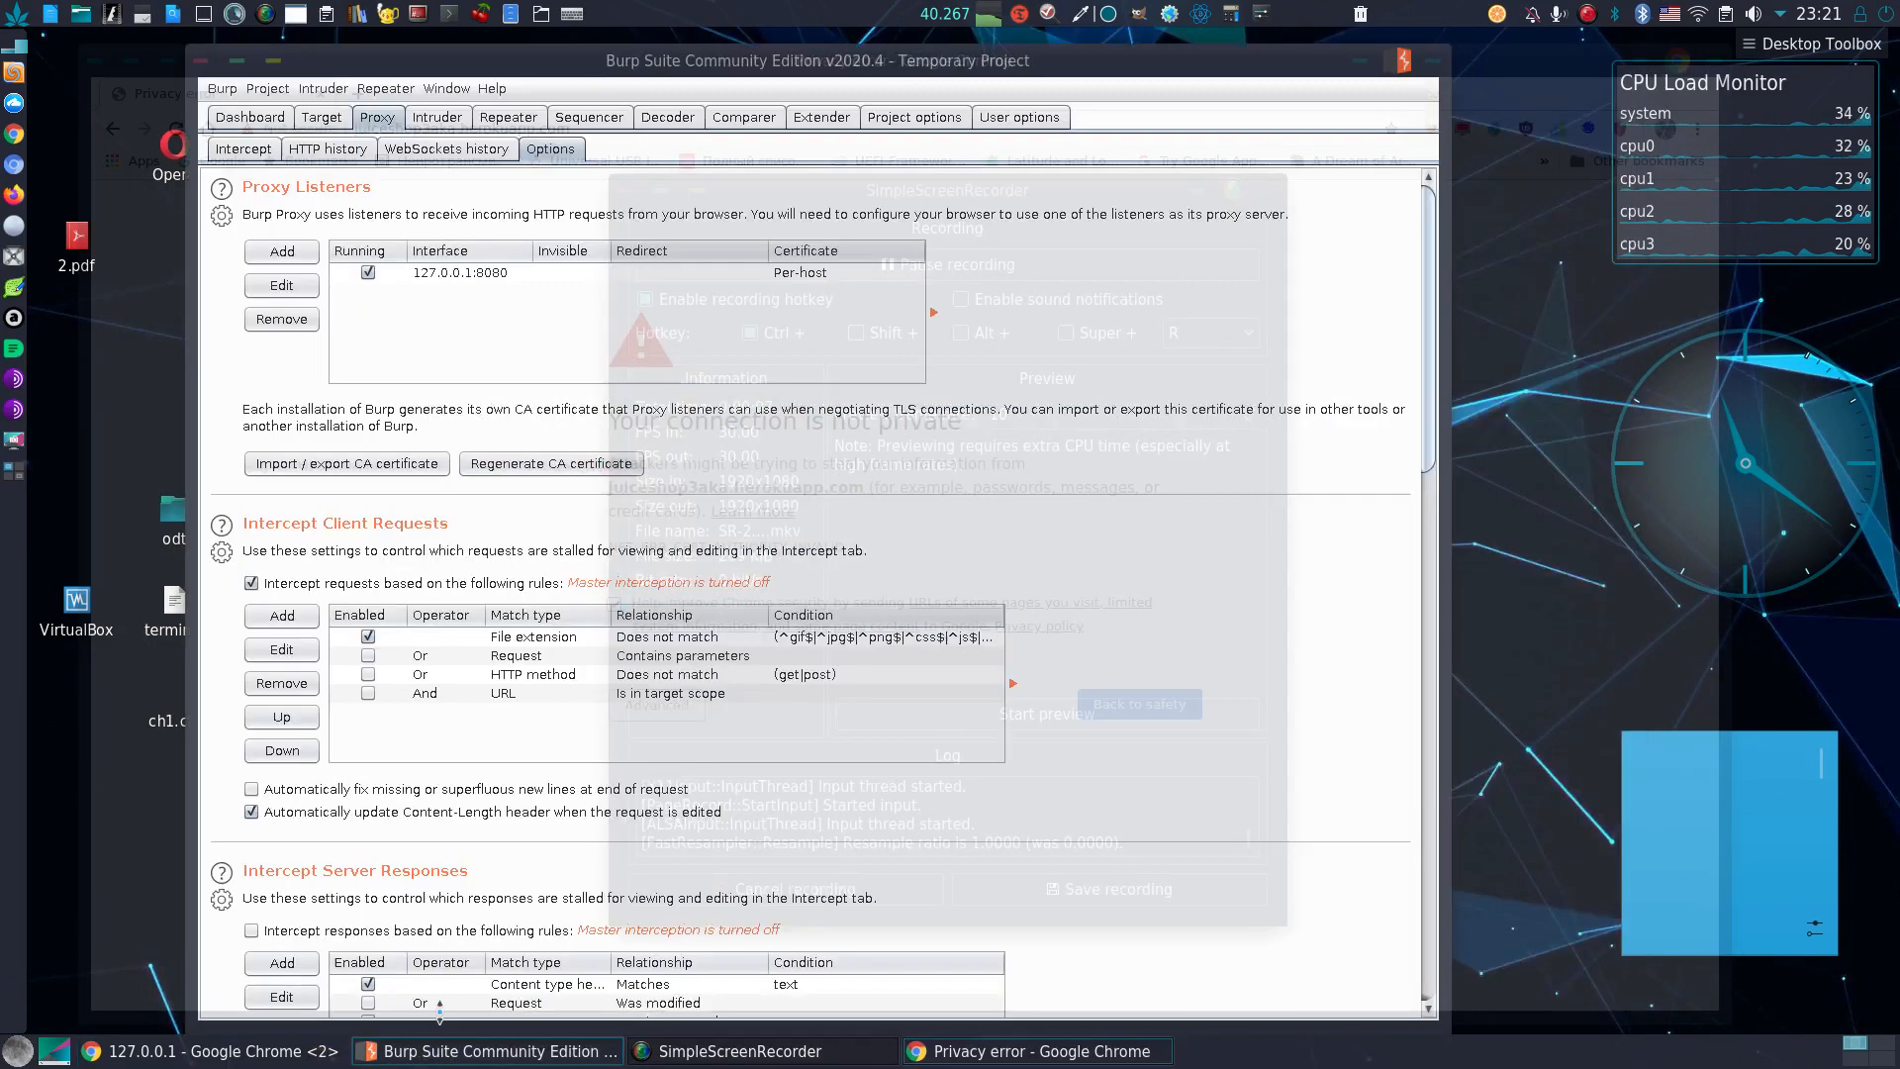
# - Open the FoxyProxy options page showing the enabled Default proxy at 127.0.0.1:8080
pyautogui.click(1035, 1051)
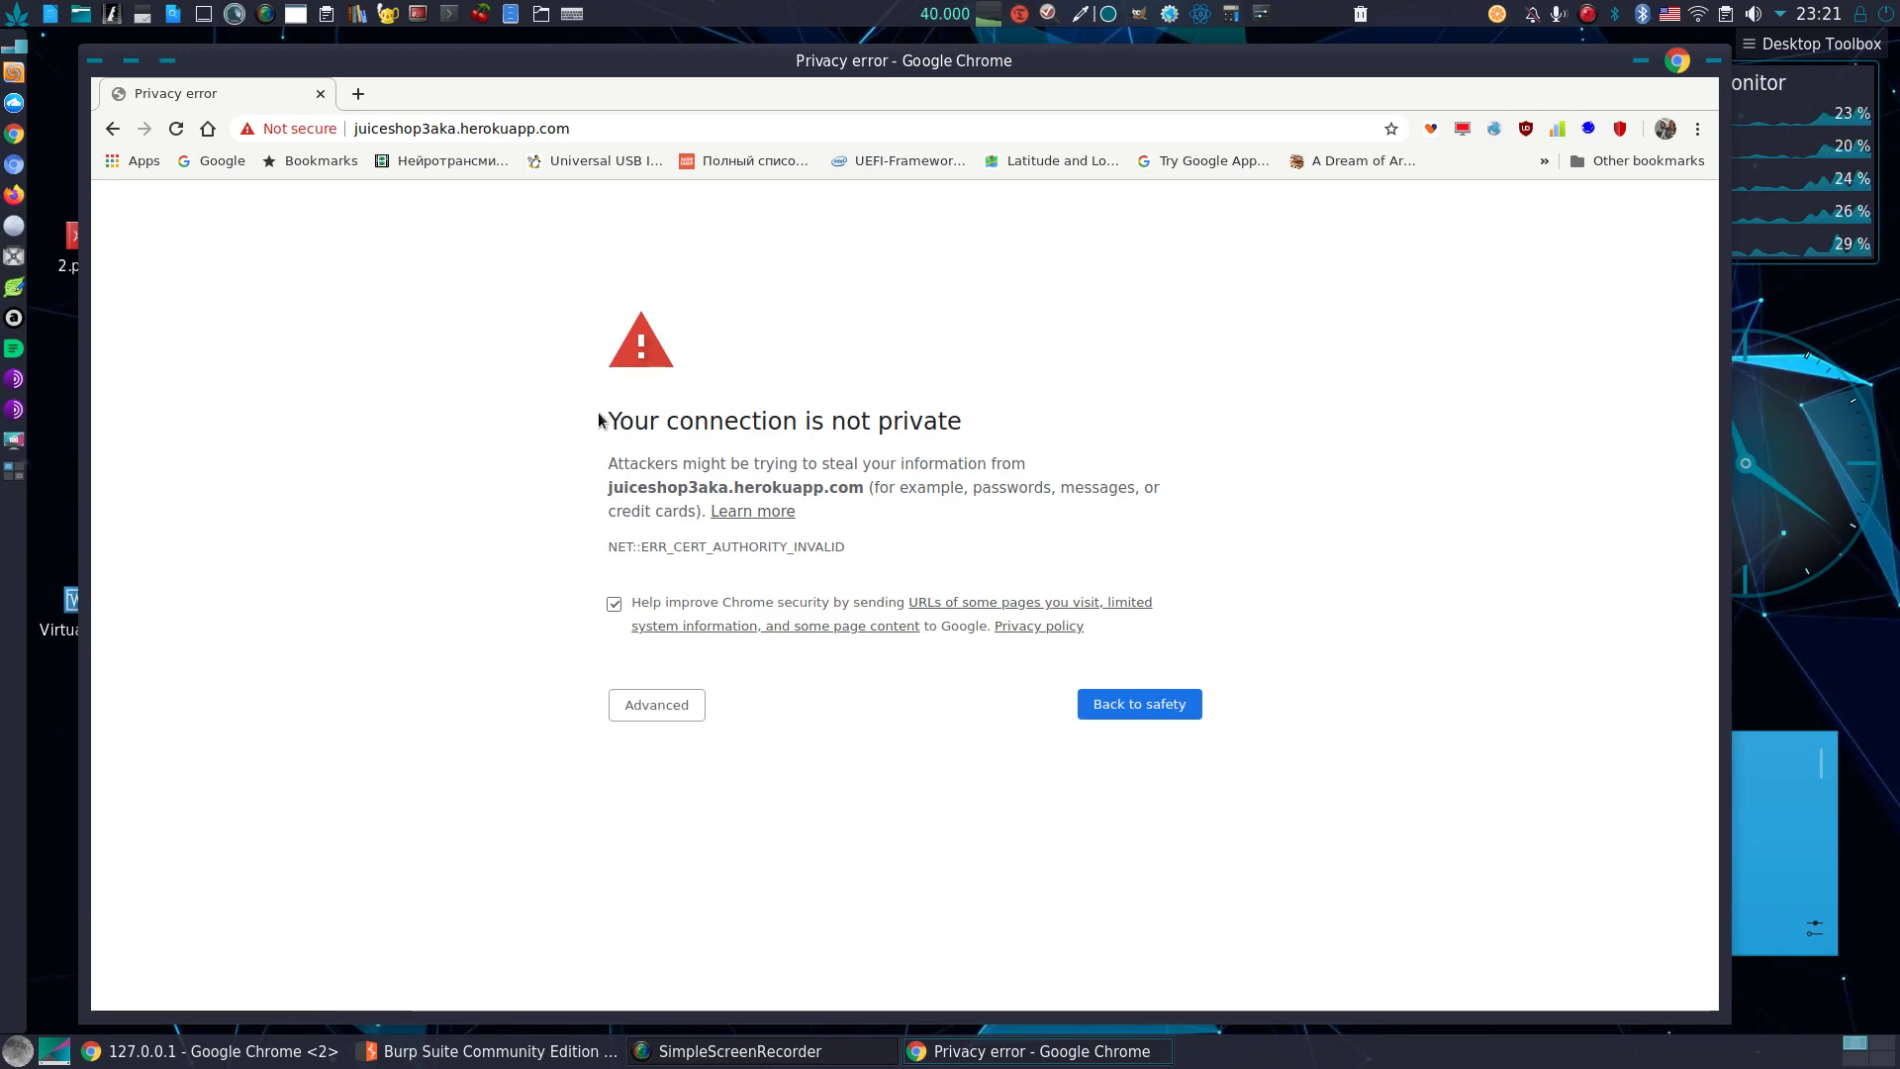
pyautogui.click(174, 129)
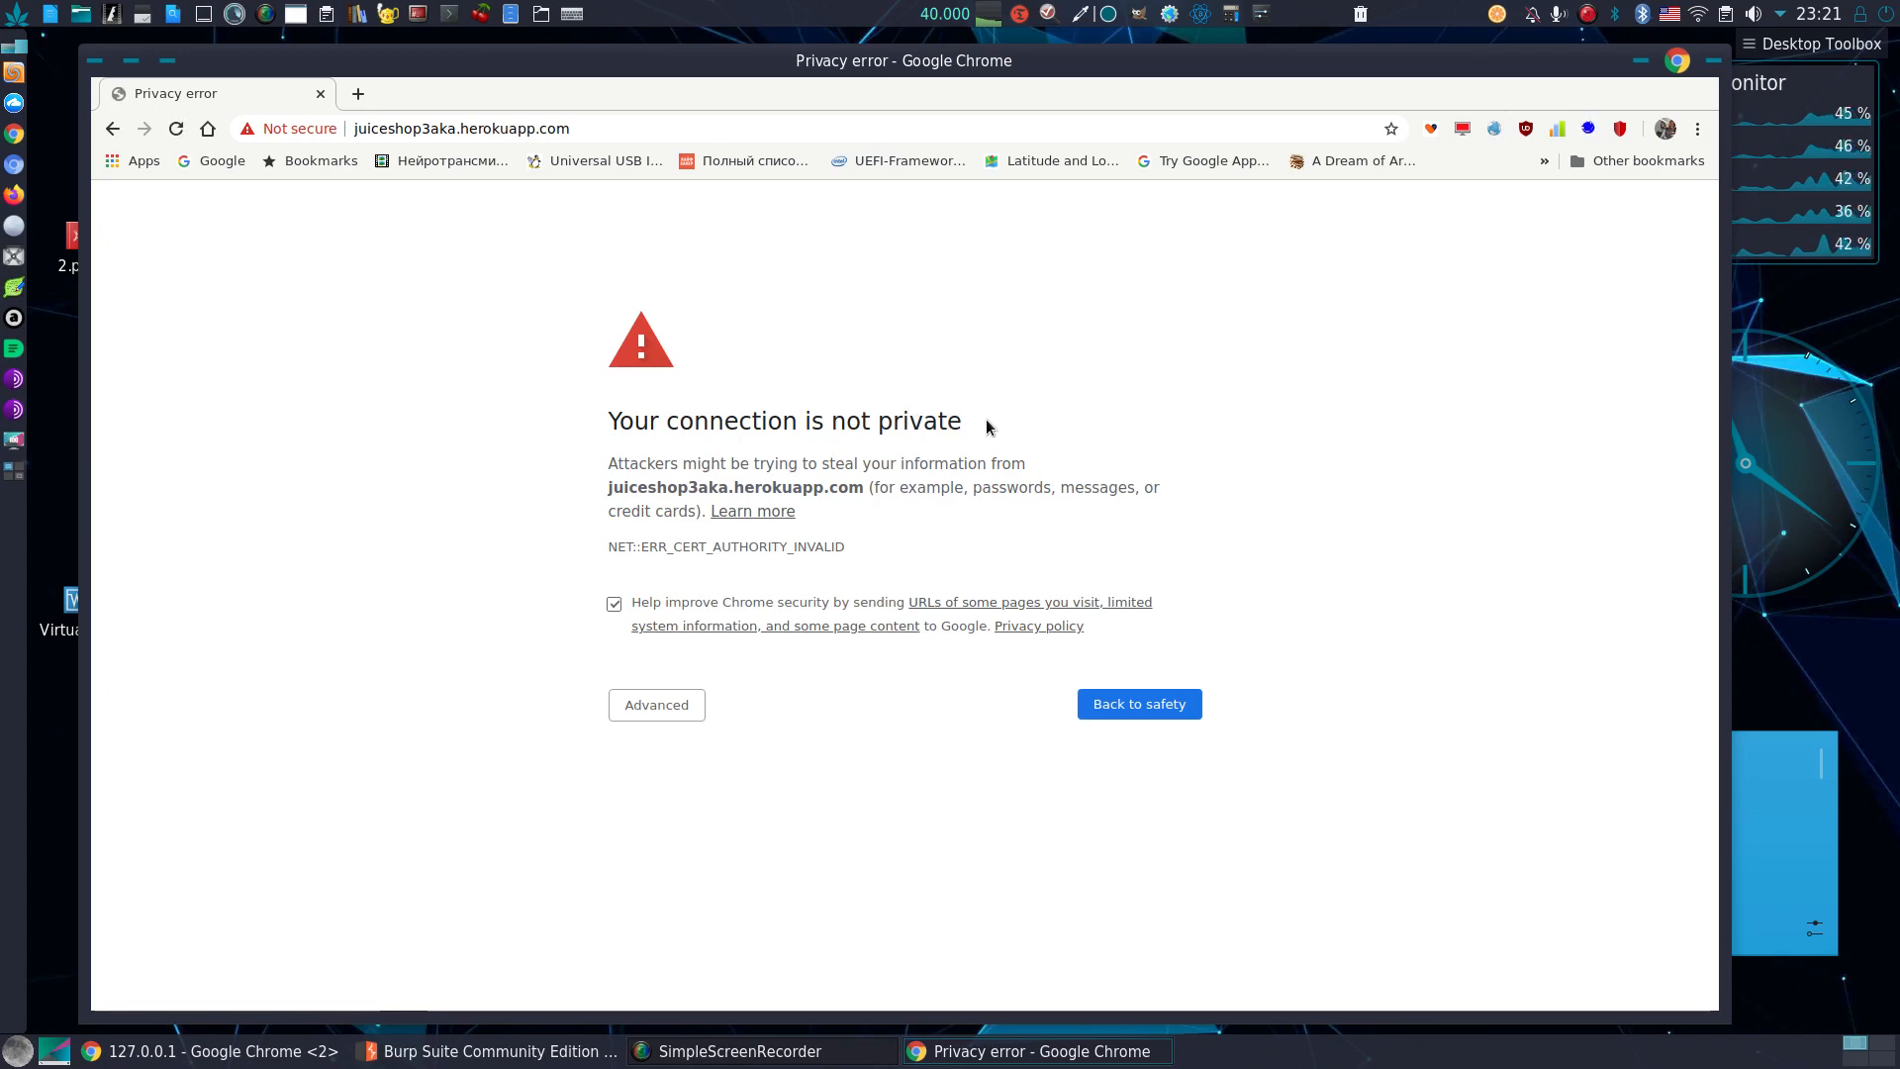
pyautogui.moveTo(1589, 128)
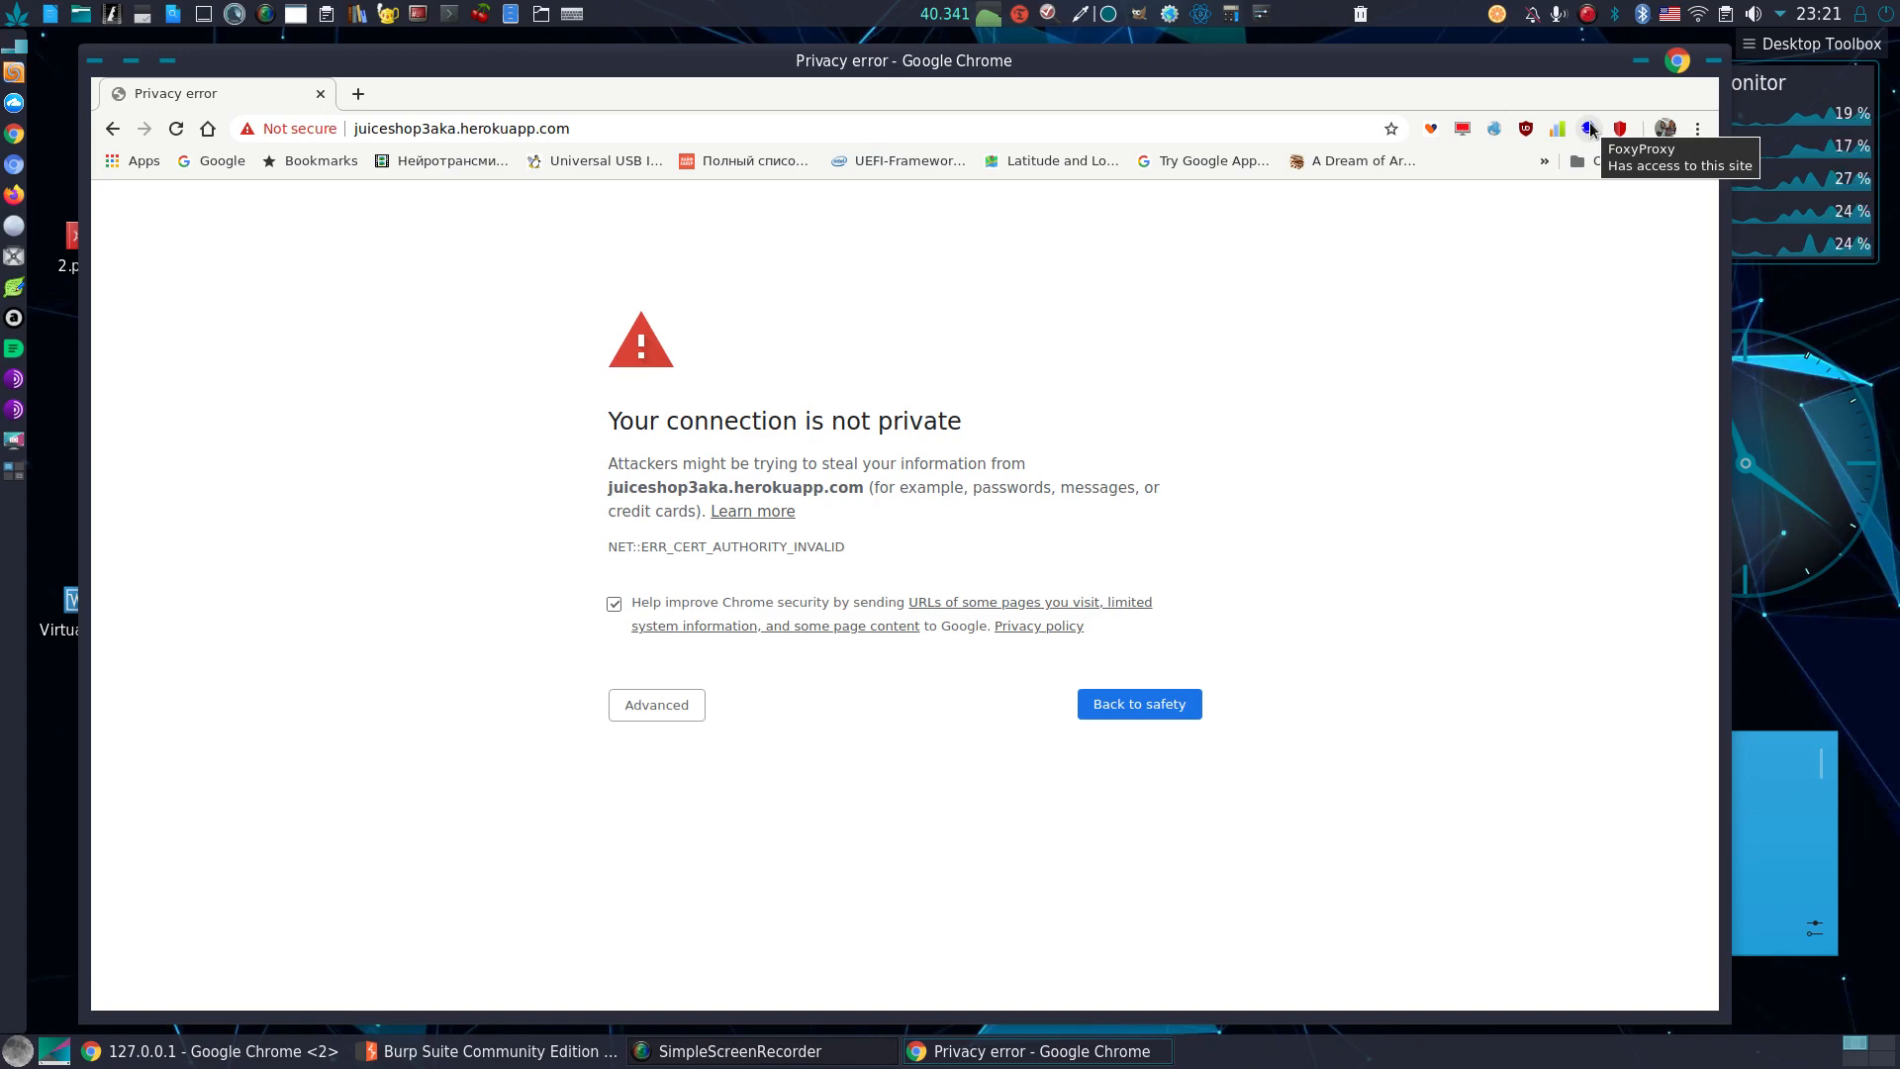
pyautogui.click(1588, 129)
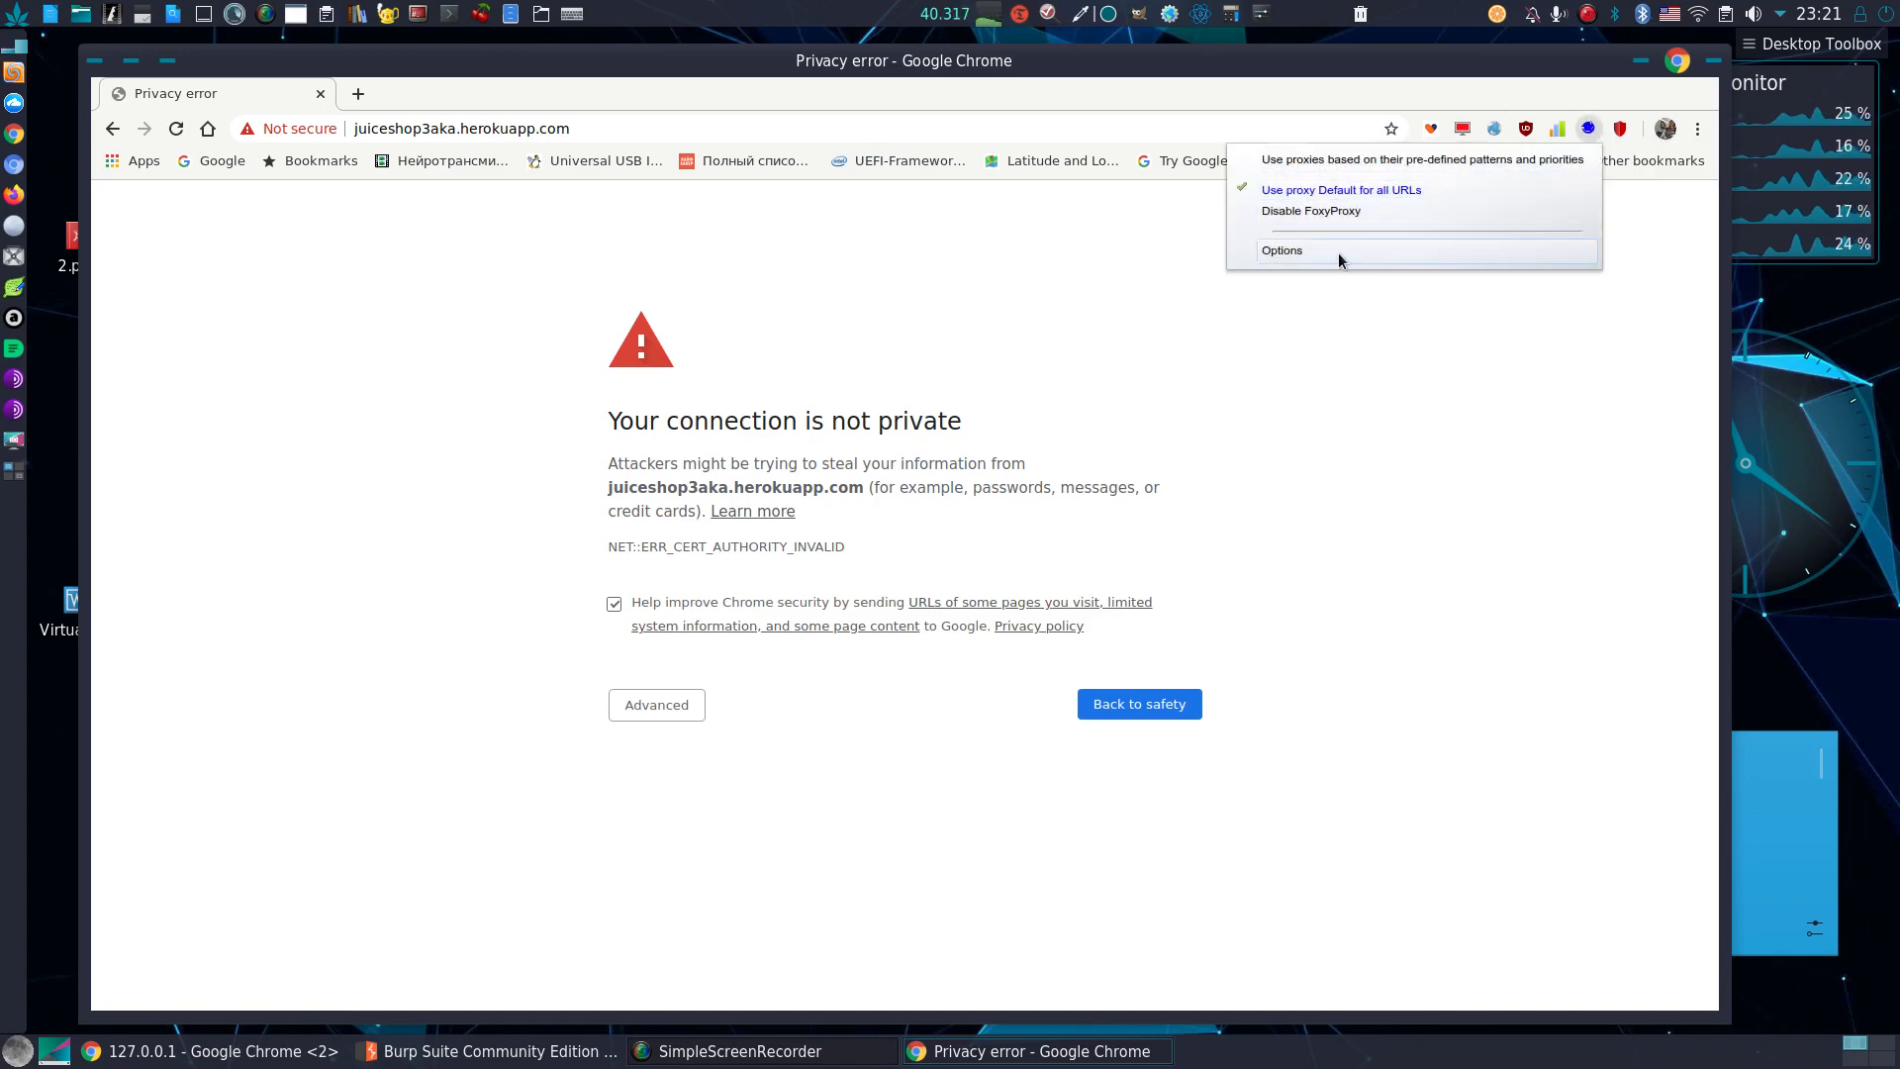
pyautogui.click(1280, 250)
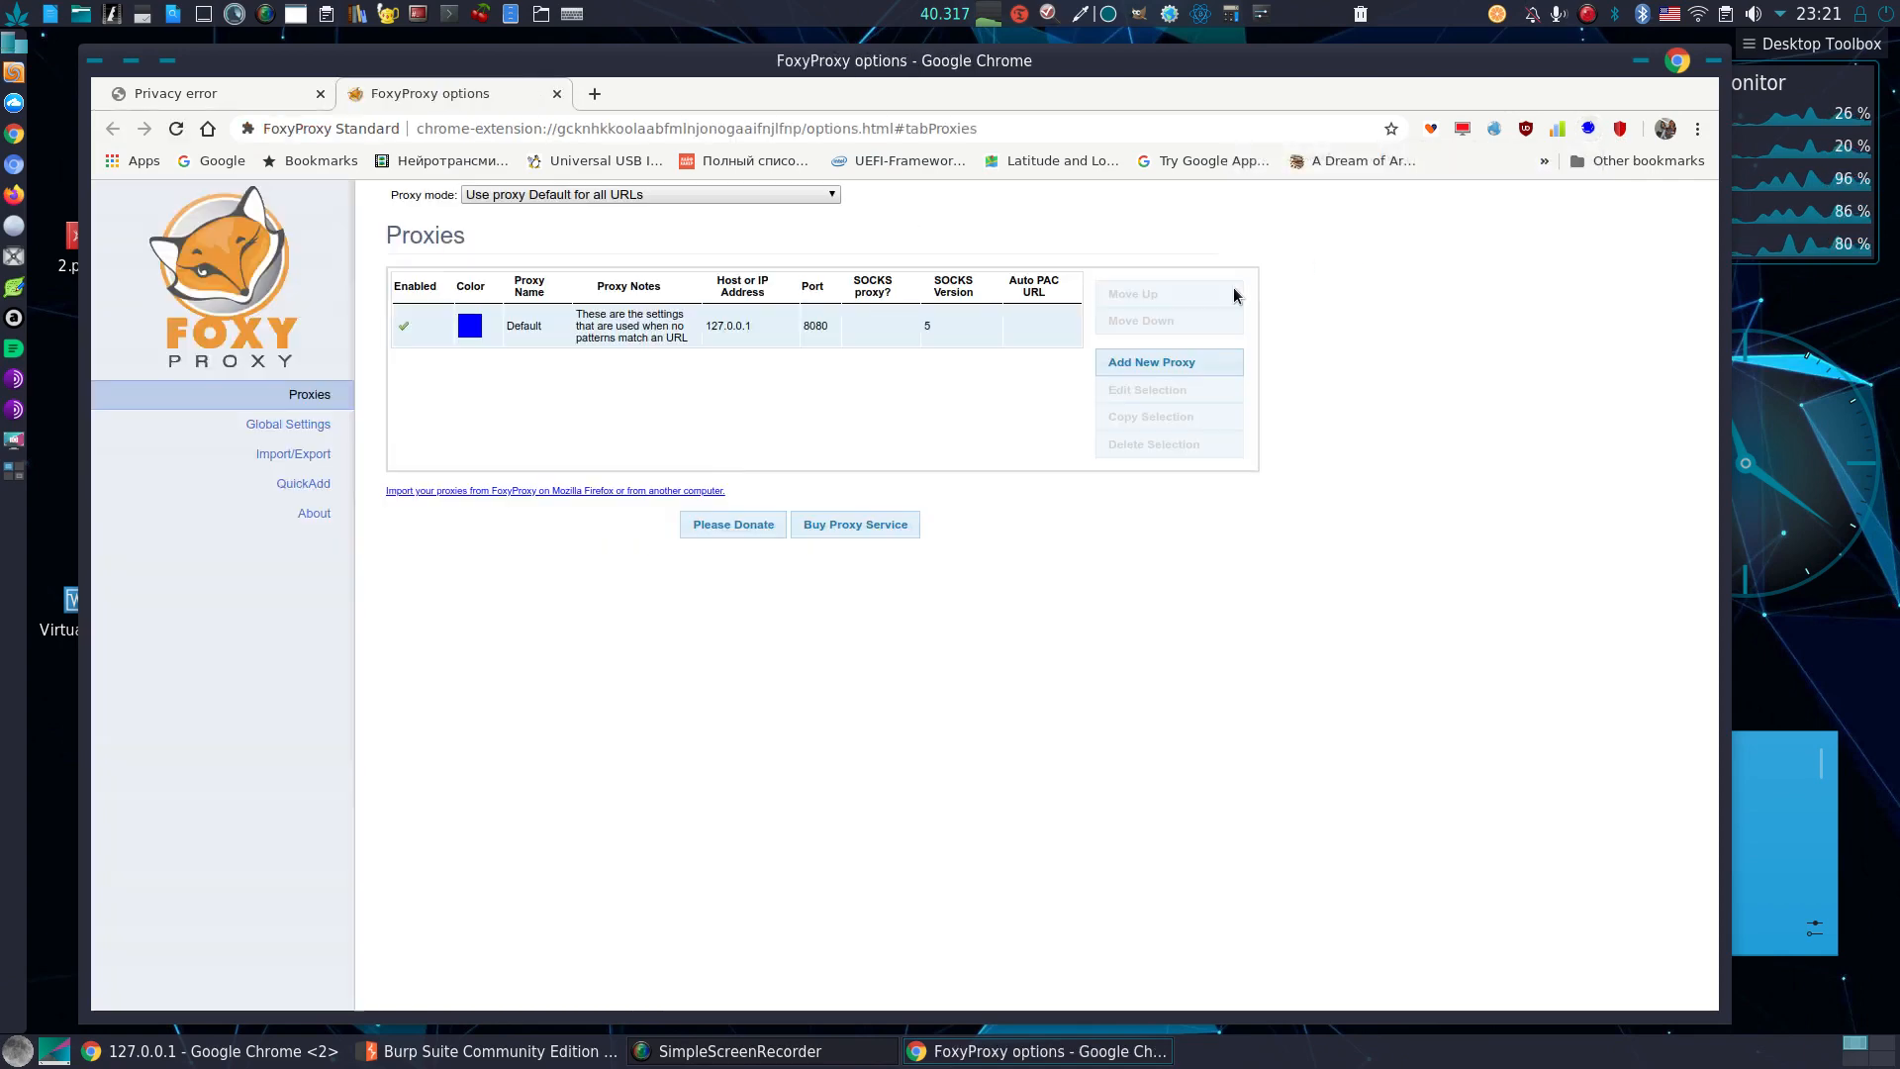
pyautogui.moveTo(748, 329)
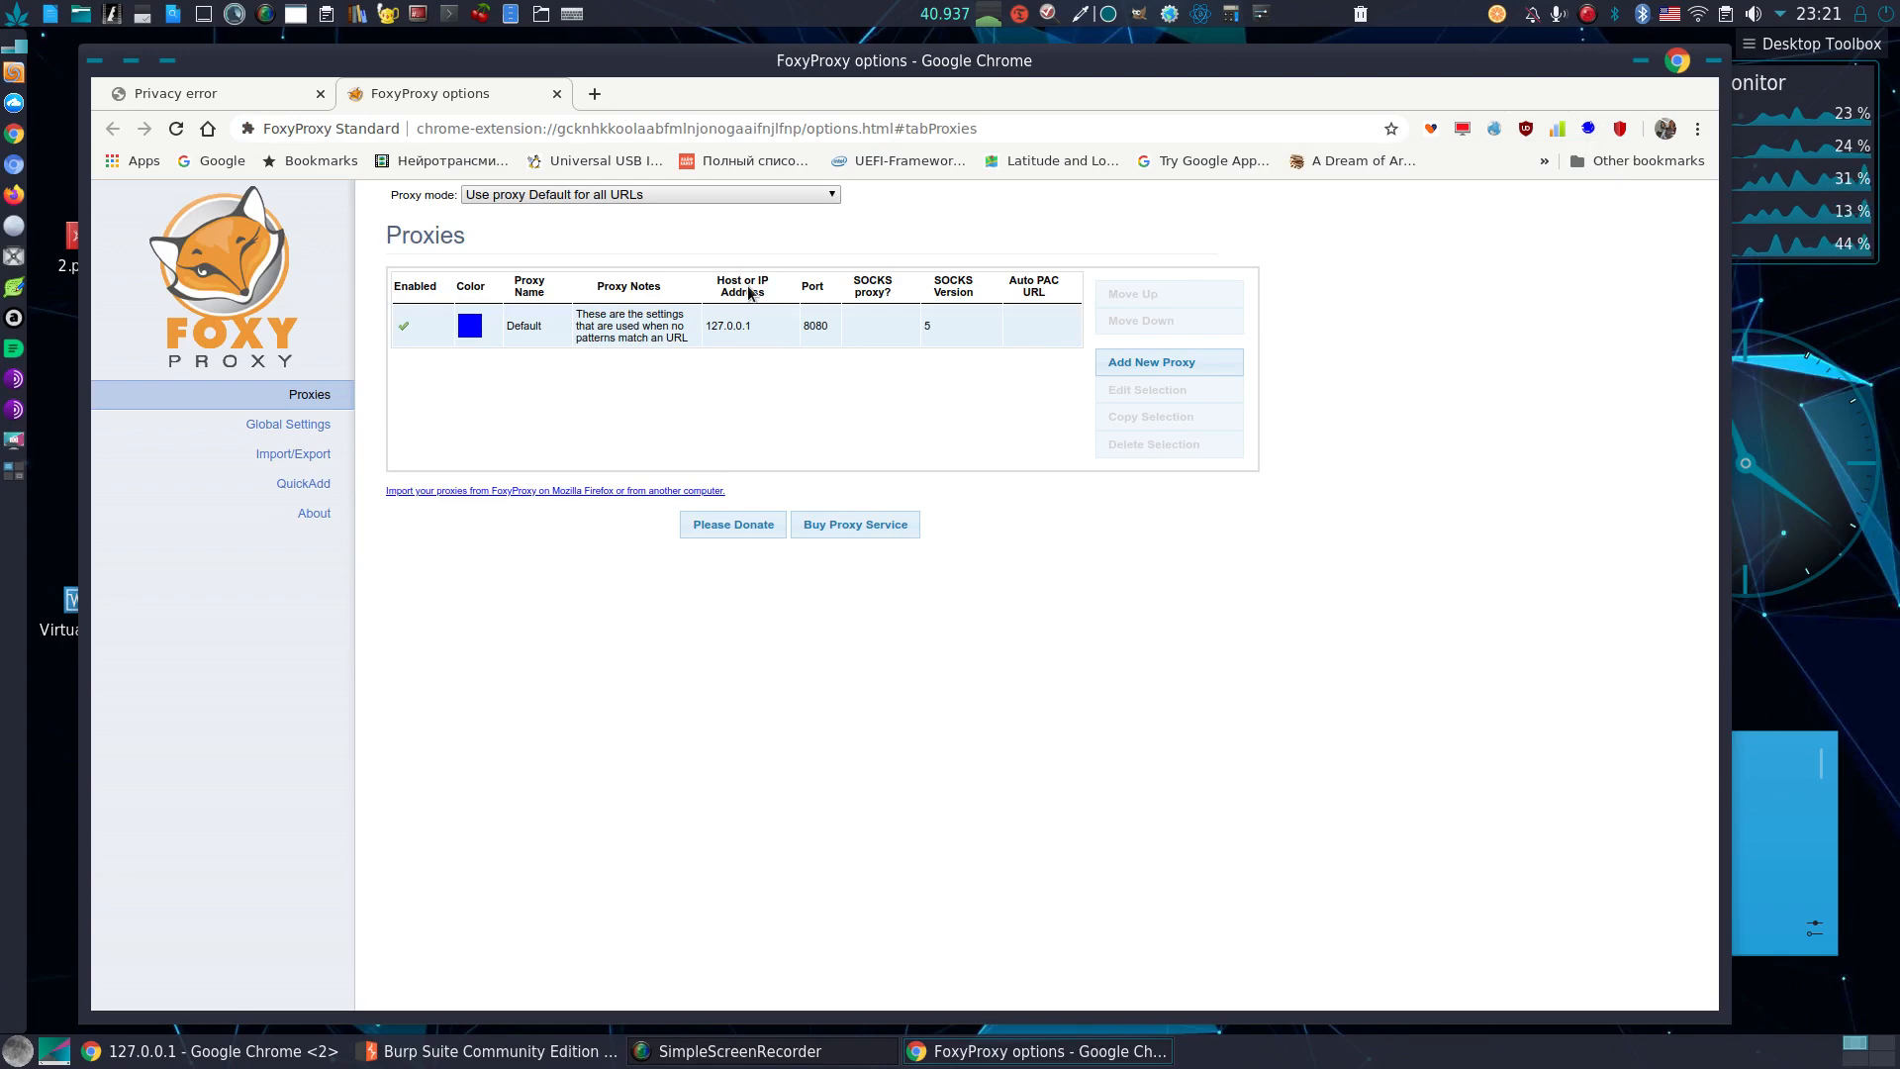
pyautogui.click(497, 1051)
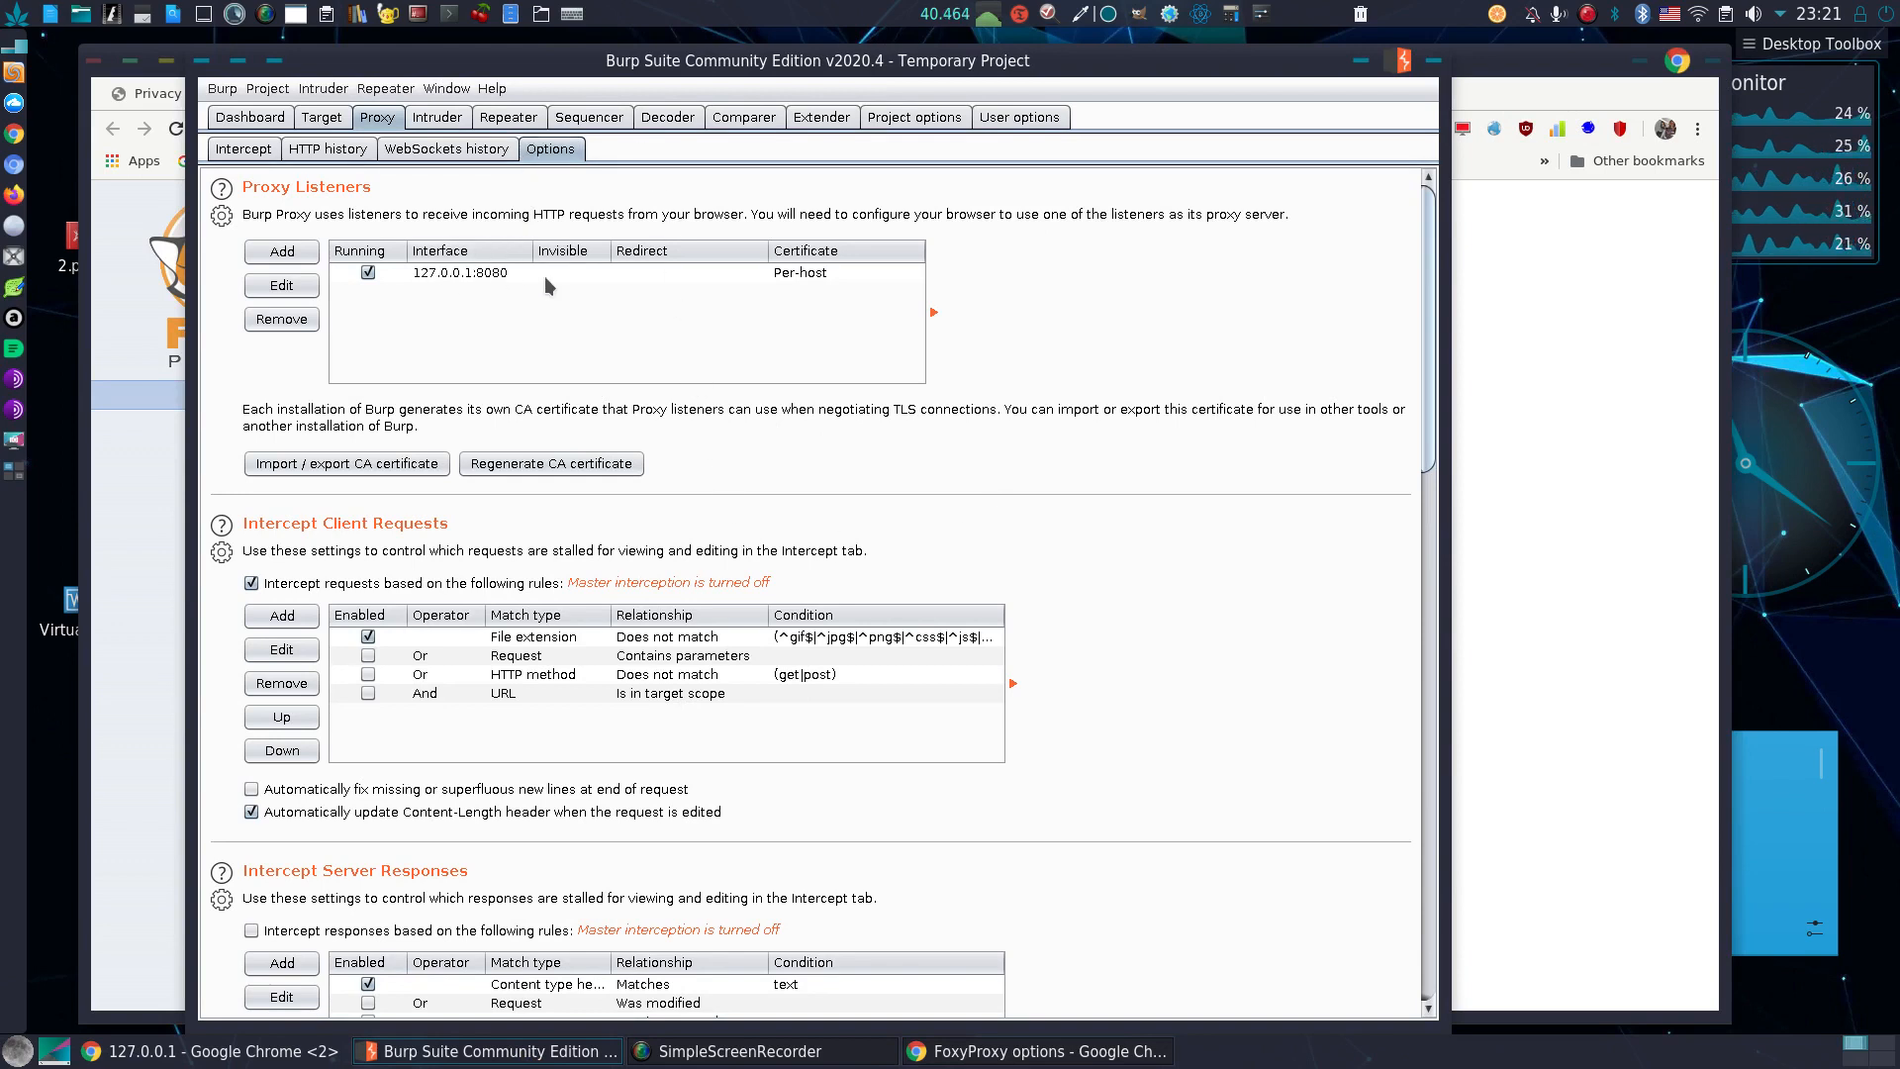
pyautogui.moveTo(726, 452)
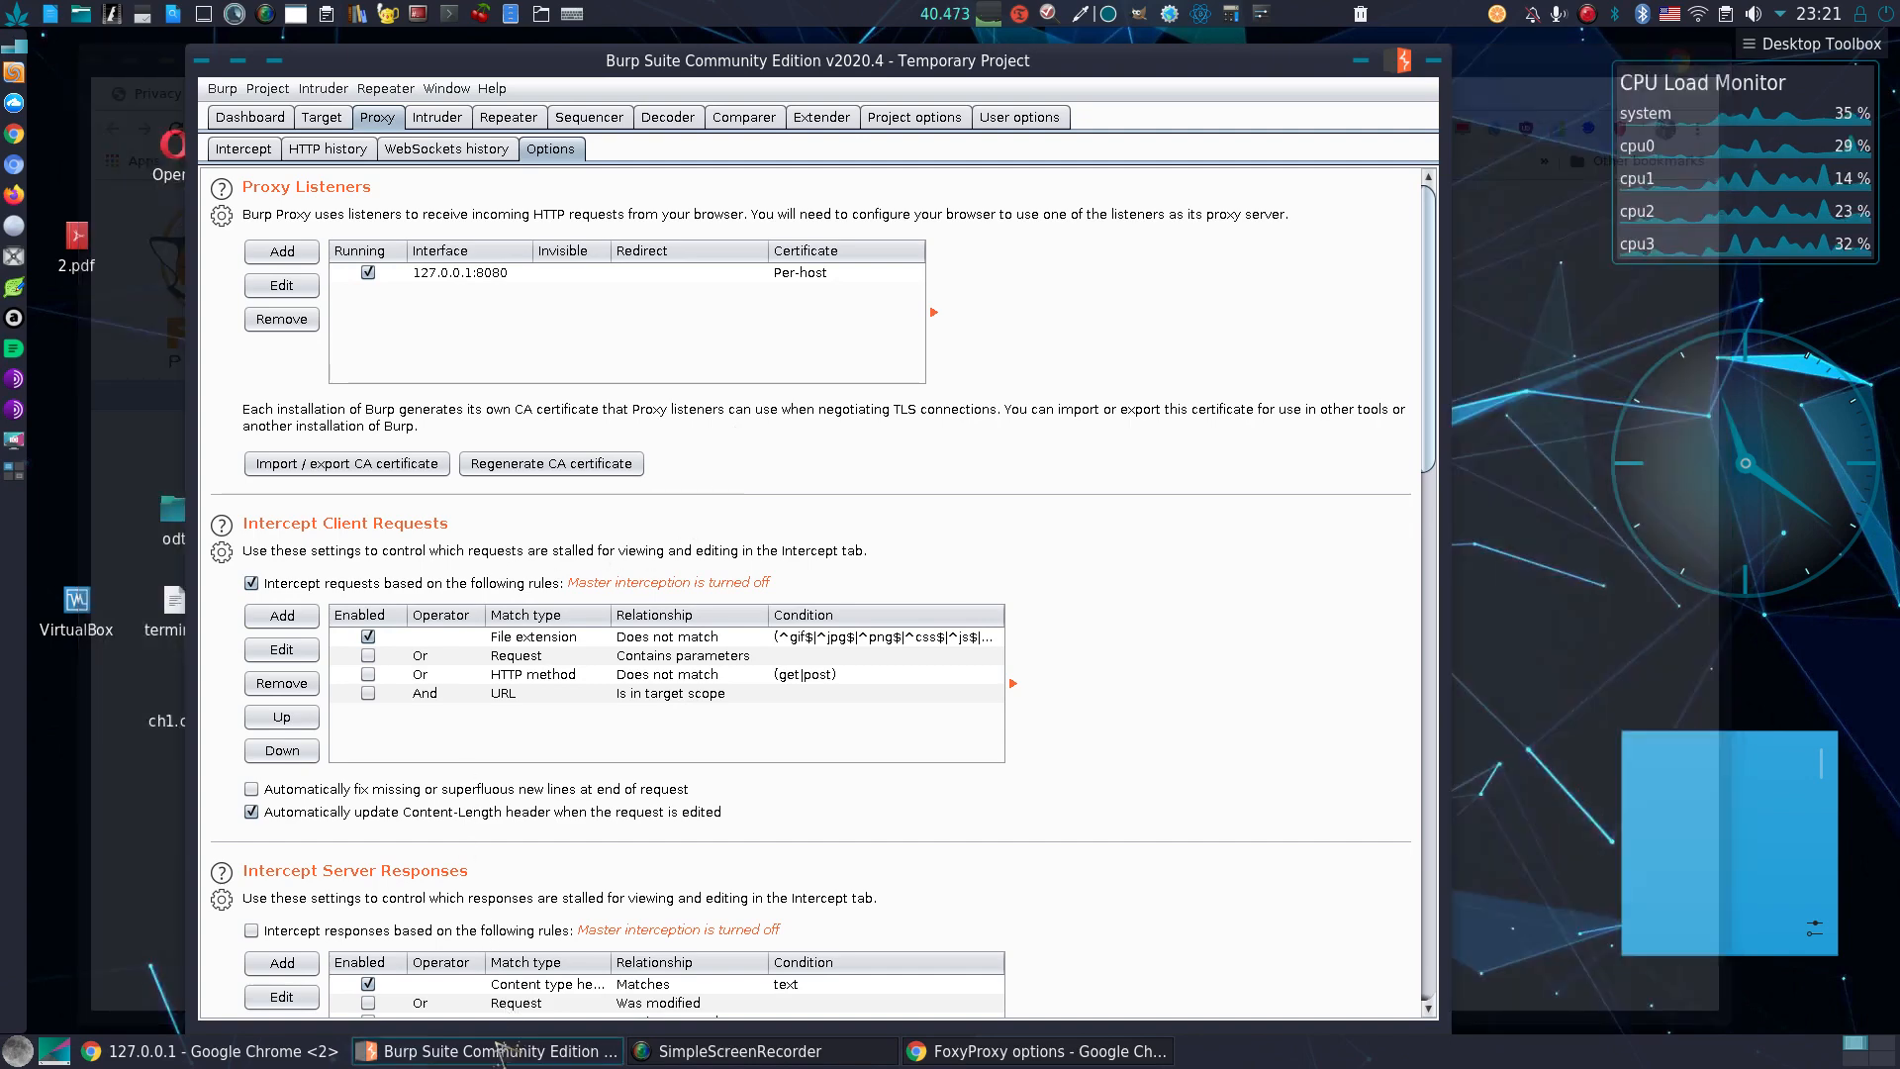
# - Bring the second Chrome window, showing 127.0.0.1, to the front
pyautogui.click(200, 1051)
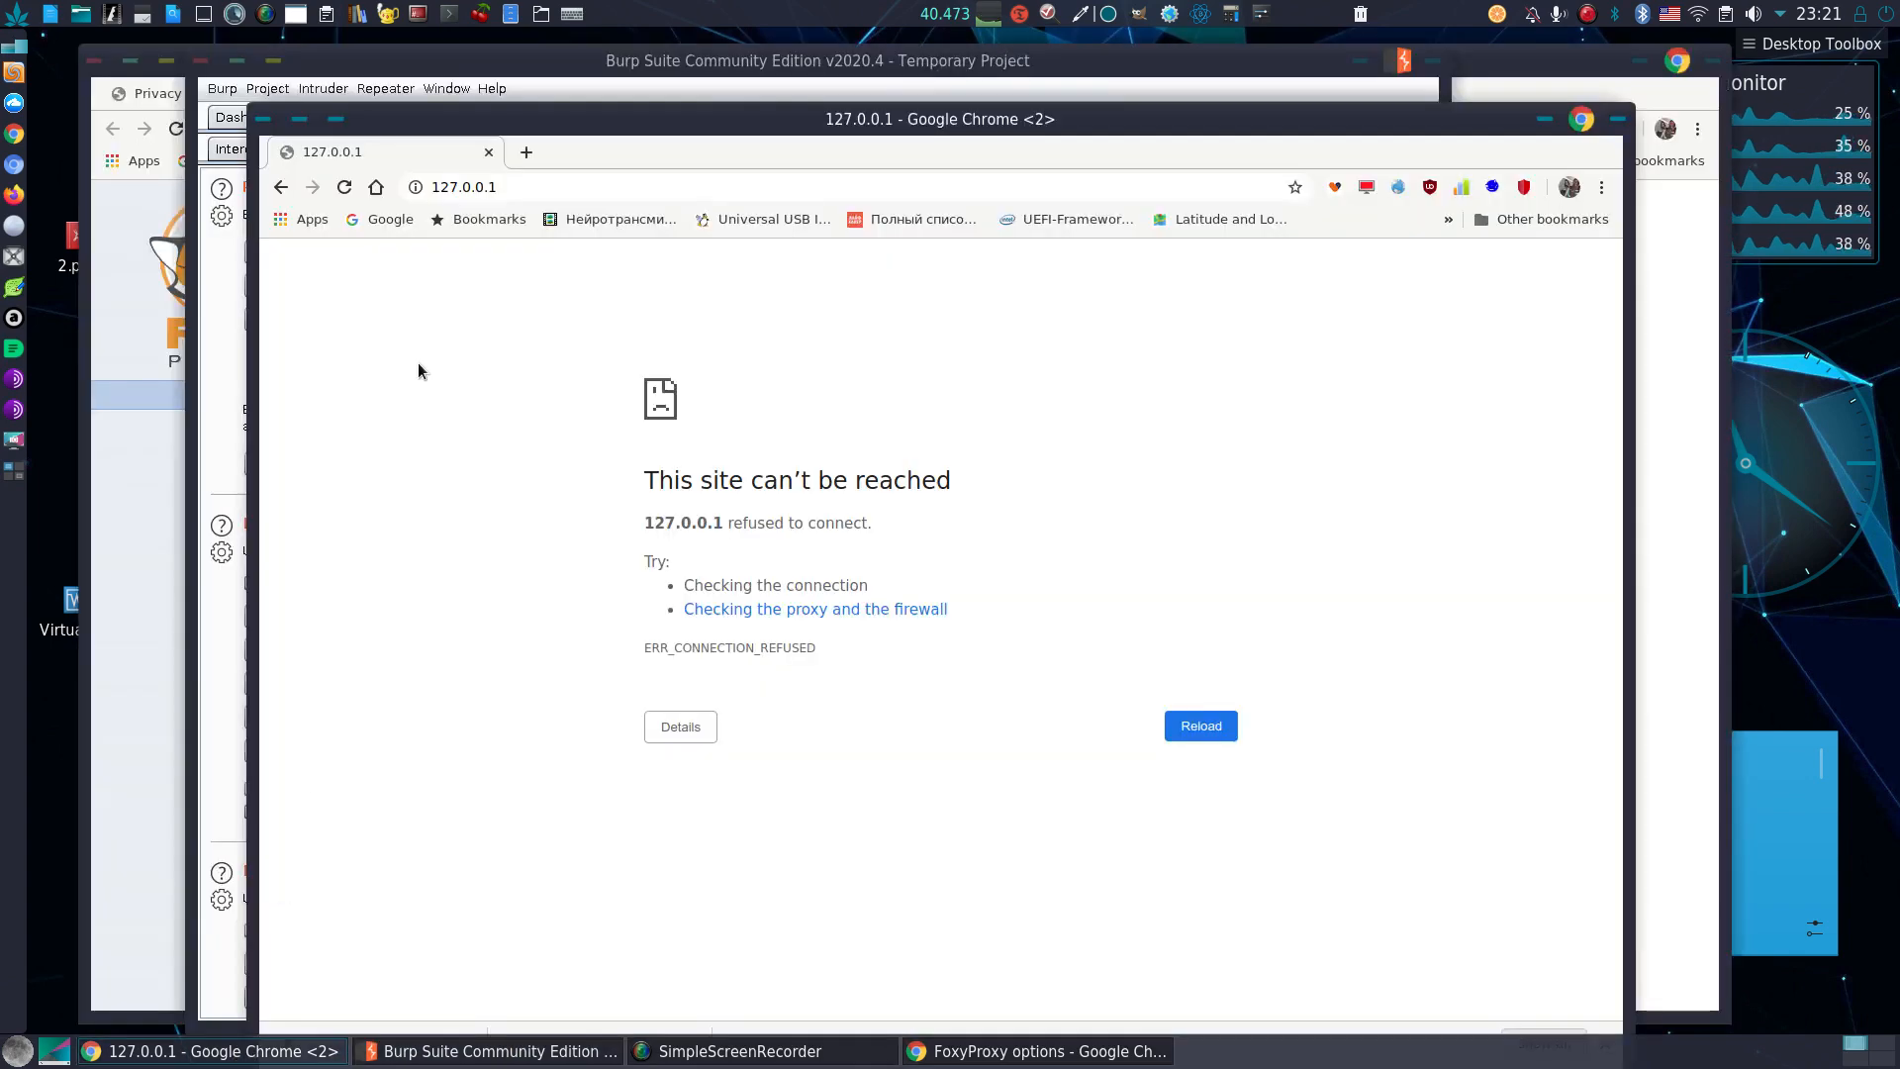
# - Load Burp's page at 127.0.0.1:8080 and save its CA certificate as cacert.cer in Downloads
pyautogui.click(582, 187)
pyautogui.write(':')
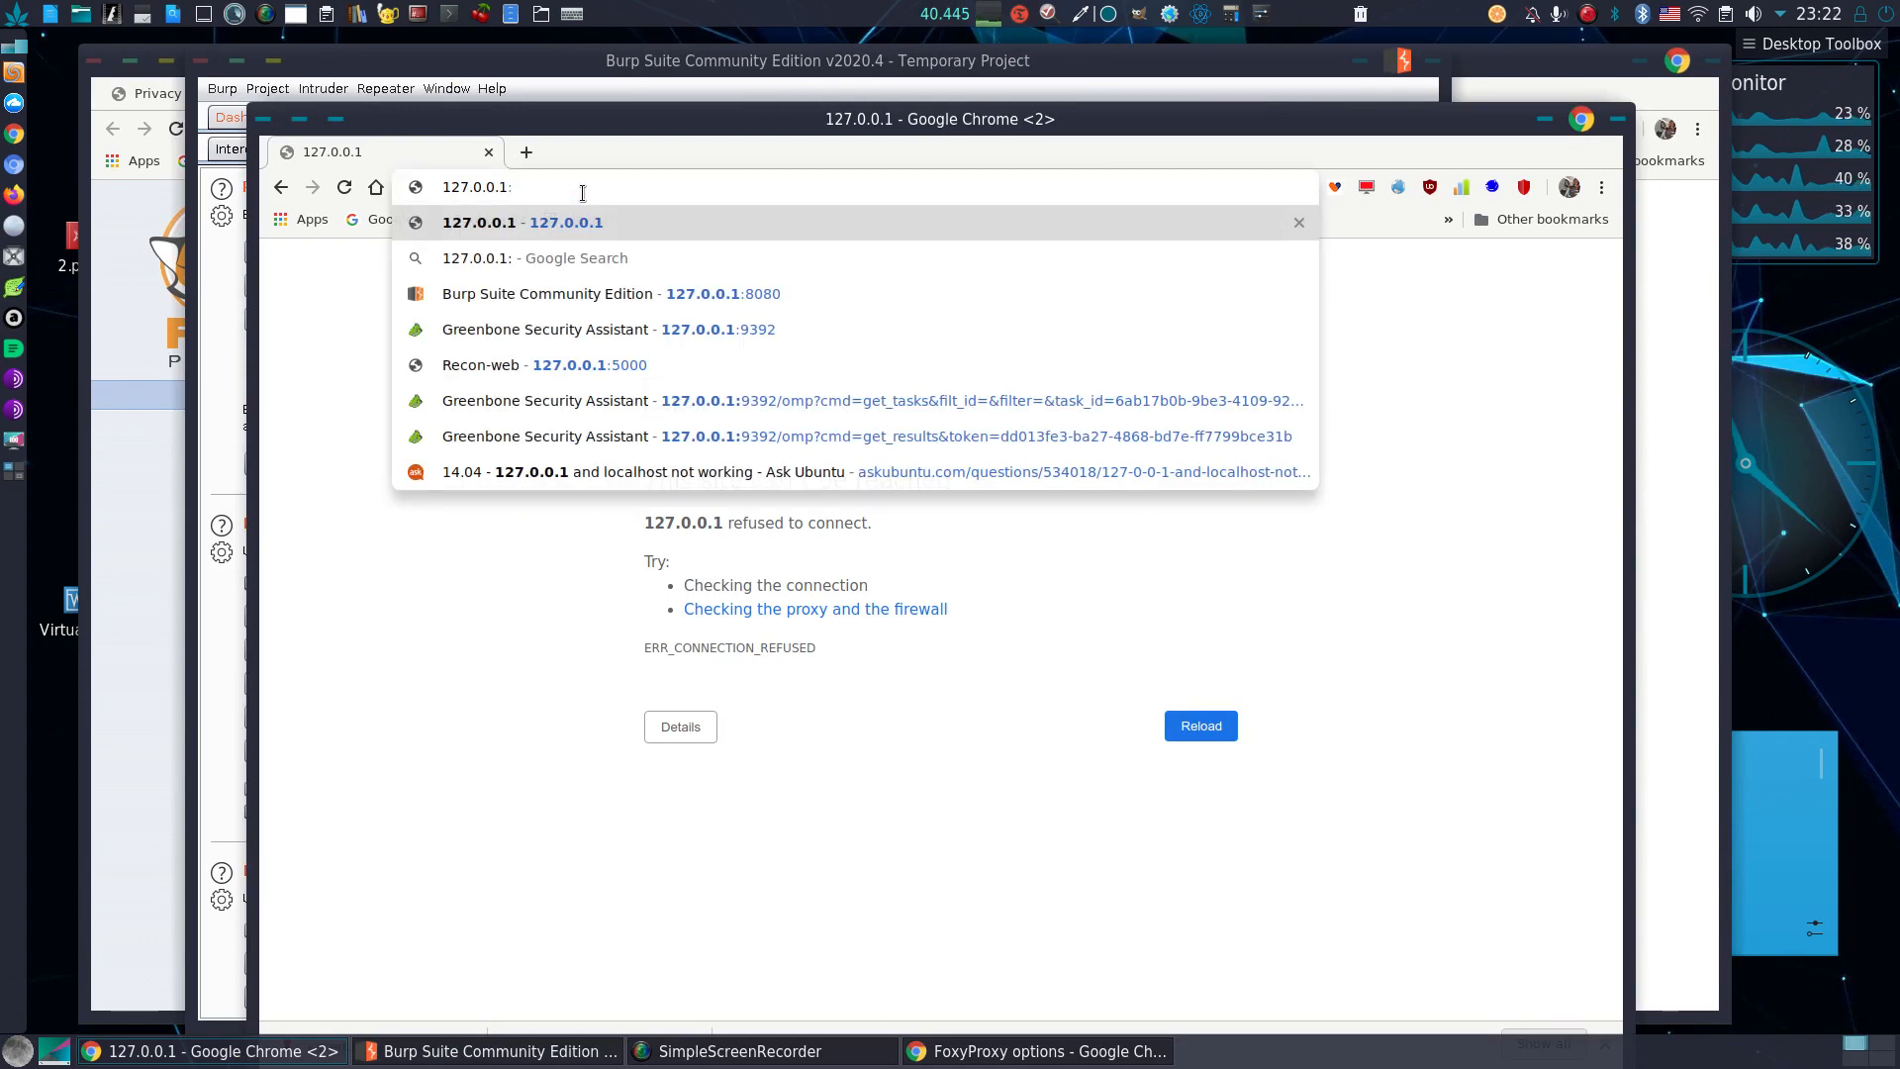
pyautogui.click(546, 293)
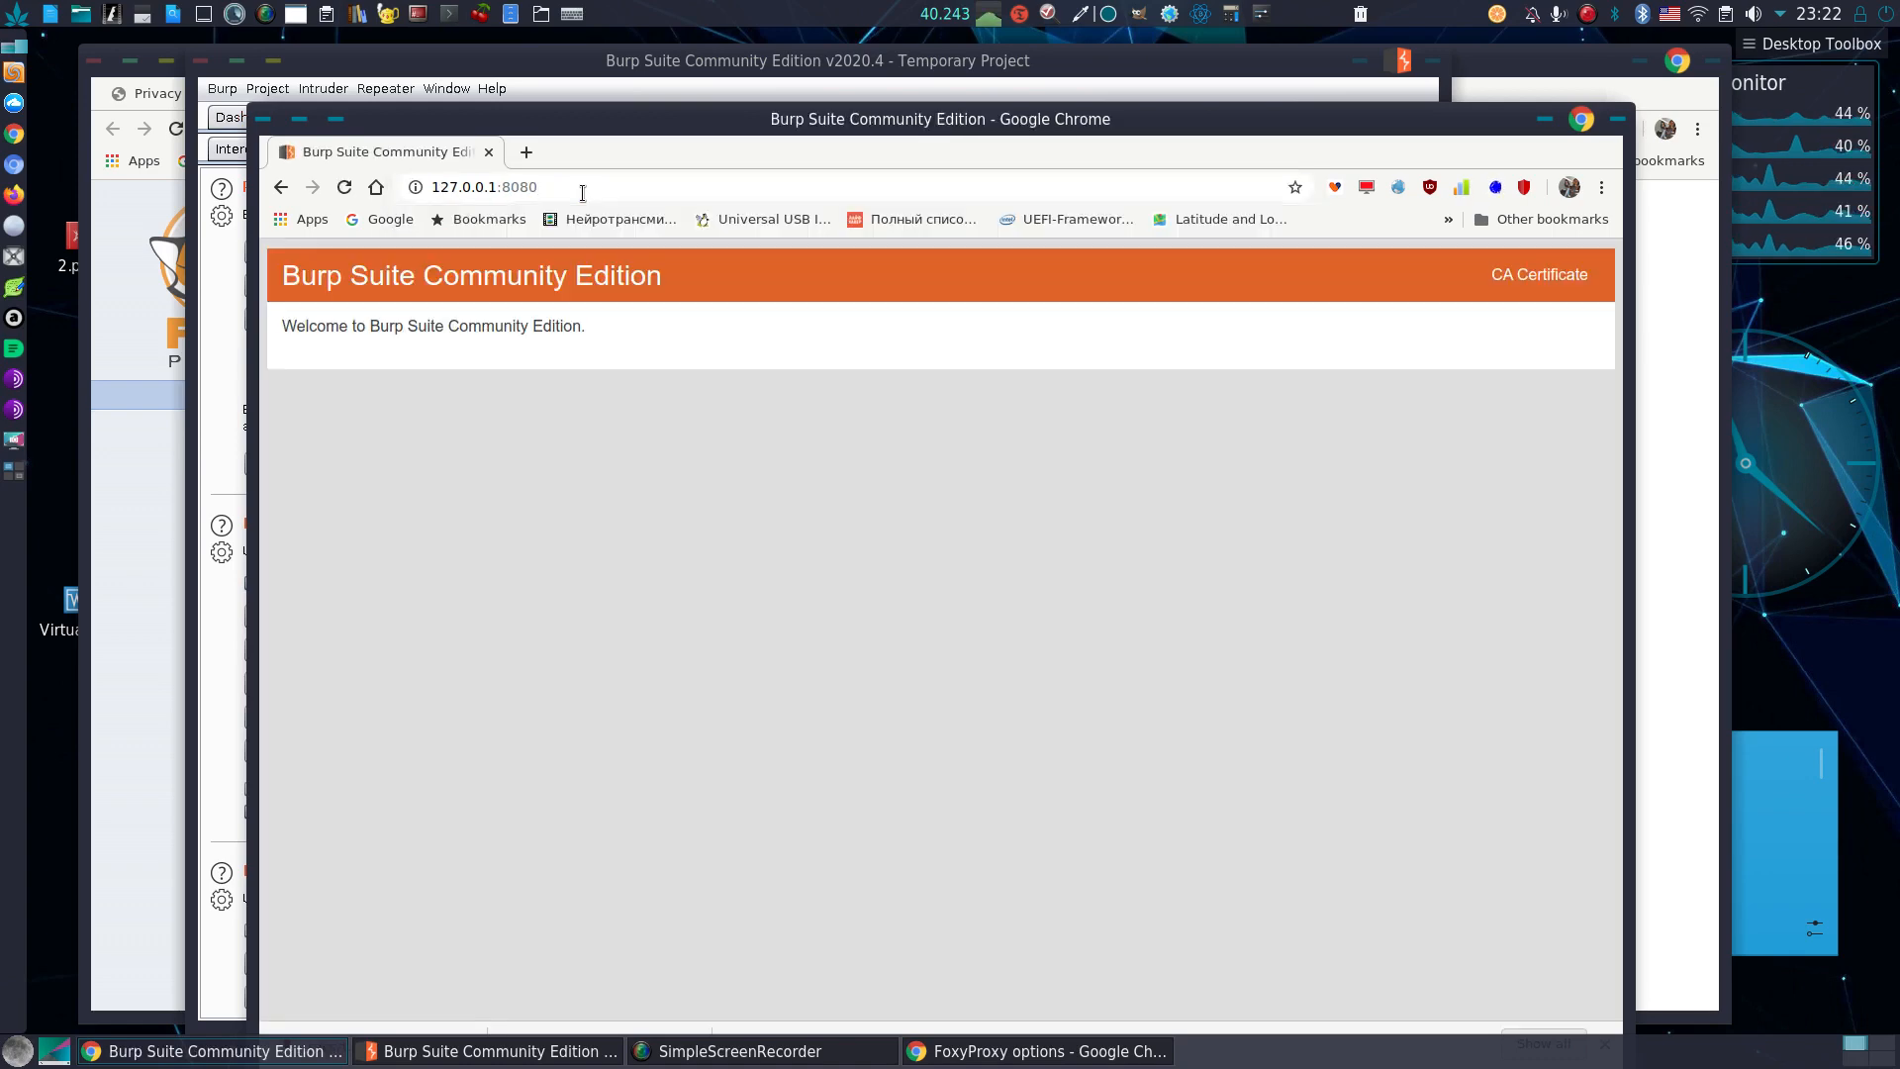
pyautogui.moveTo(1340, 340)
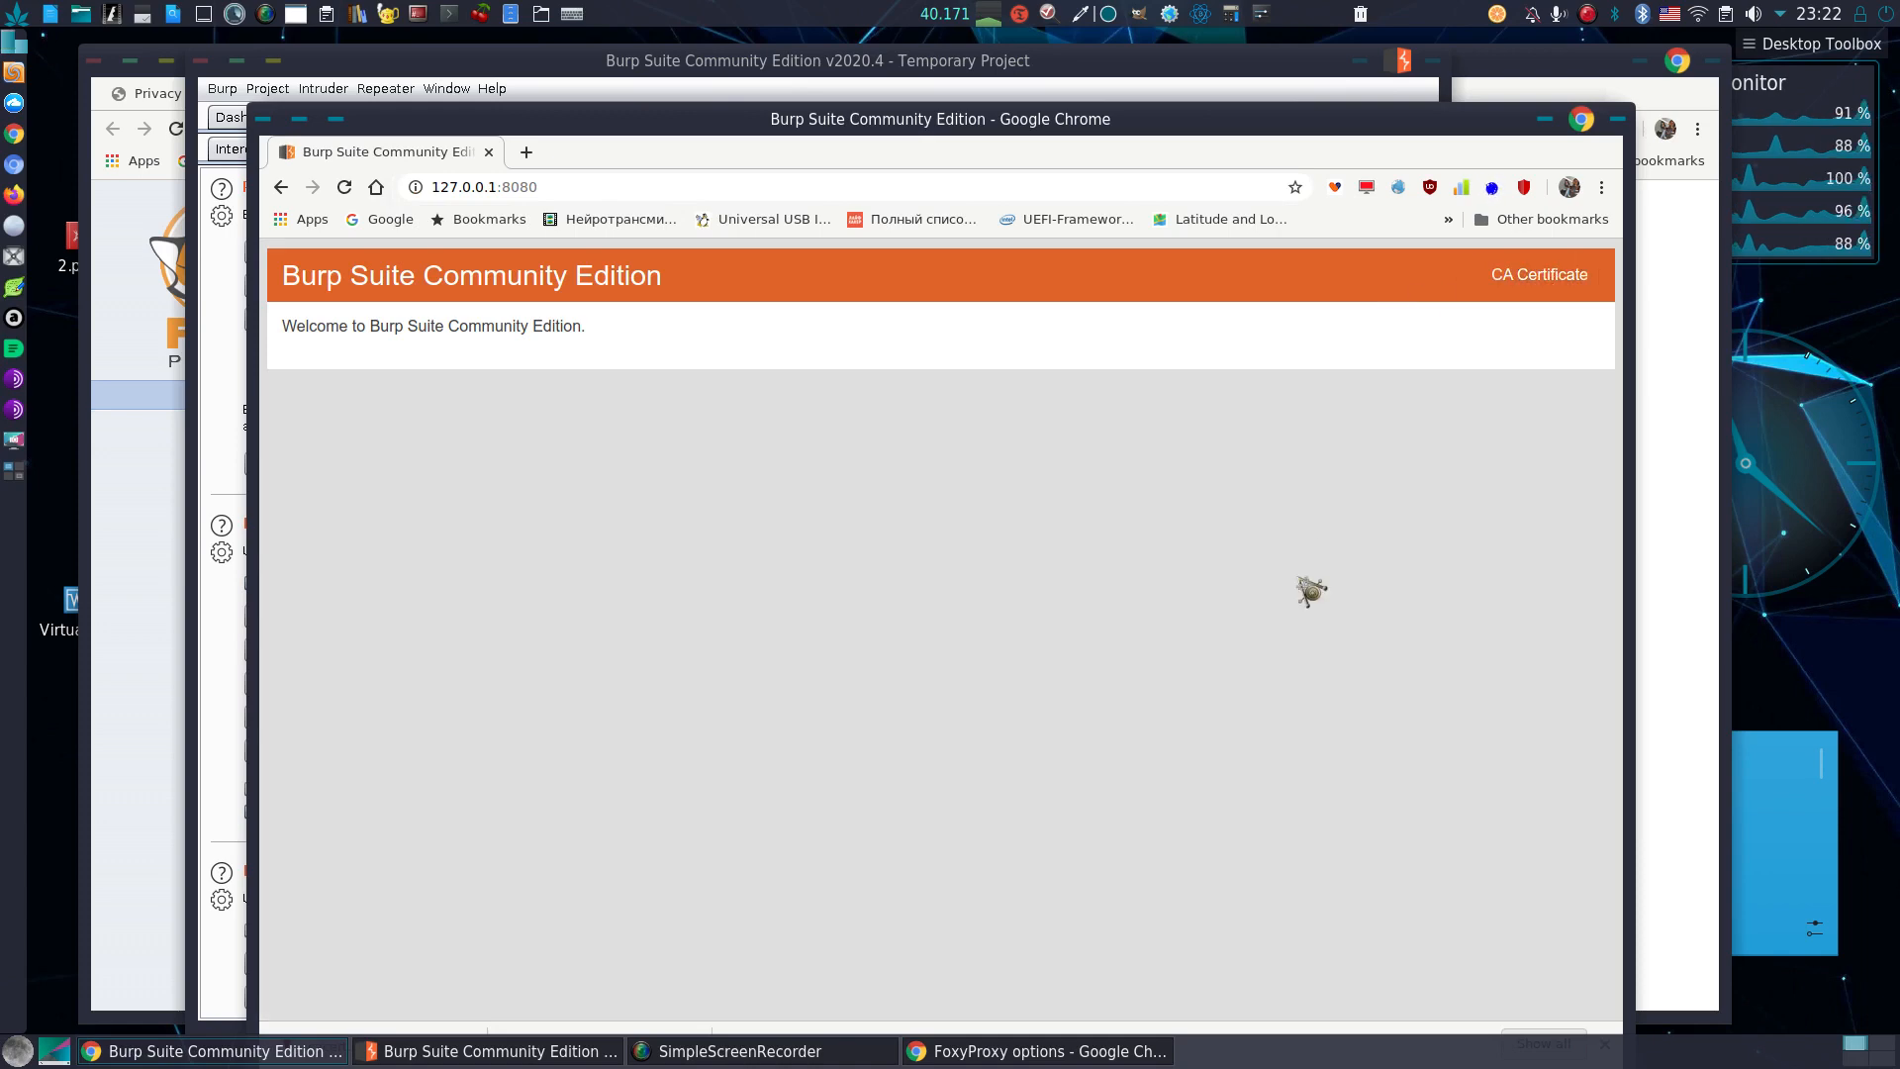
pyautogui.click(1538, 274)
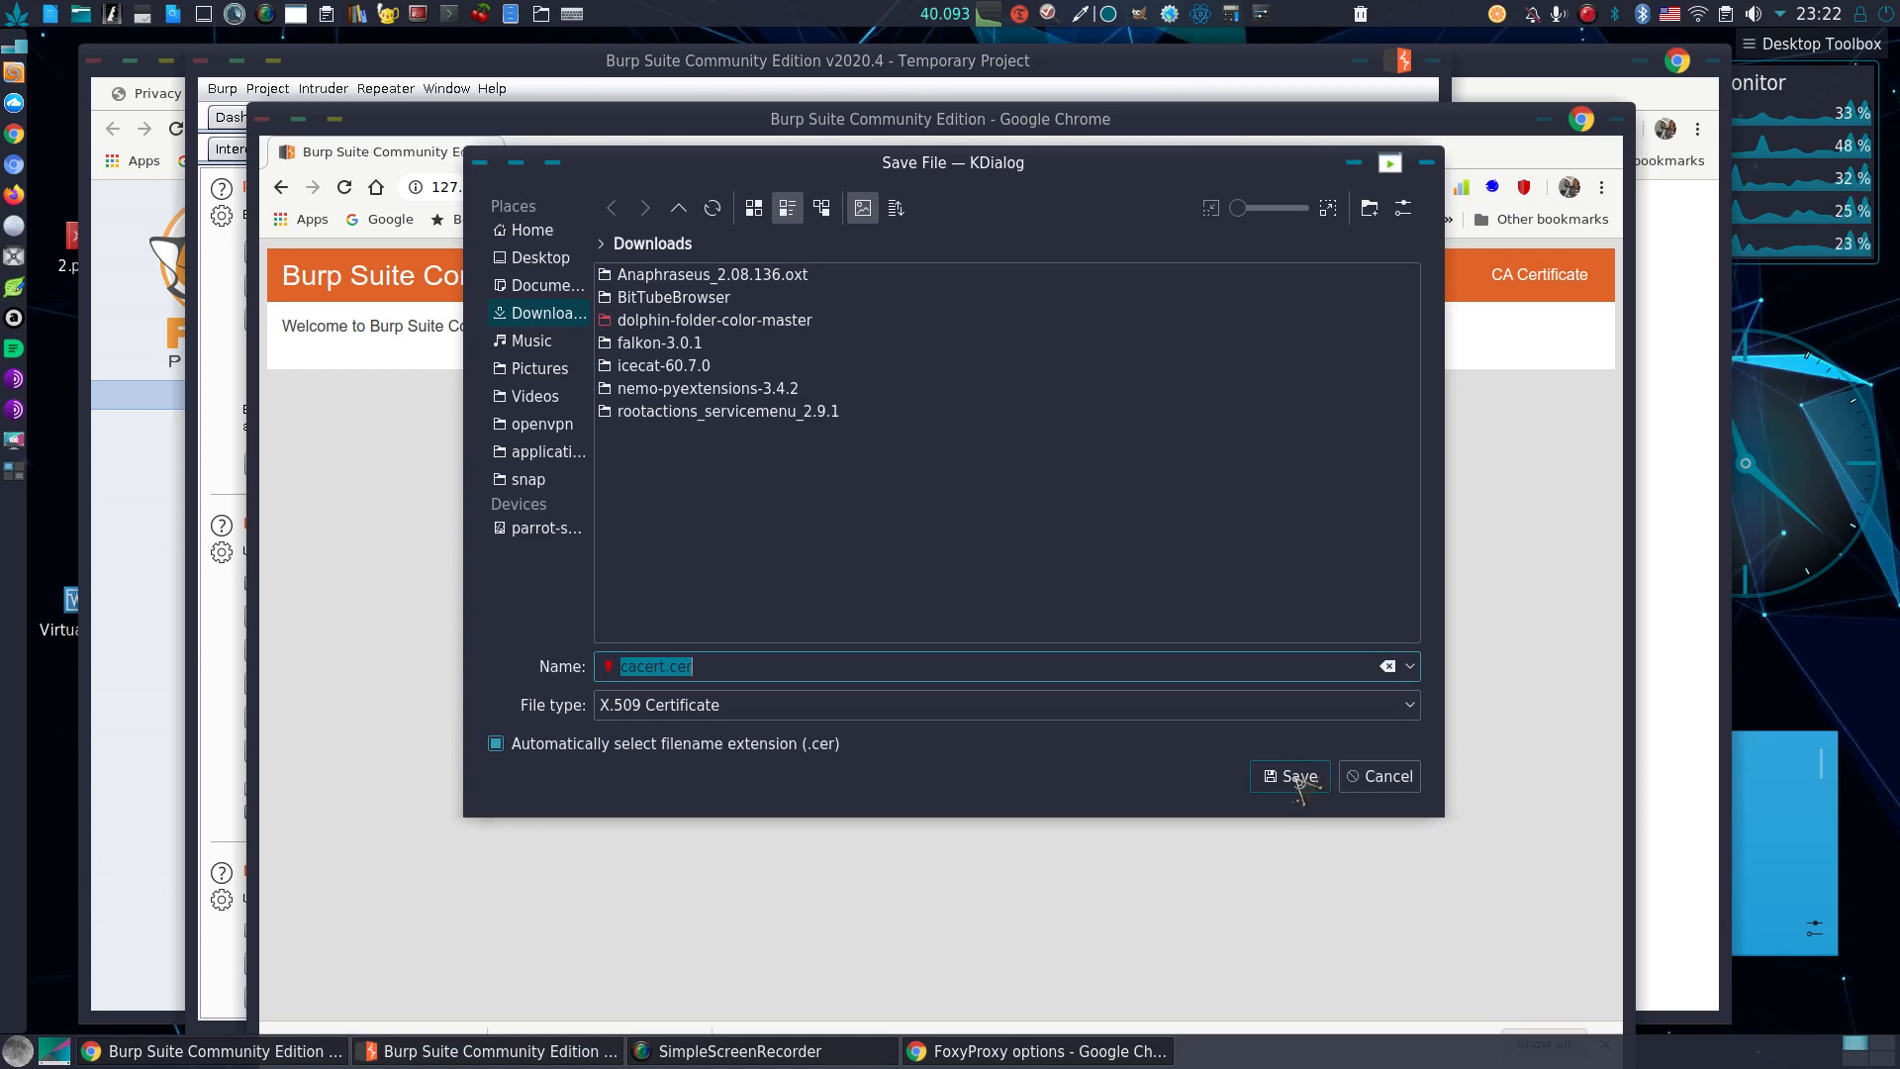
pyautogui.click(1290, 776)
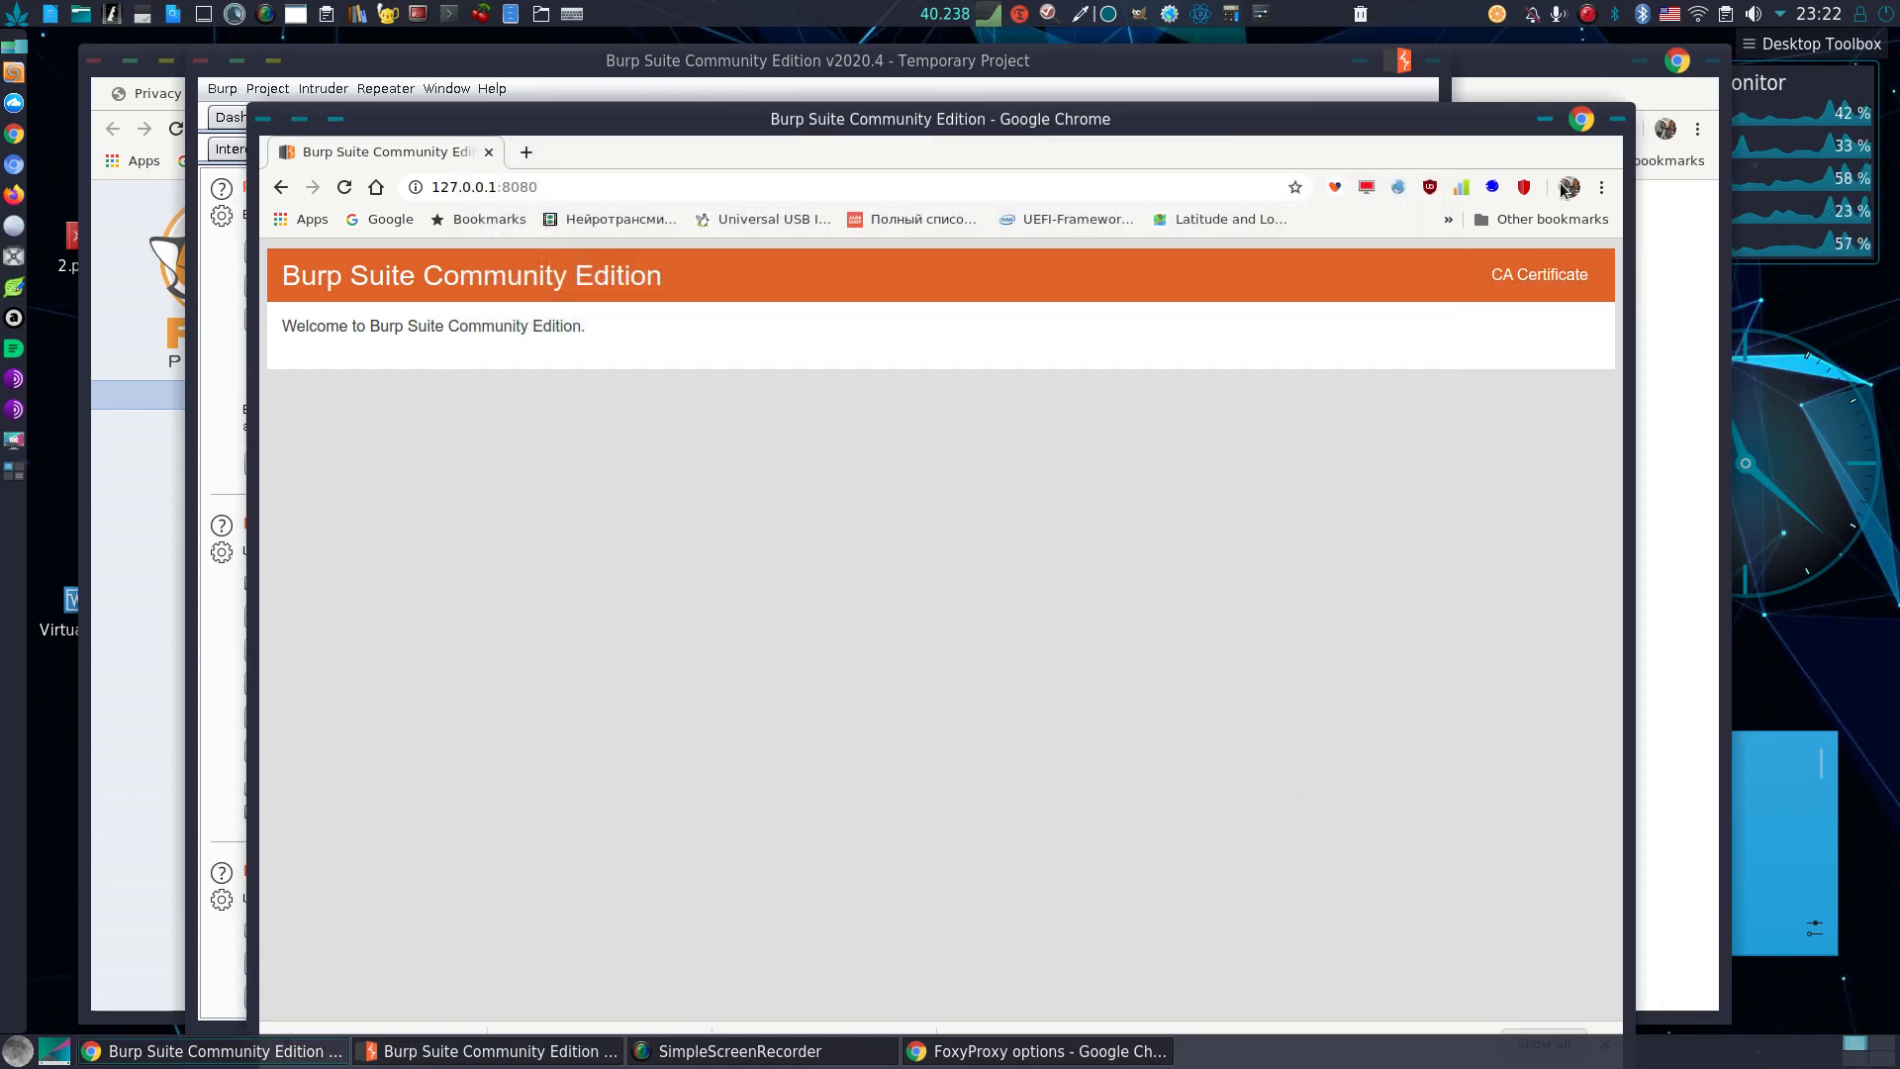
pyautogui.click(1601, 188)
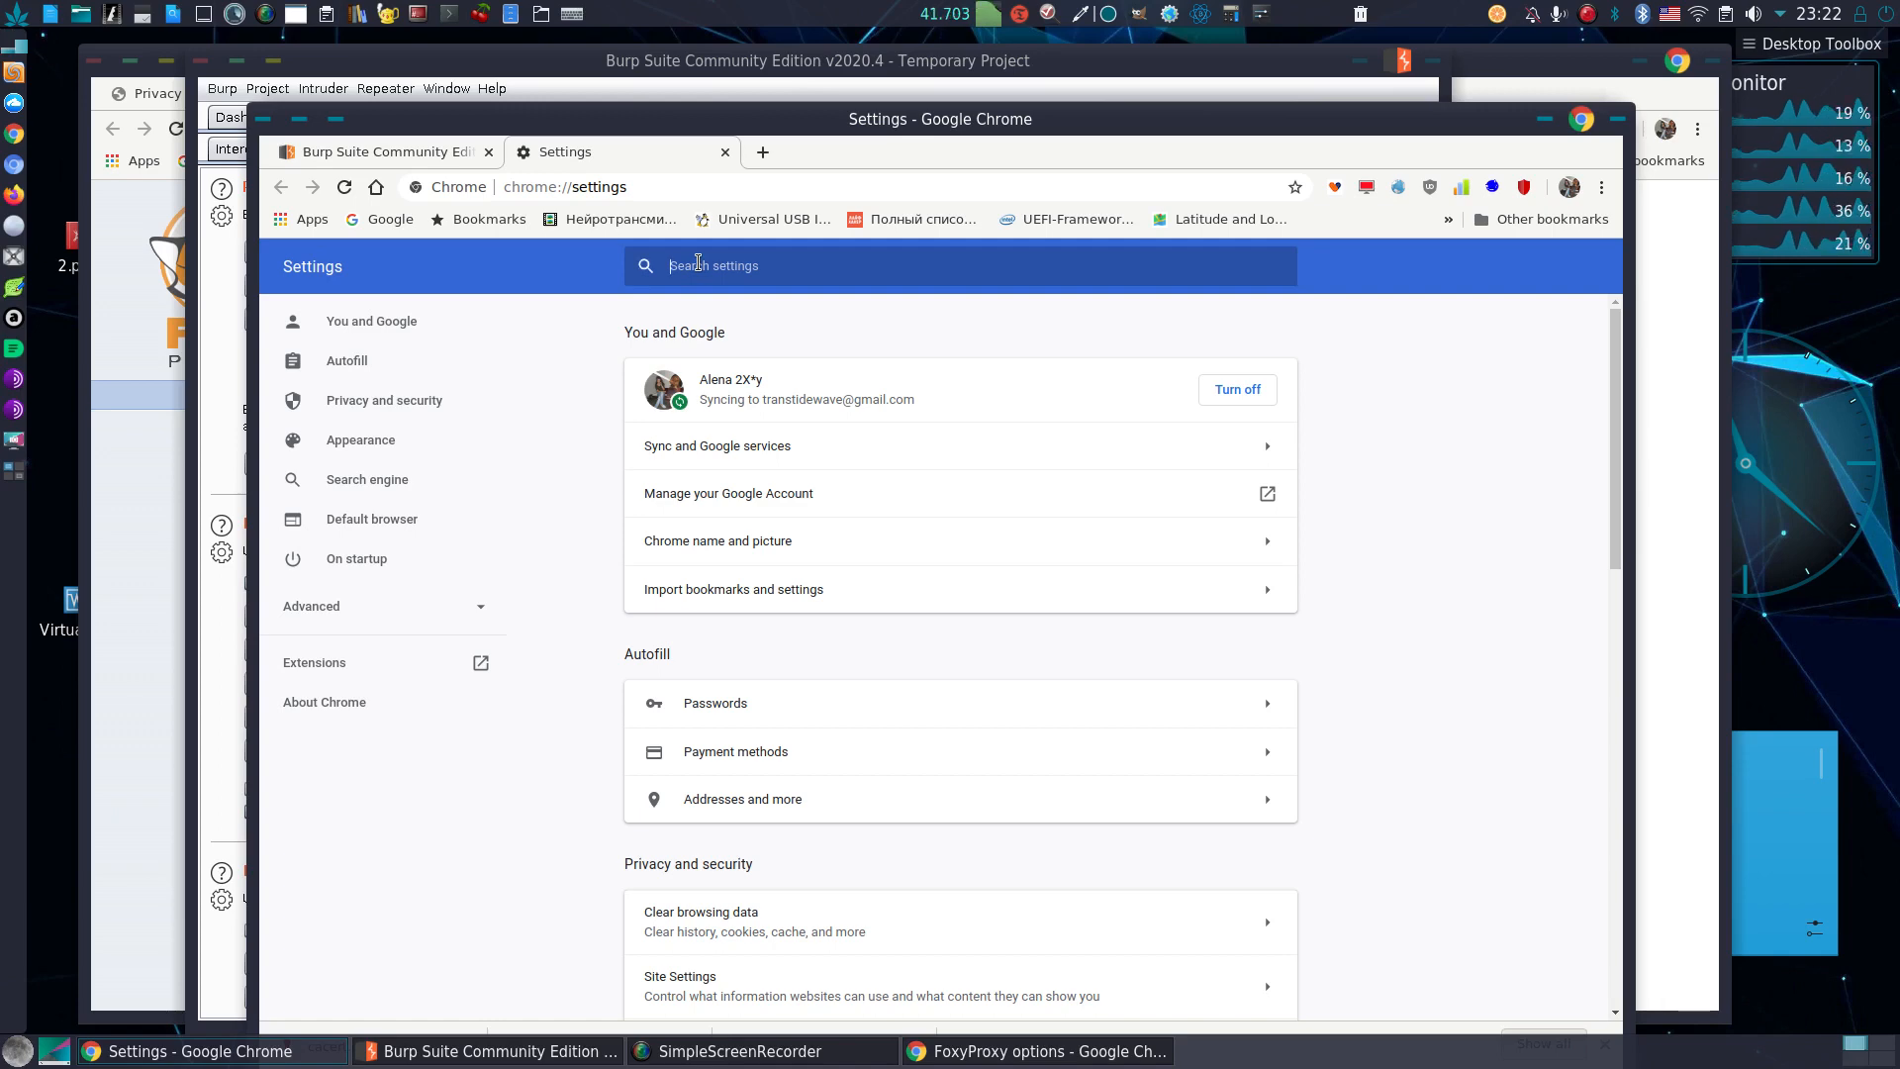
# - Search Chrome settings for 'ssl' and open the certificate manager's Authorities list
pyautogui.write('s')
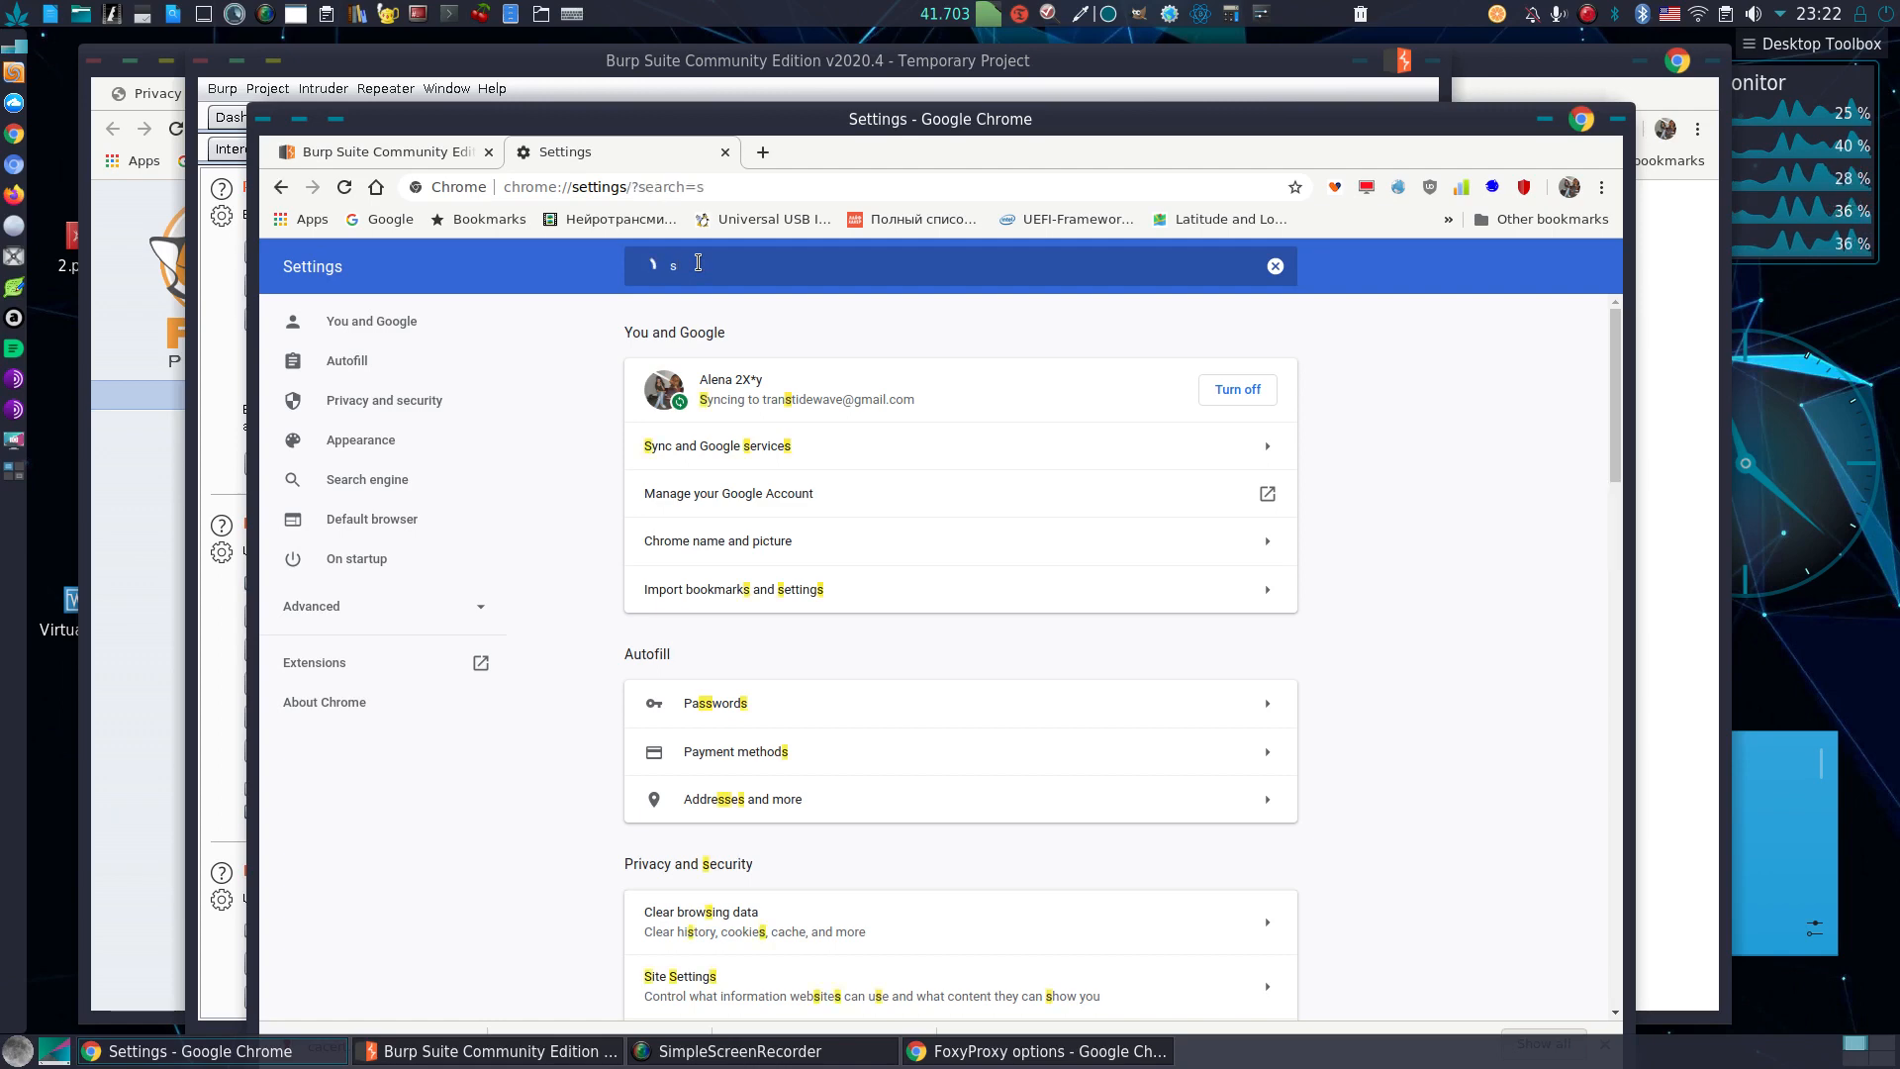
pyautogui.write('sl')
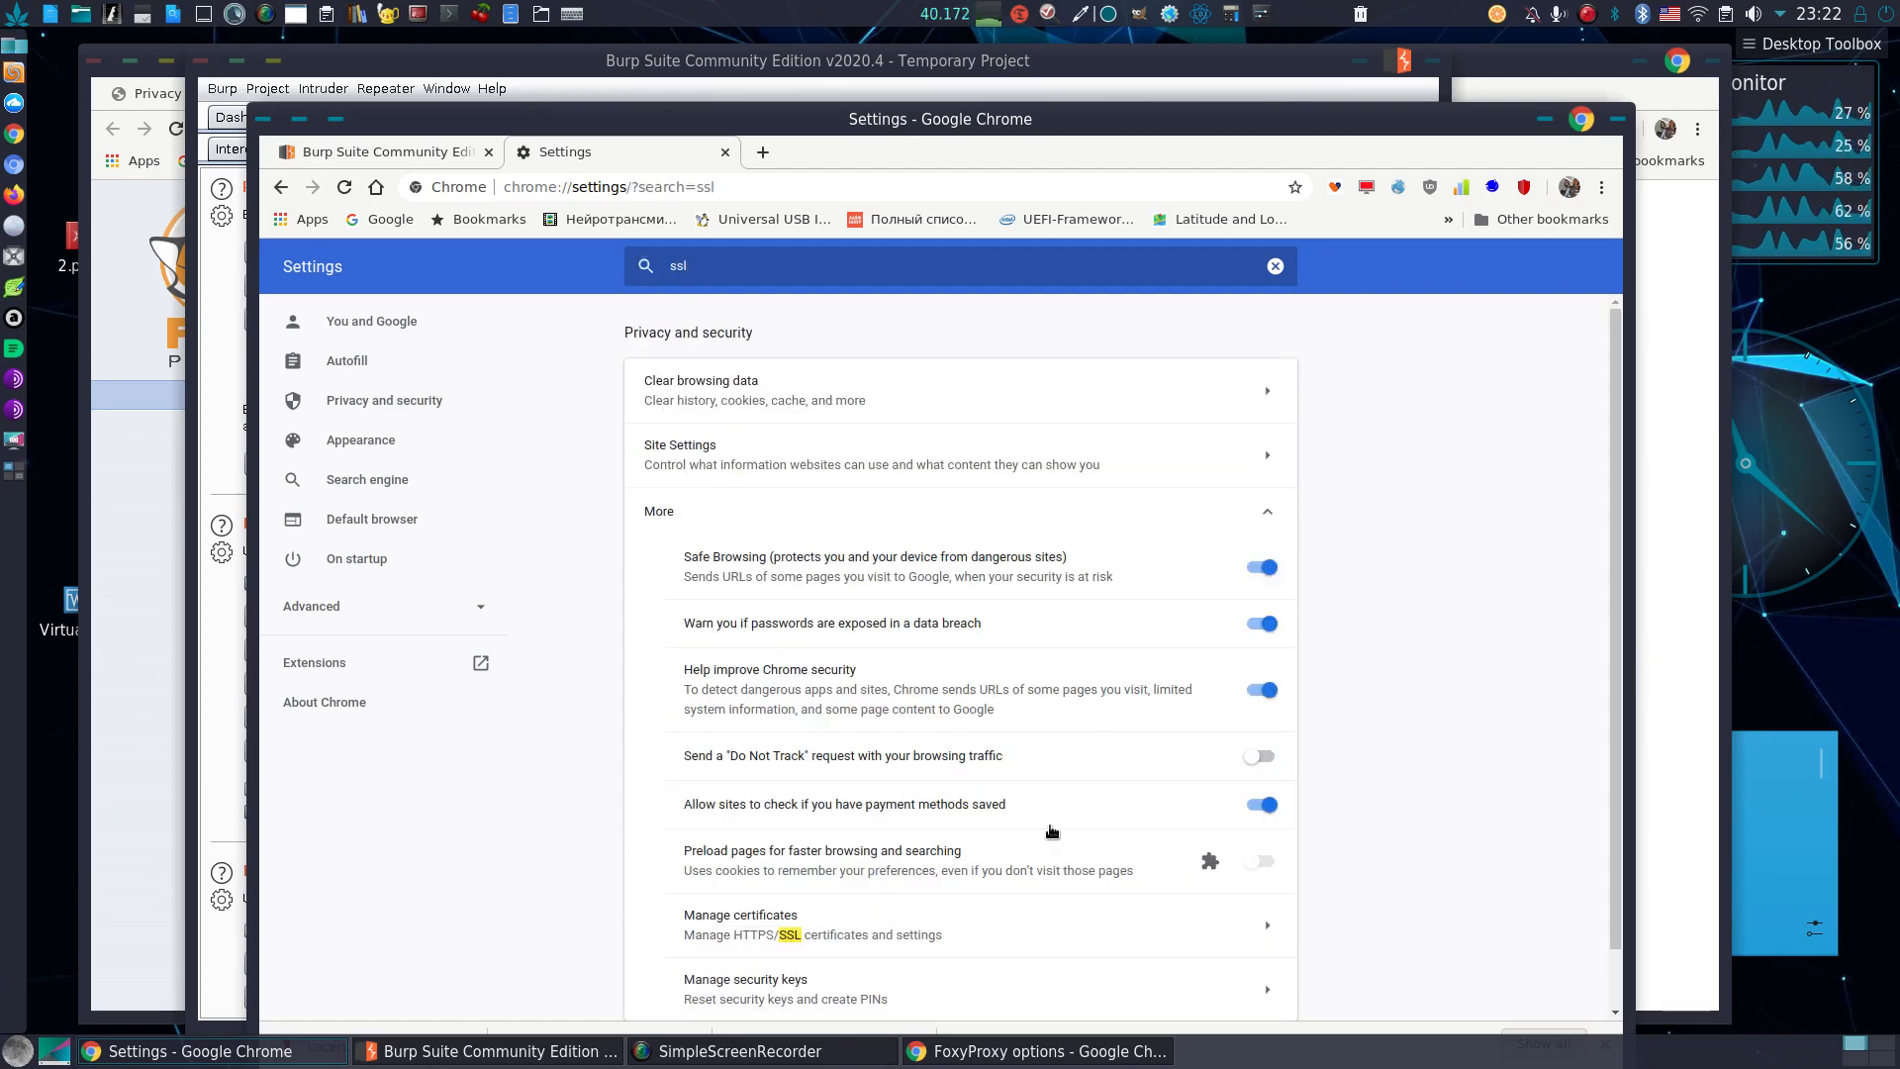
pyautogui.click(740, 923)
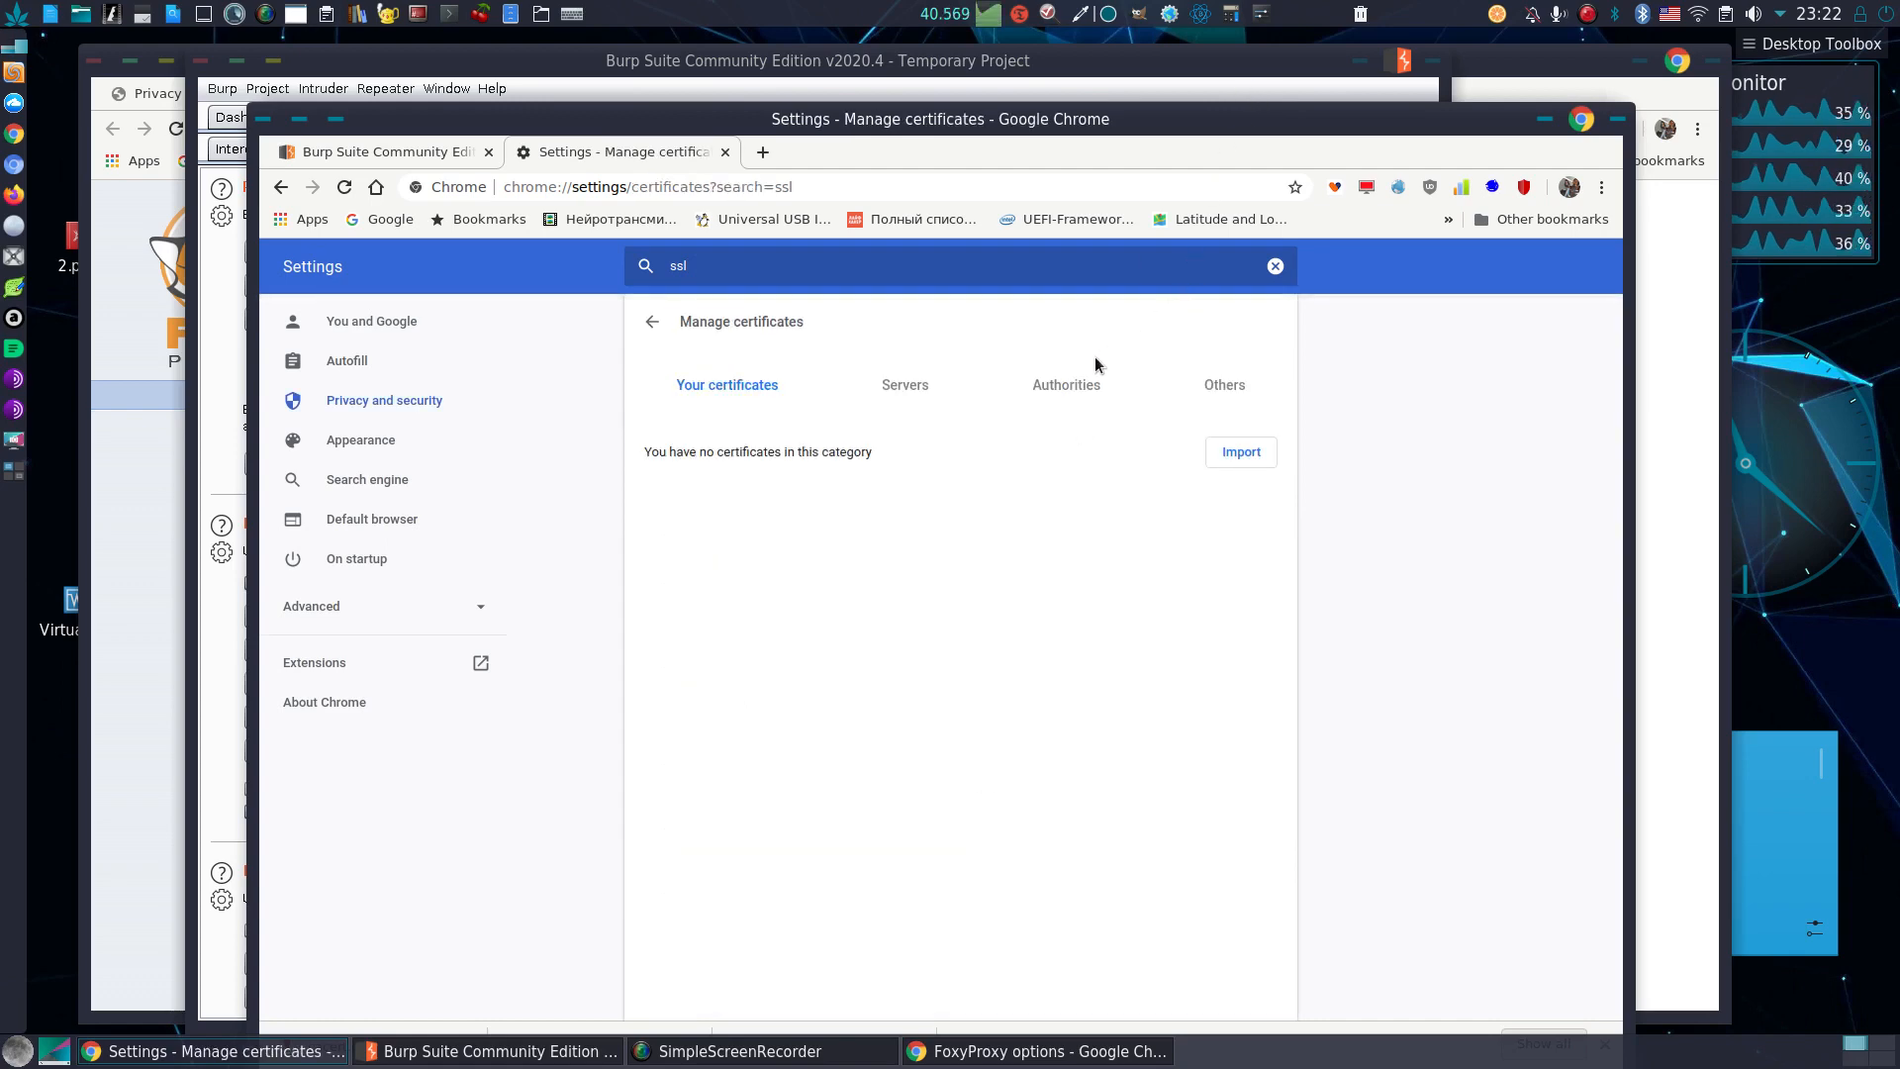
pyautogui.click(1063, 384)
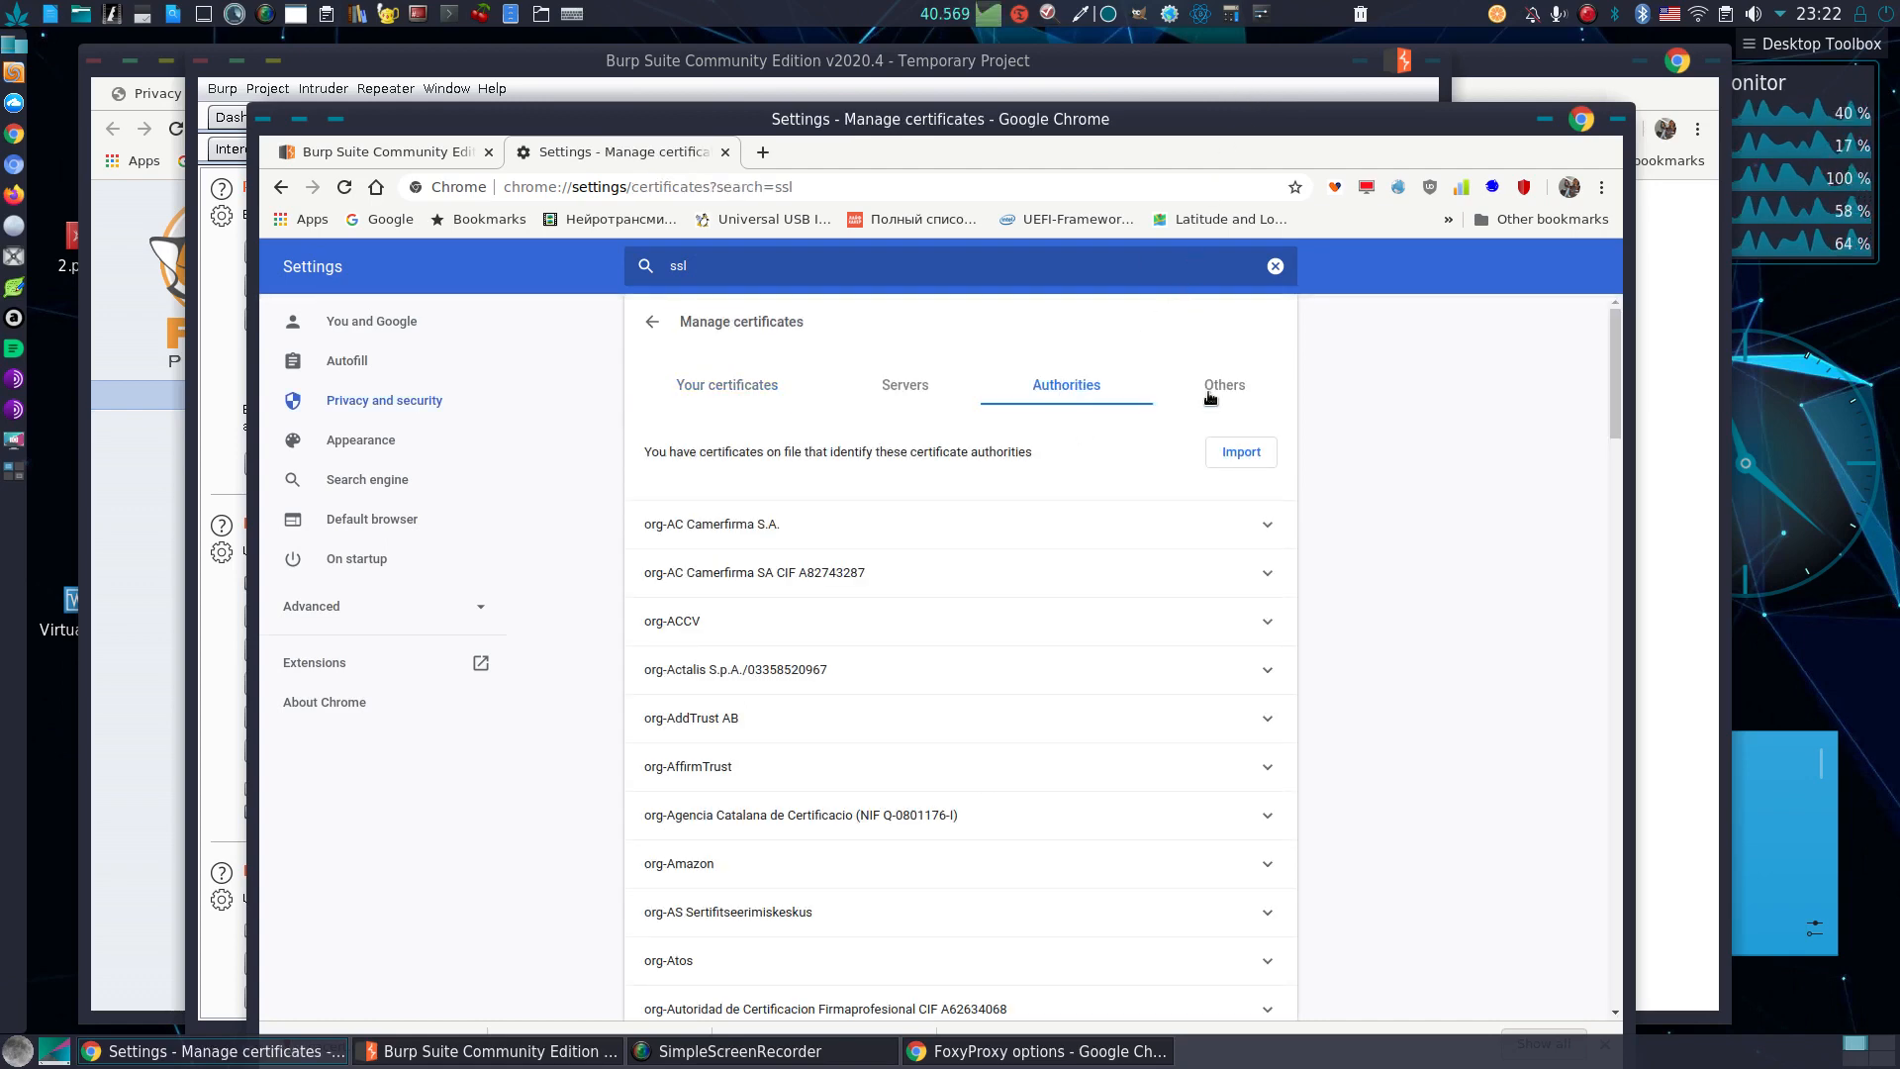
pyautogui.scroll(-3)
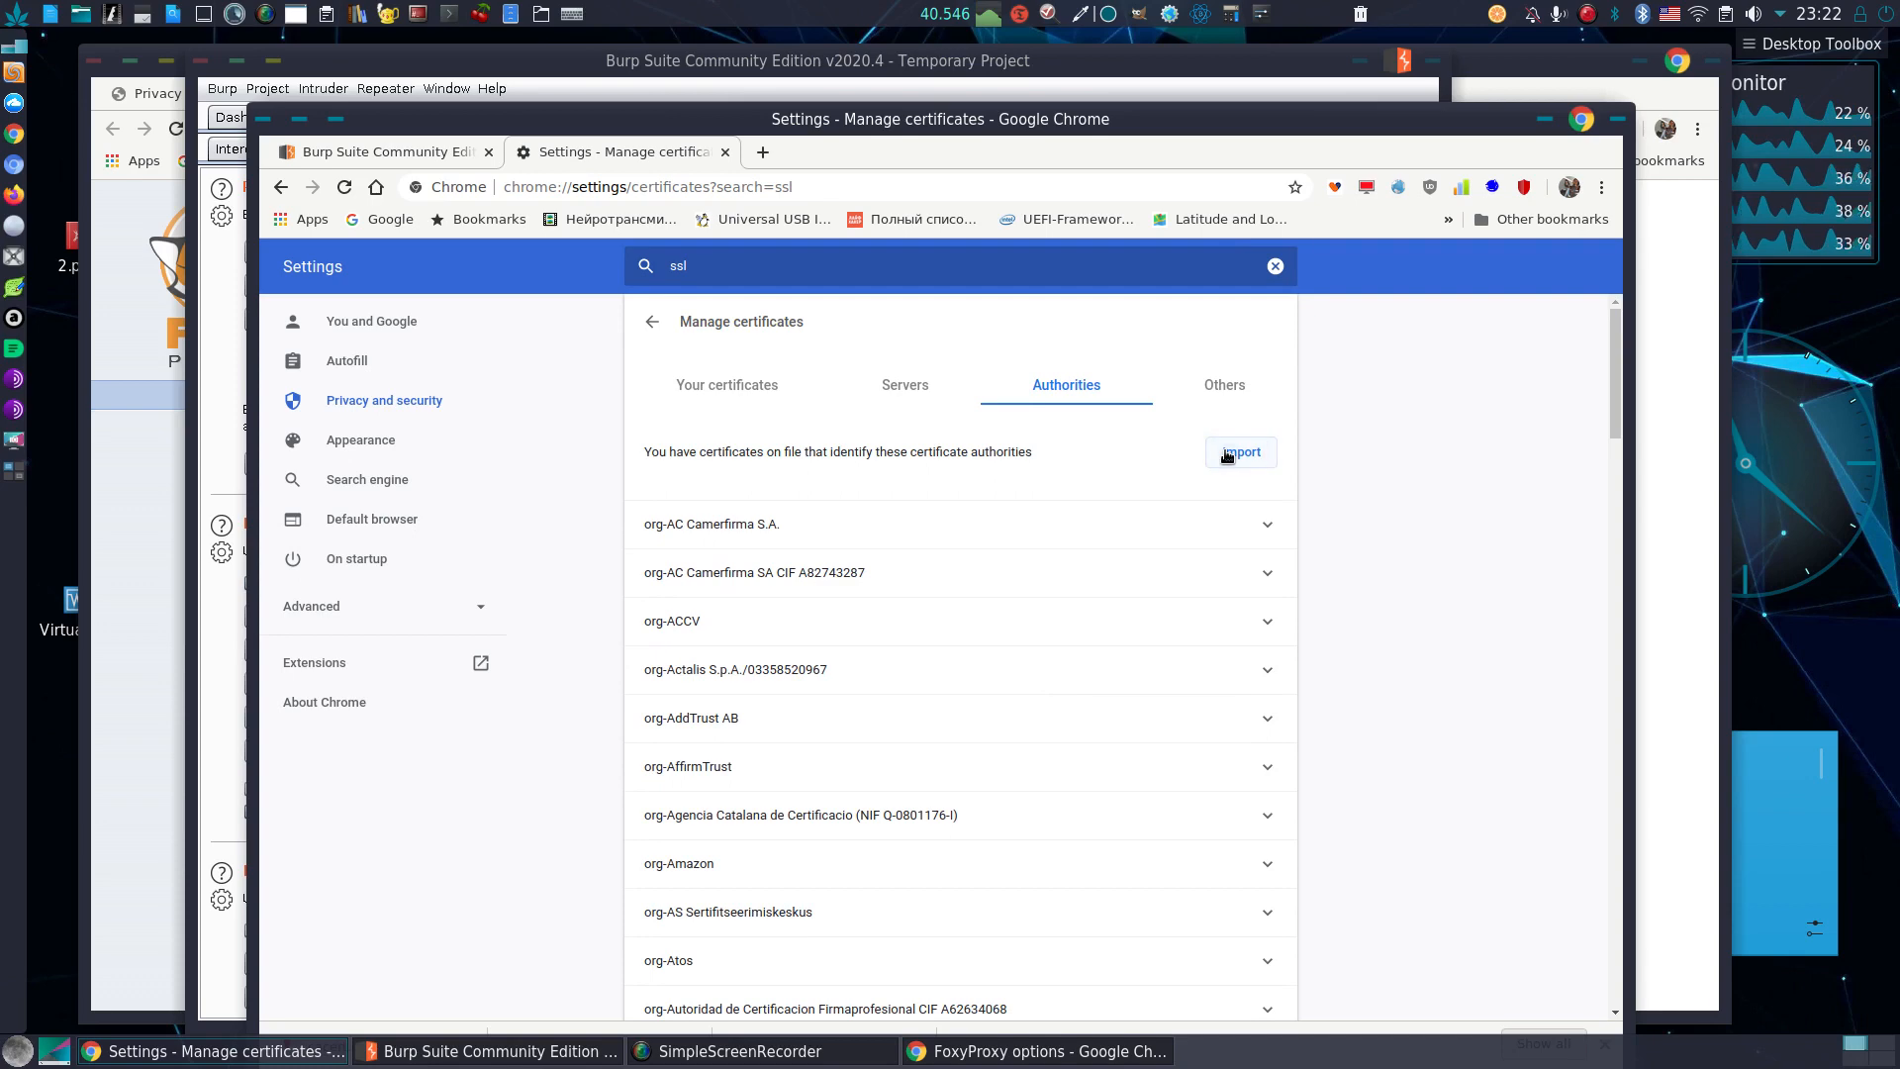
# - Import the PortSwigger CA certificate as trusted for identifying websites and email users
pyautogui.click(1240, 452)
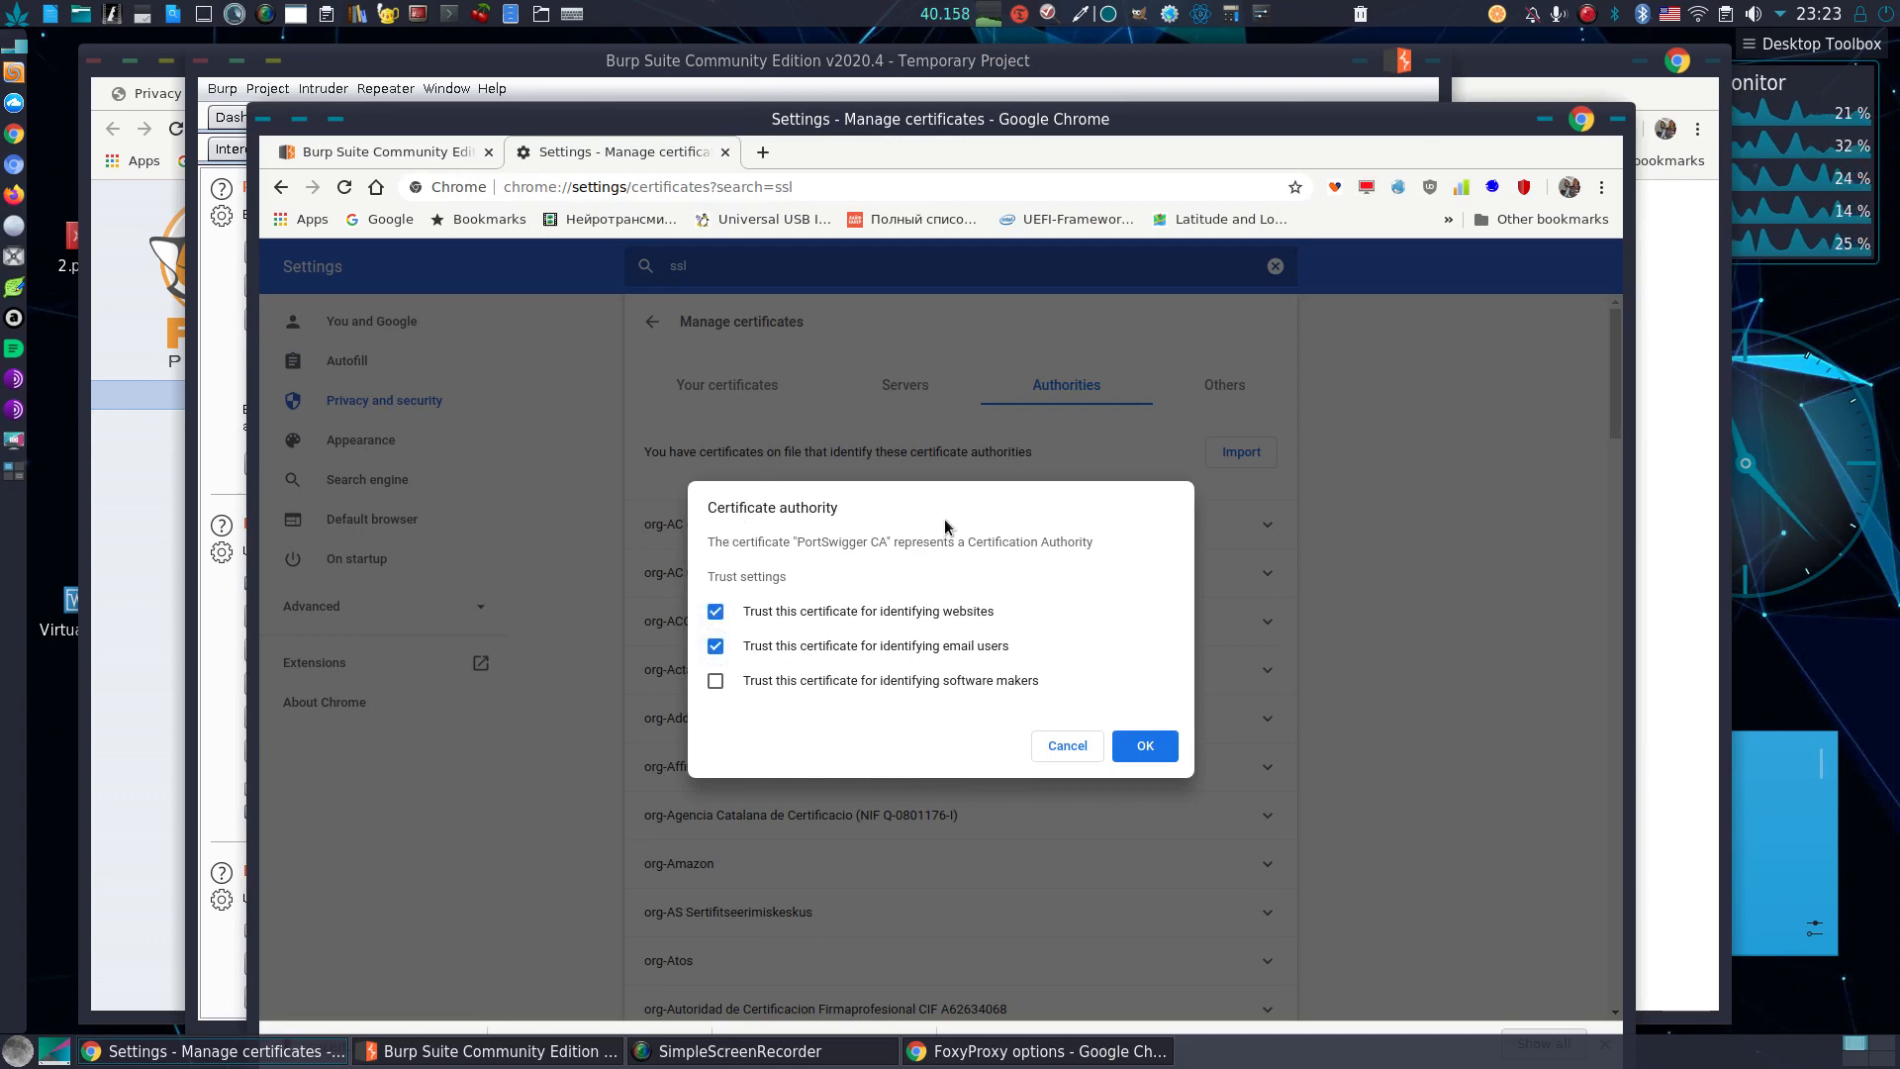
pyautogui.moveTo(1143, 745)
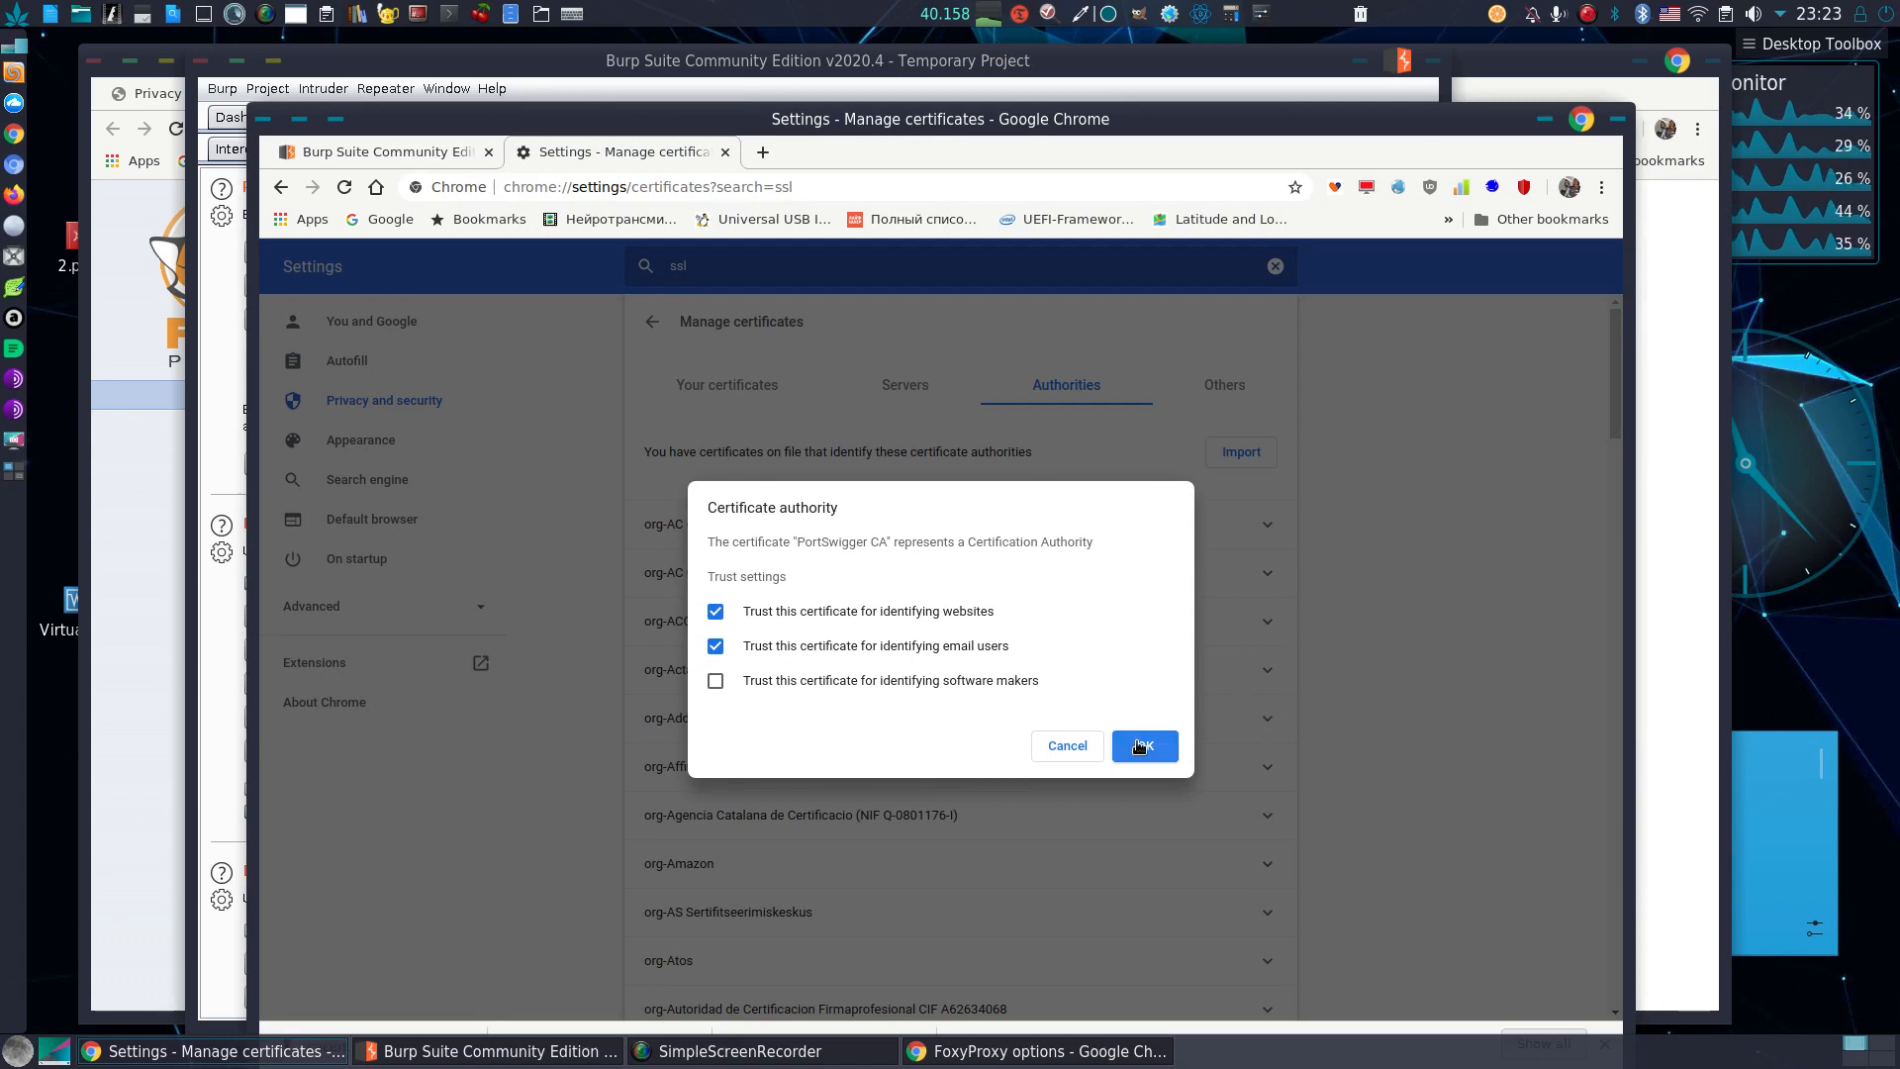
pyautogui.click(1143, 745)
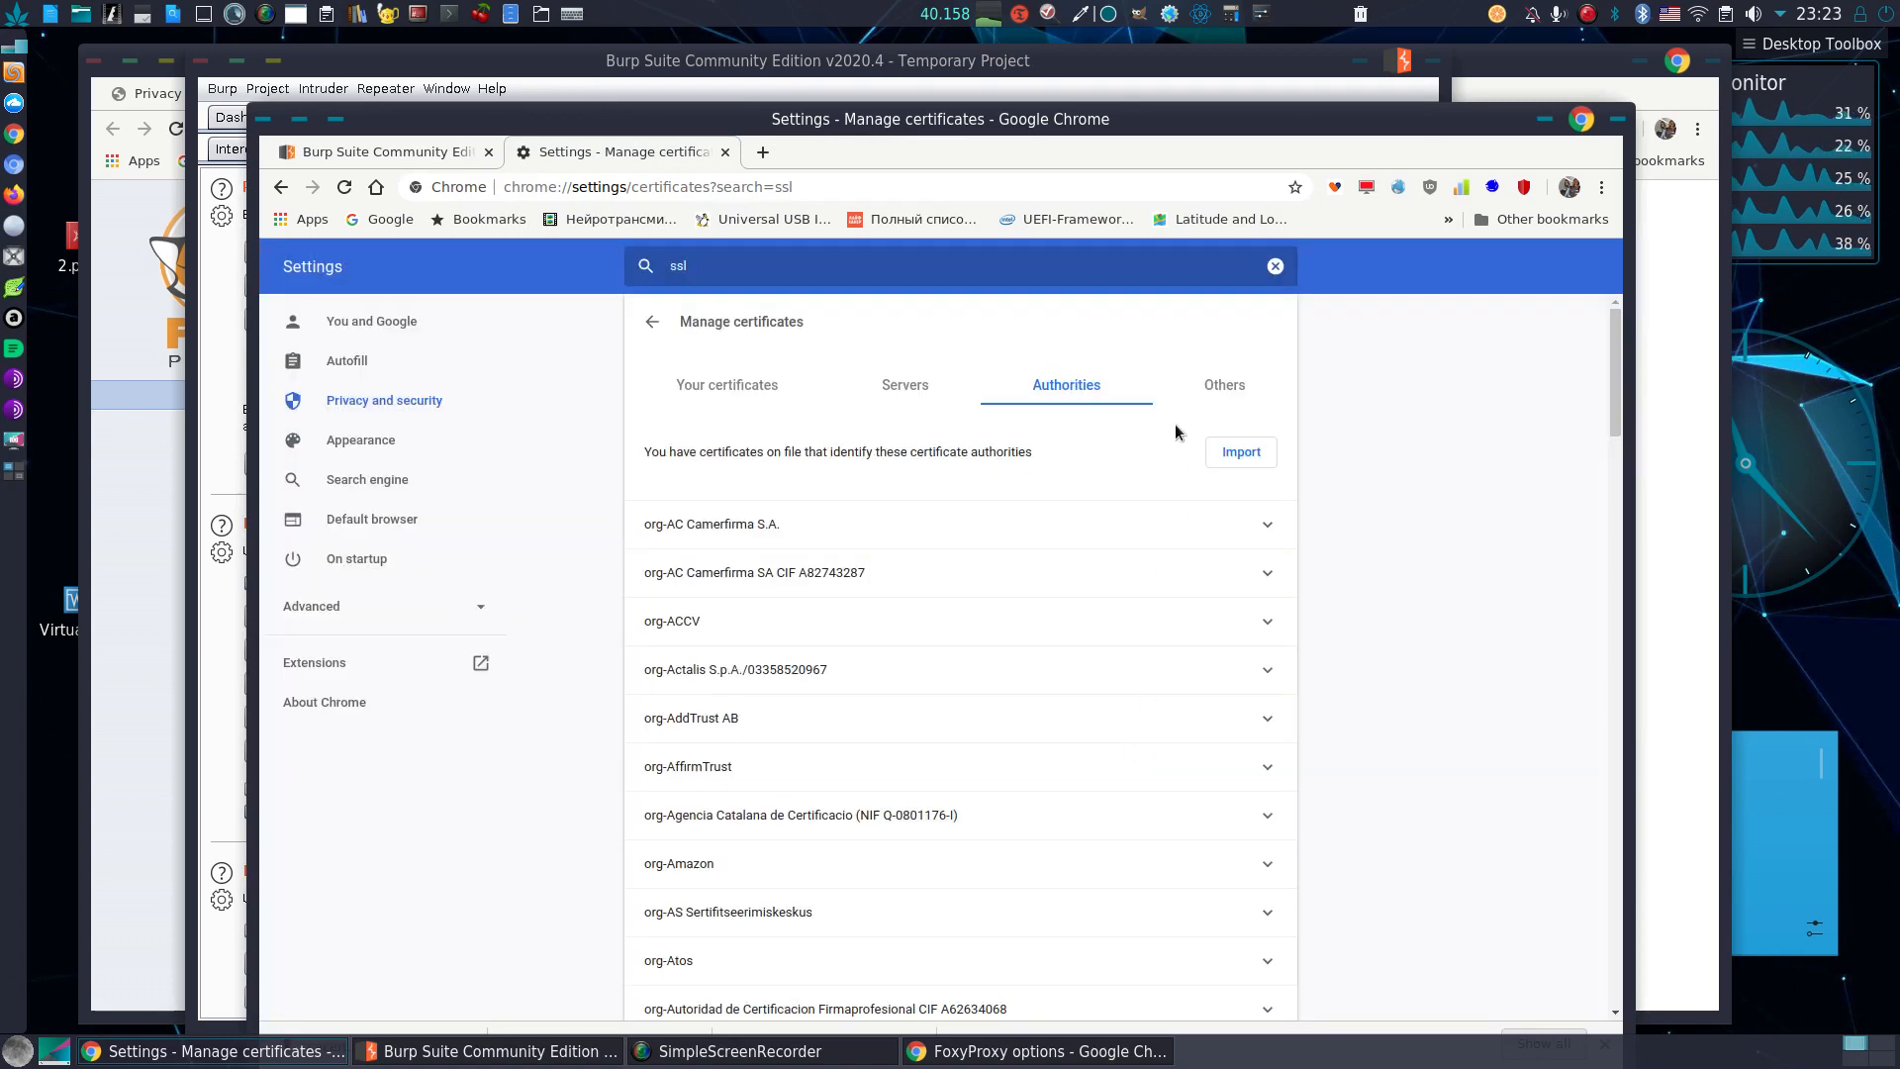
pyautogui.click(647, 185)
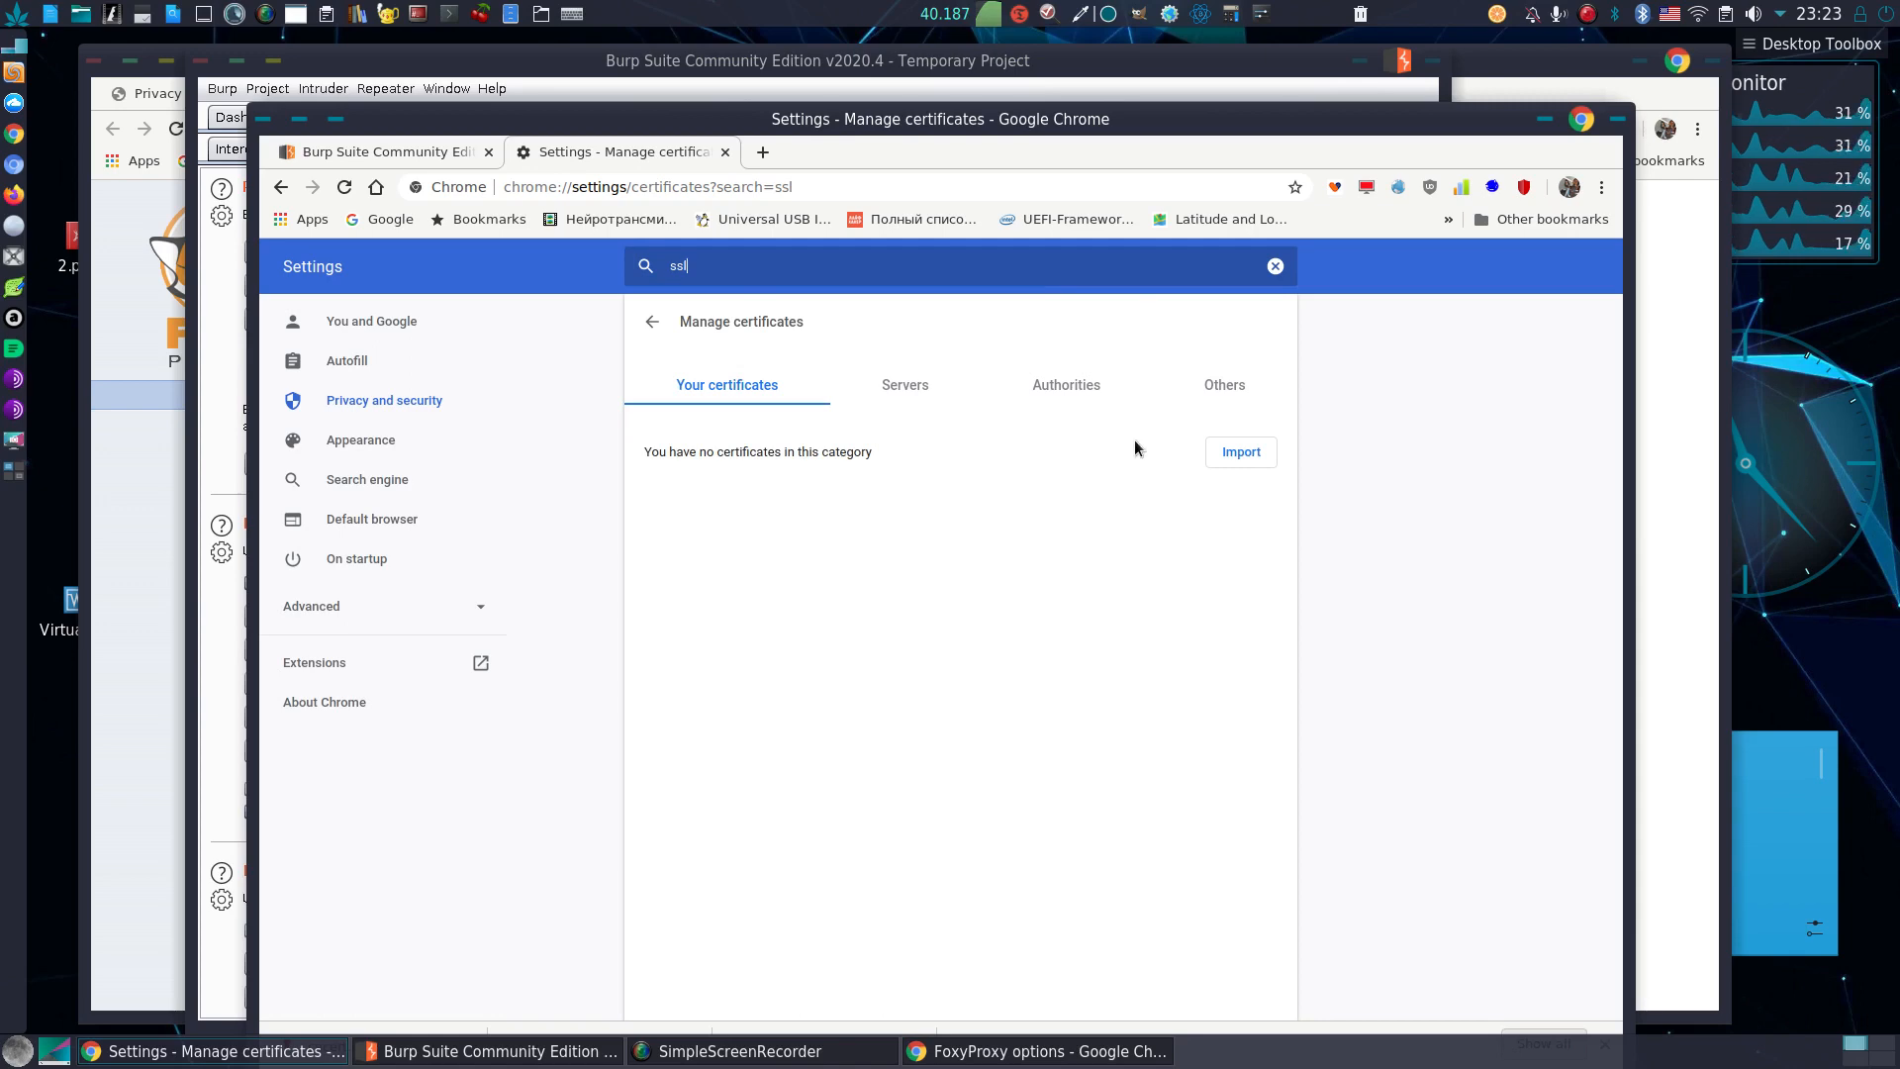
# - Scroll the Authorities list down to org-PortSwigger and expand it
pyautogui.click(1065, 384)
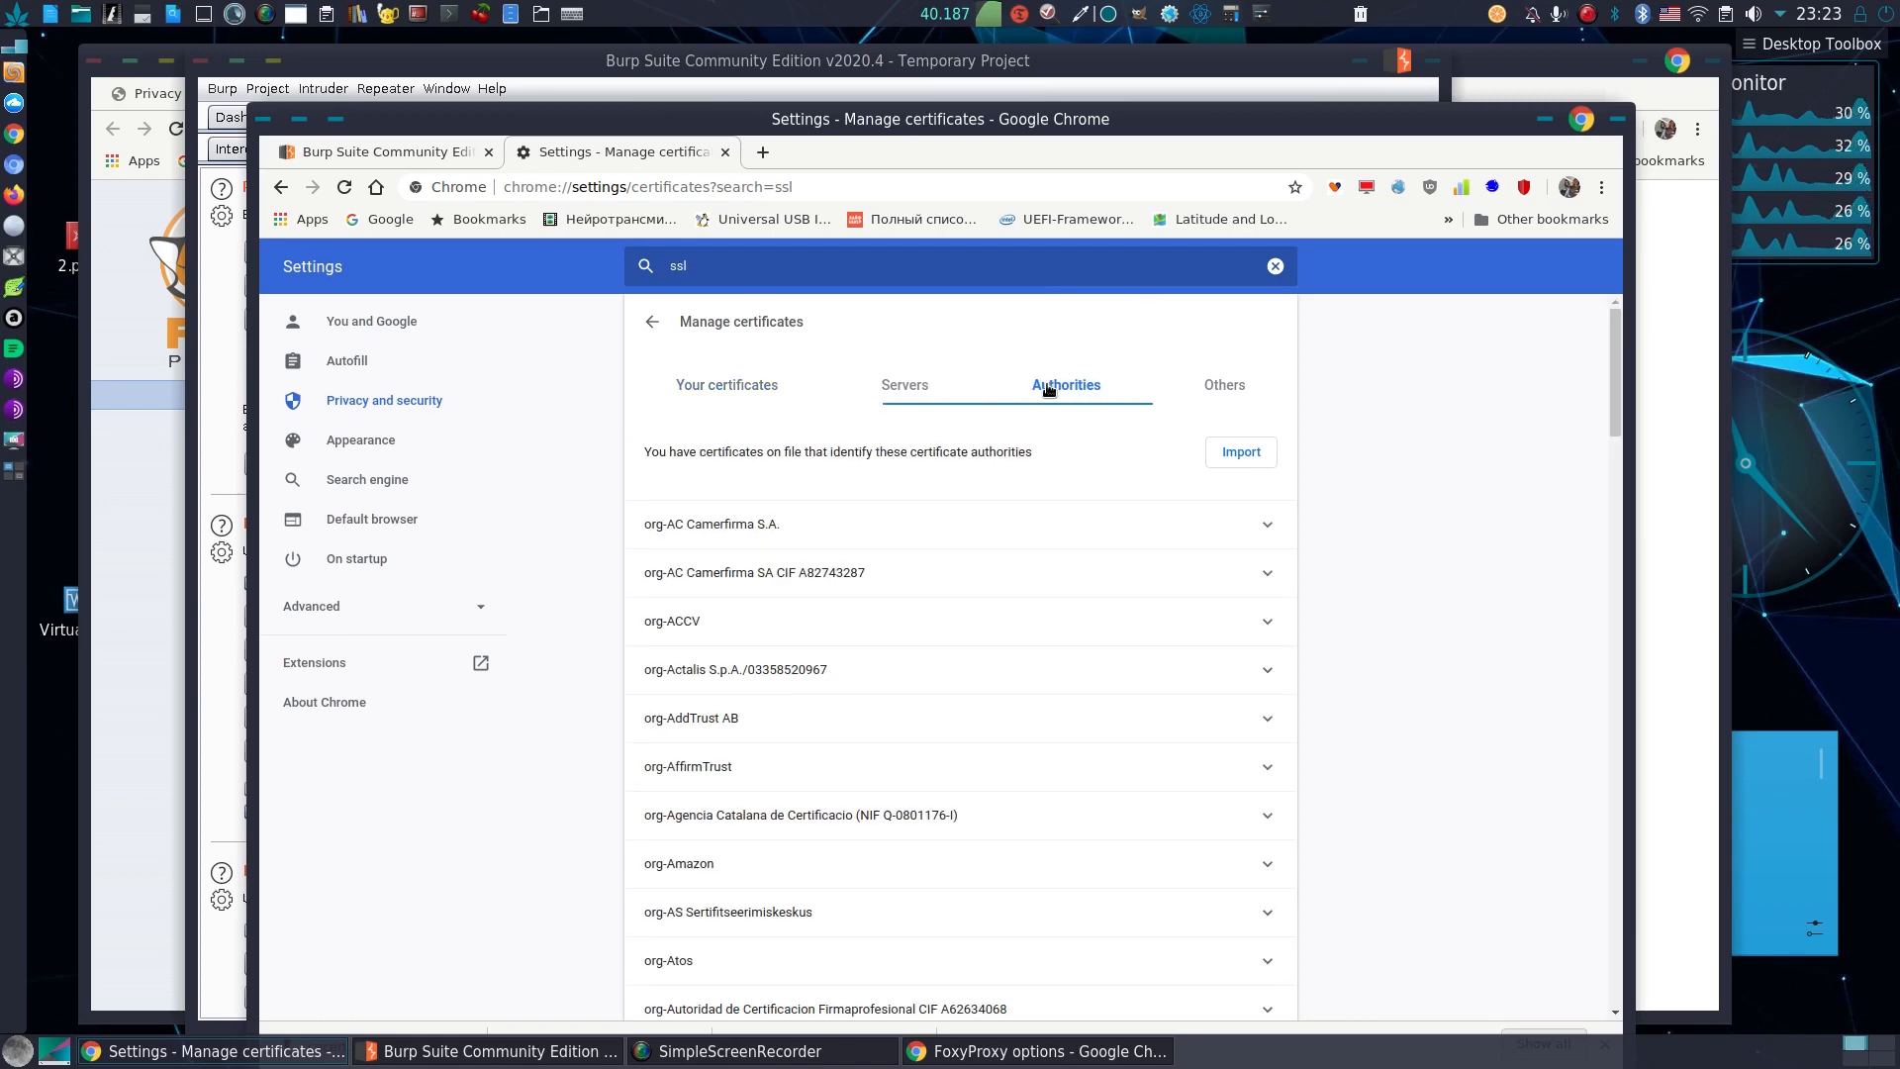
pyautogui.scroll(-3)
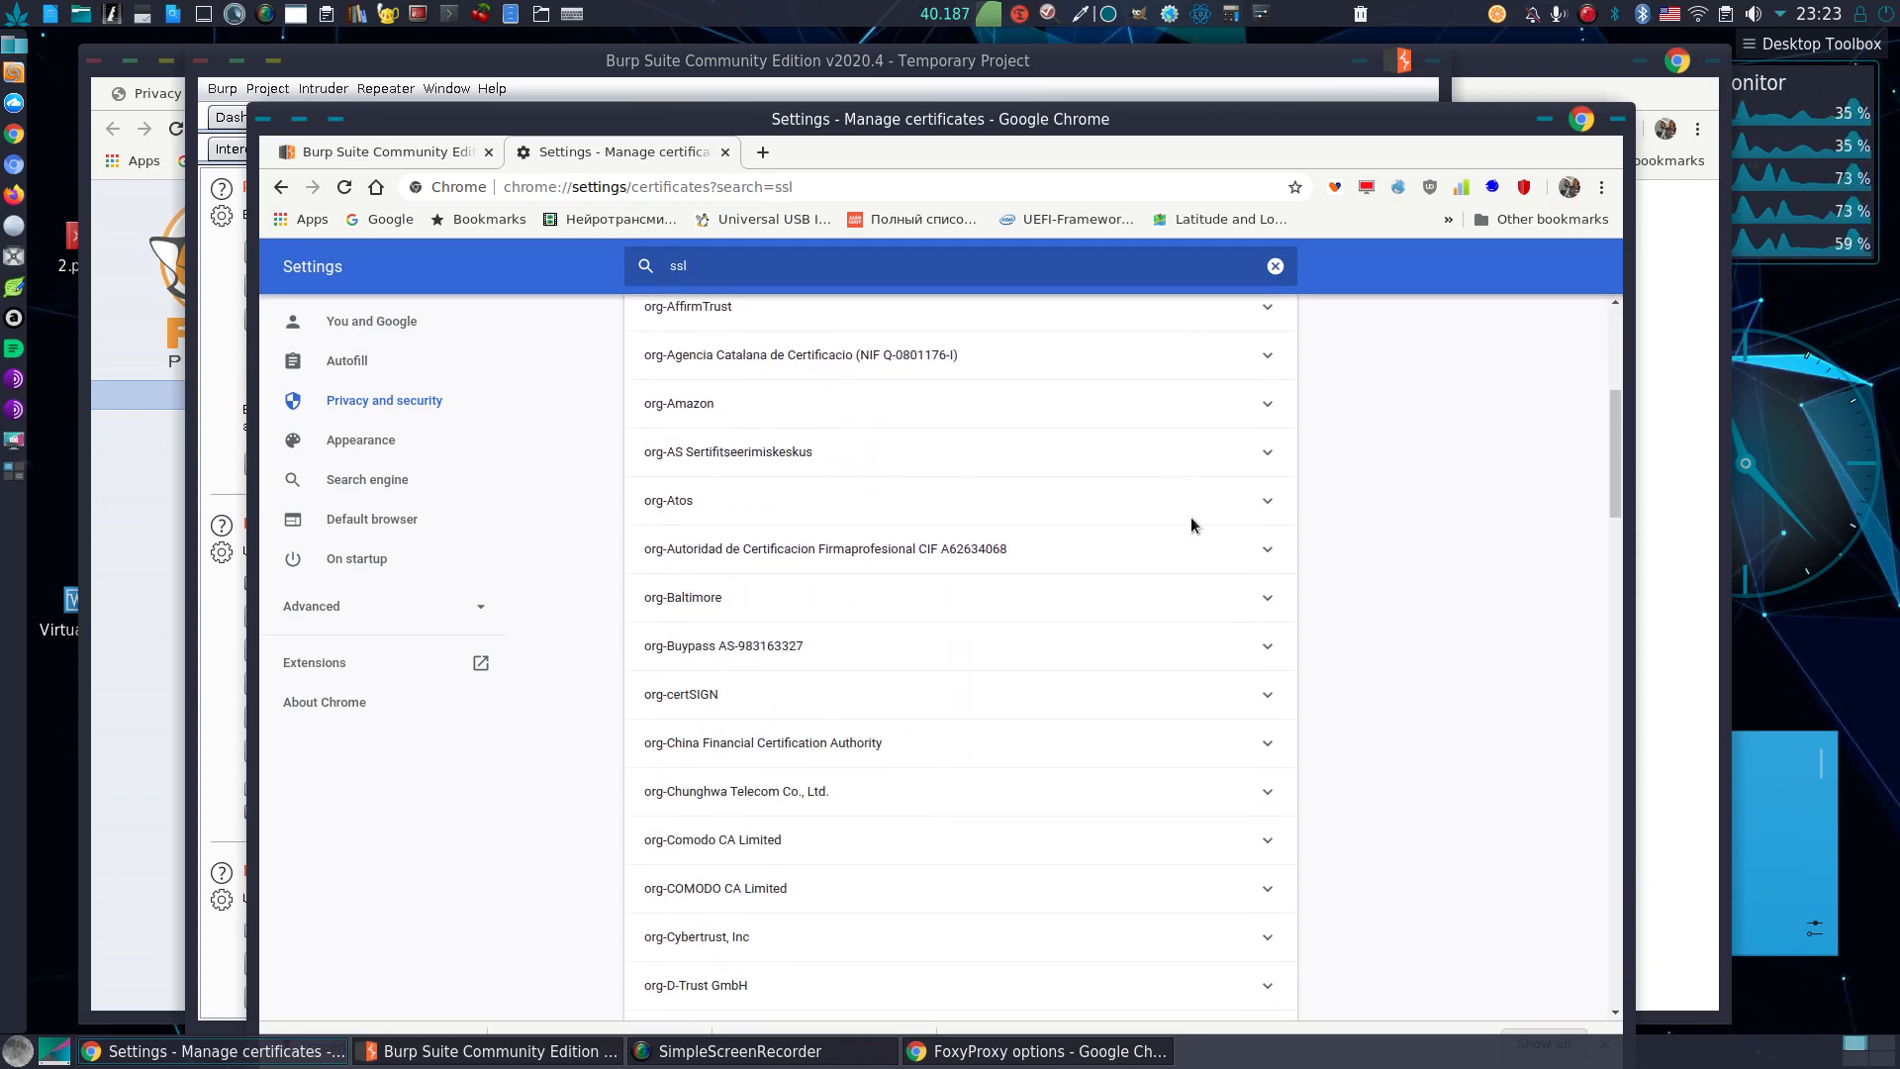
pyautogui.scroll(-3)
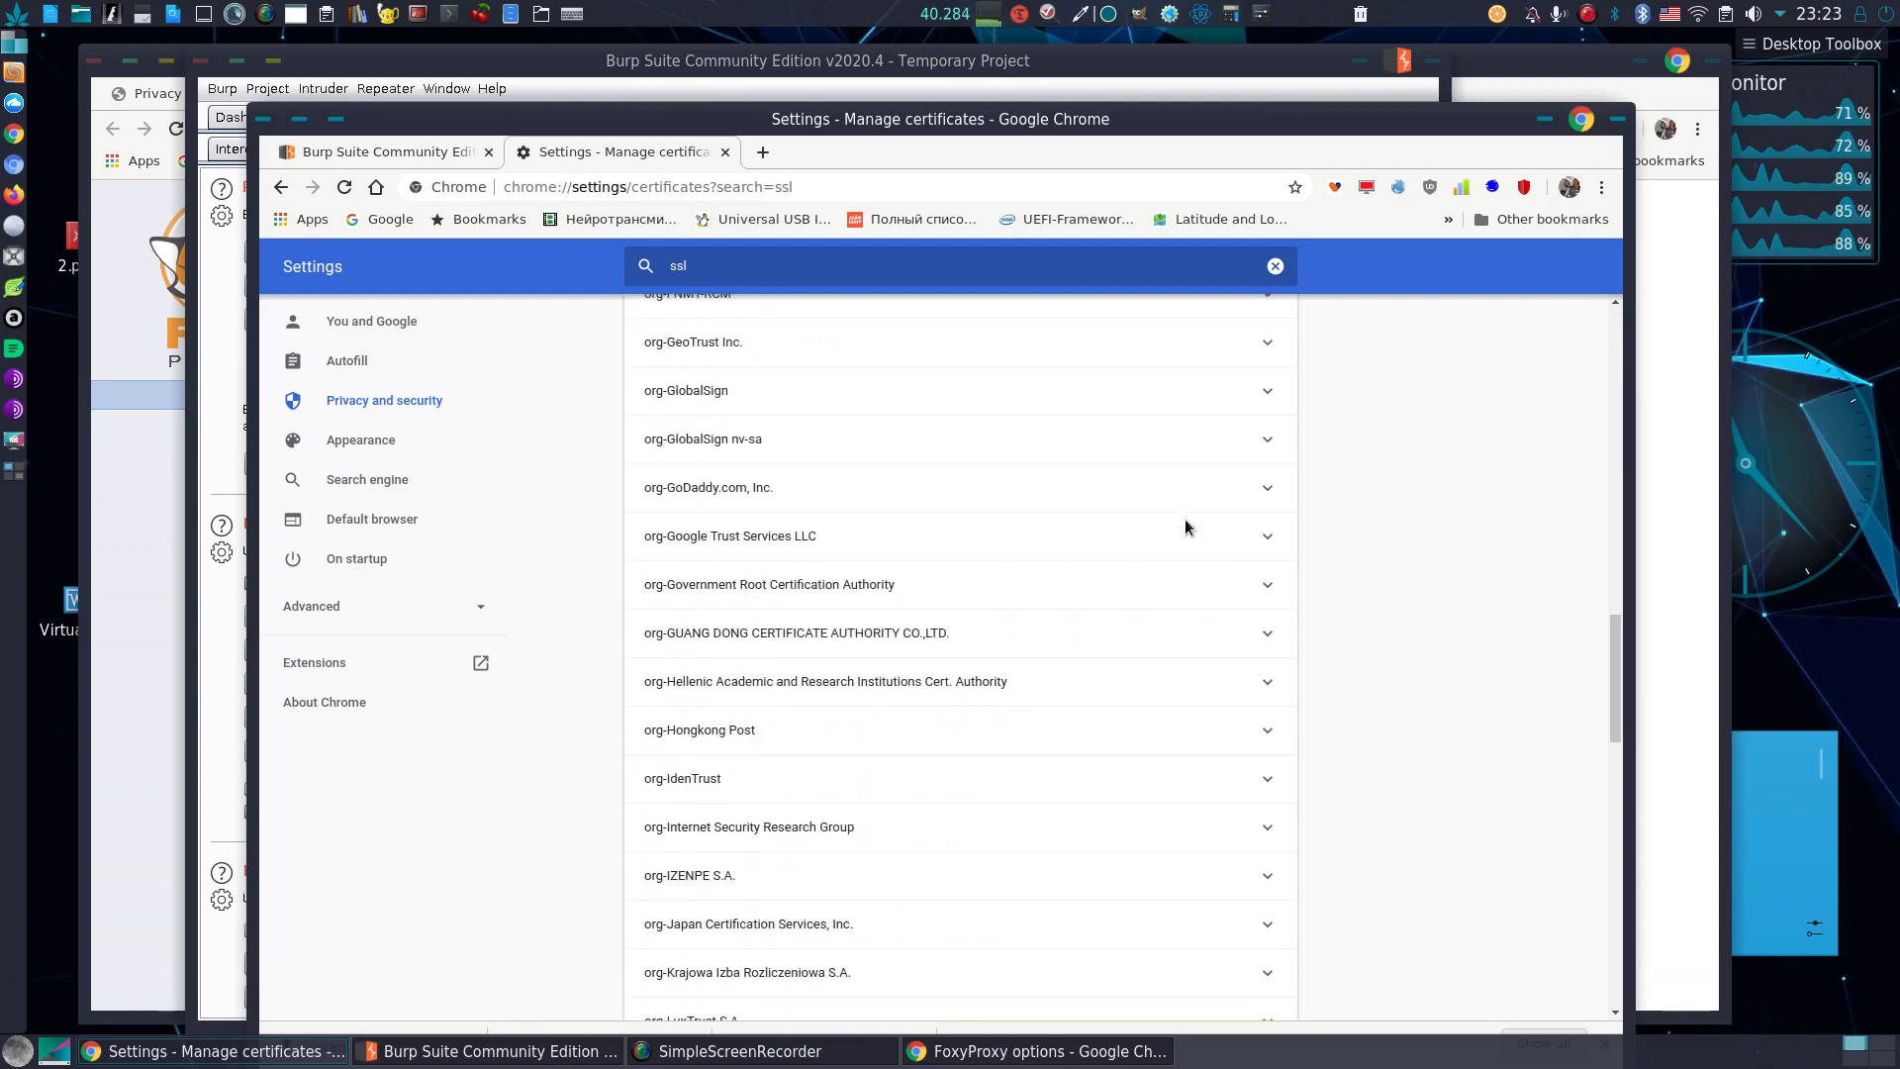
pyautogui.scroll(-3)
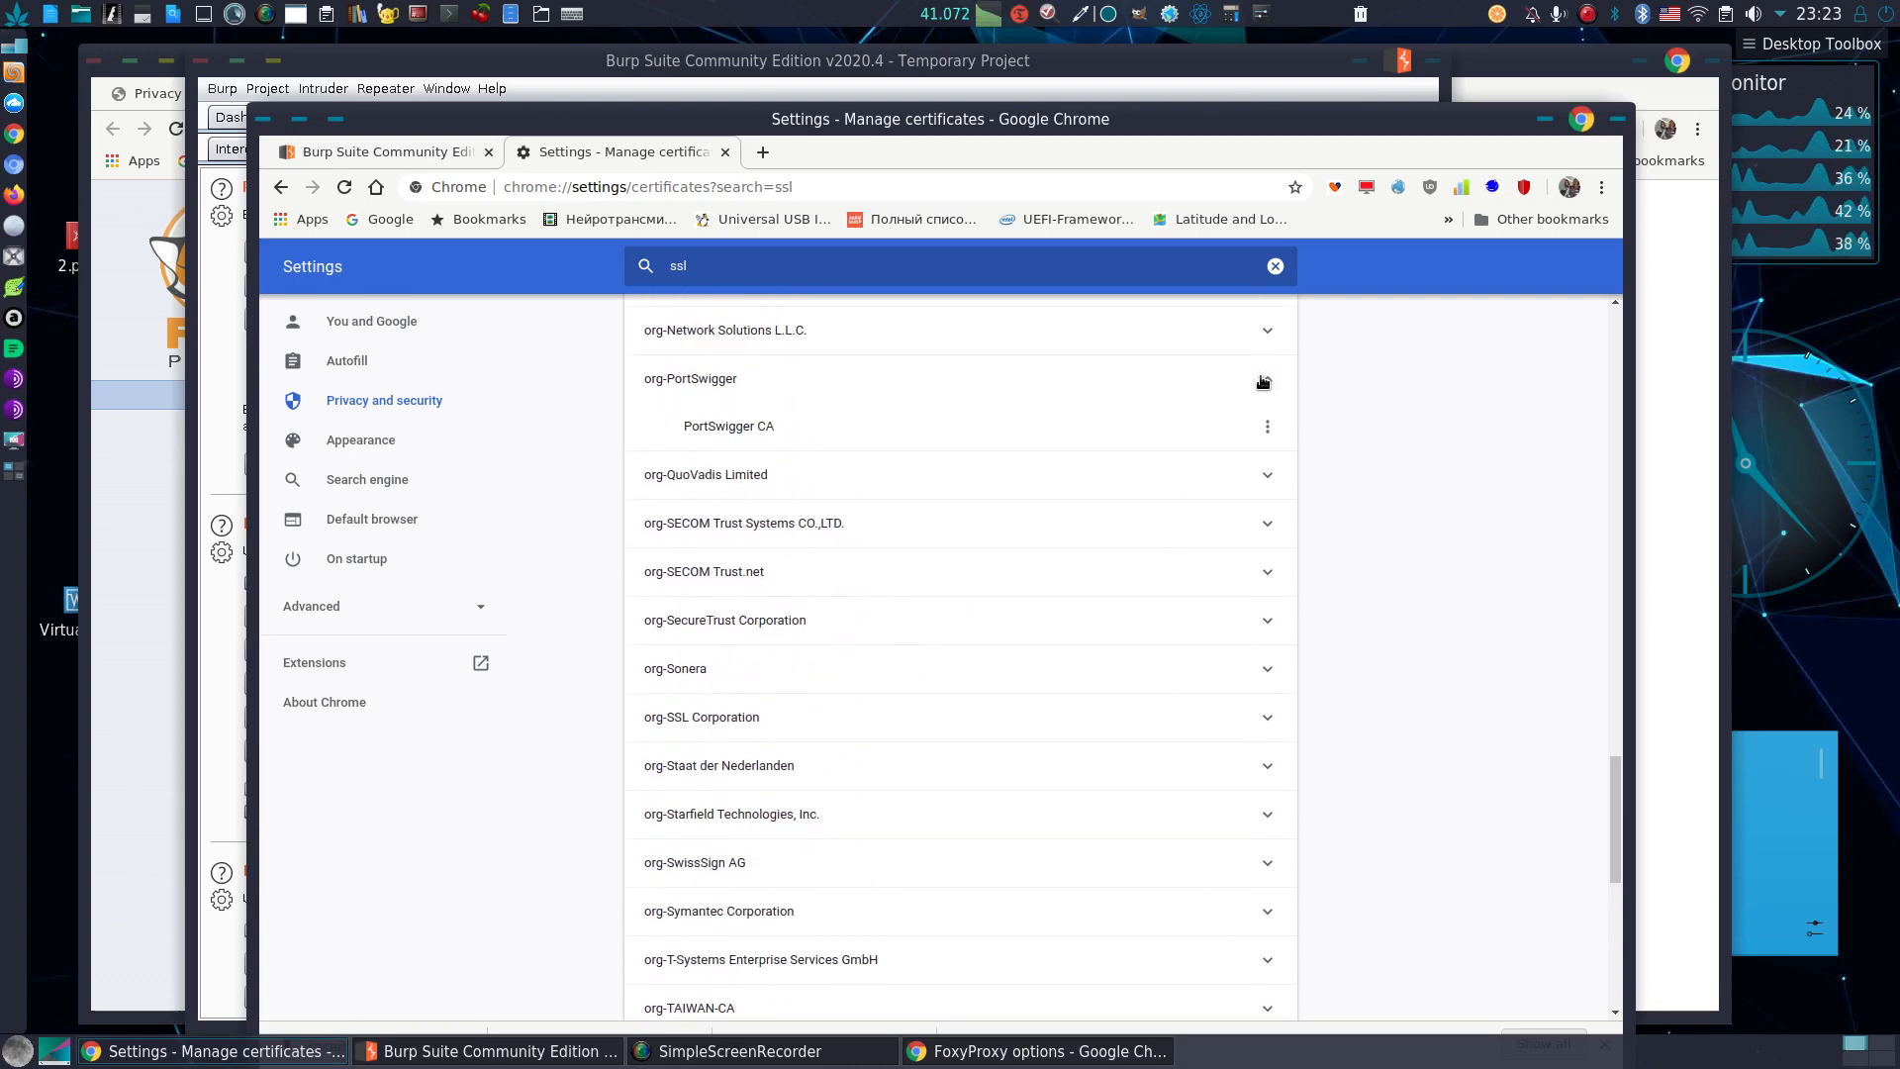
pyautogui.click(1266, 378)
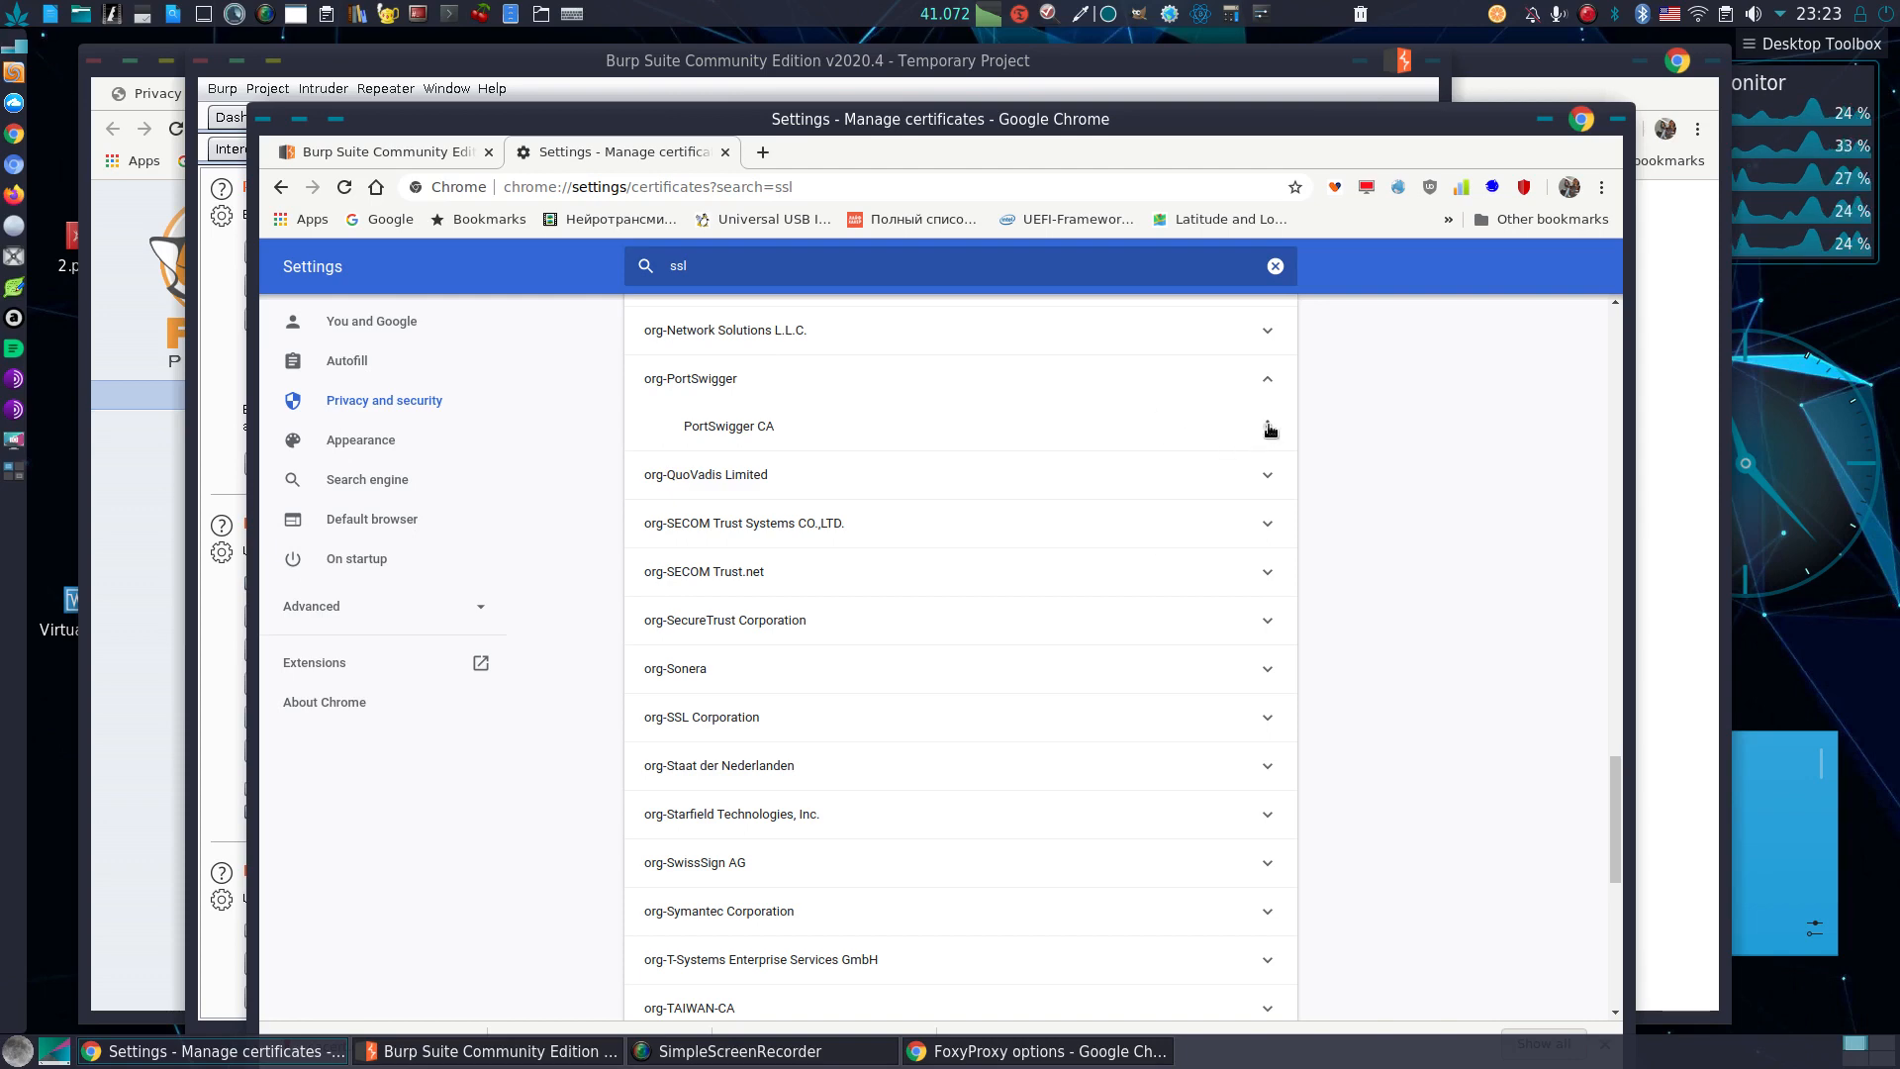
# - View the PortSwigger CA certificate details, then close the Certificate Viewer
pyautogui.click(1270, 427)
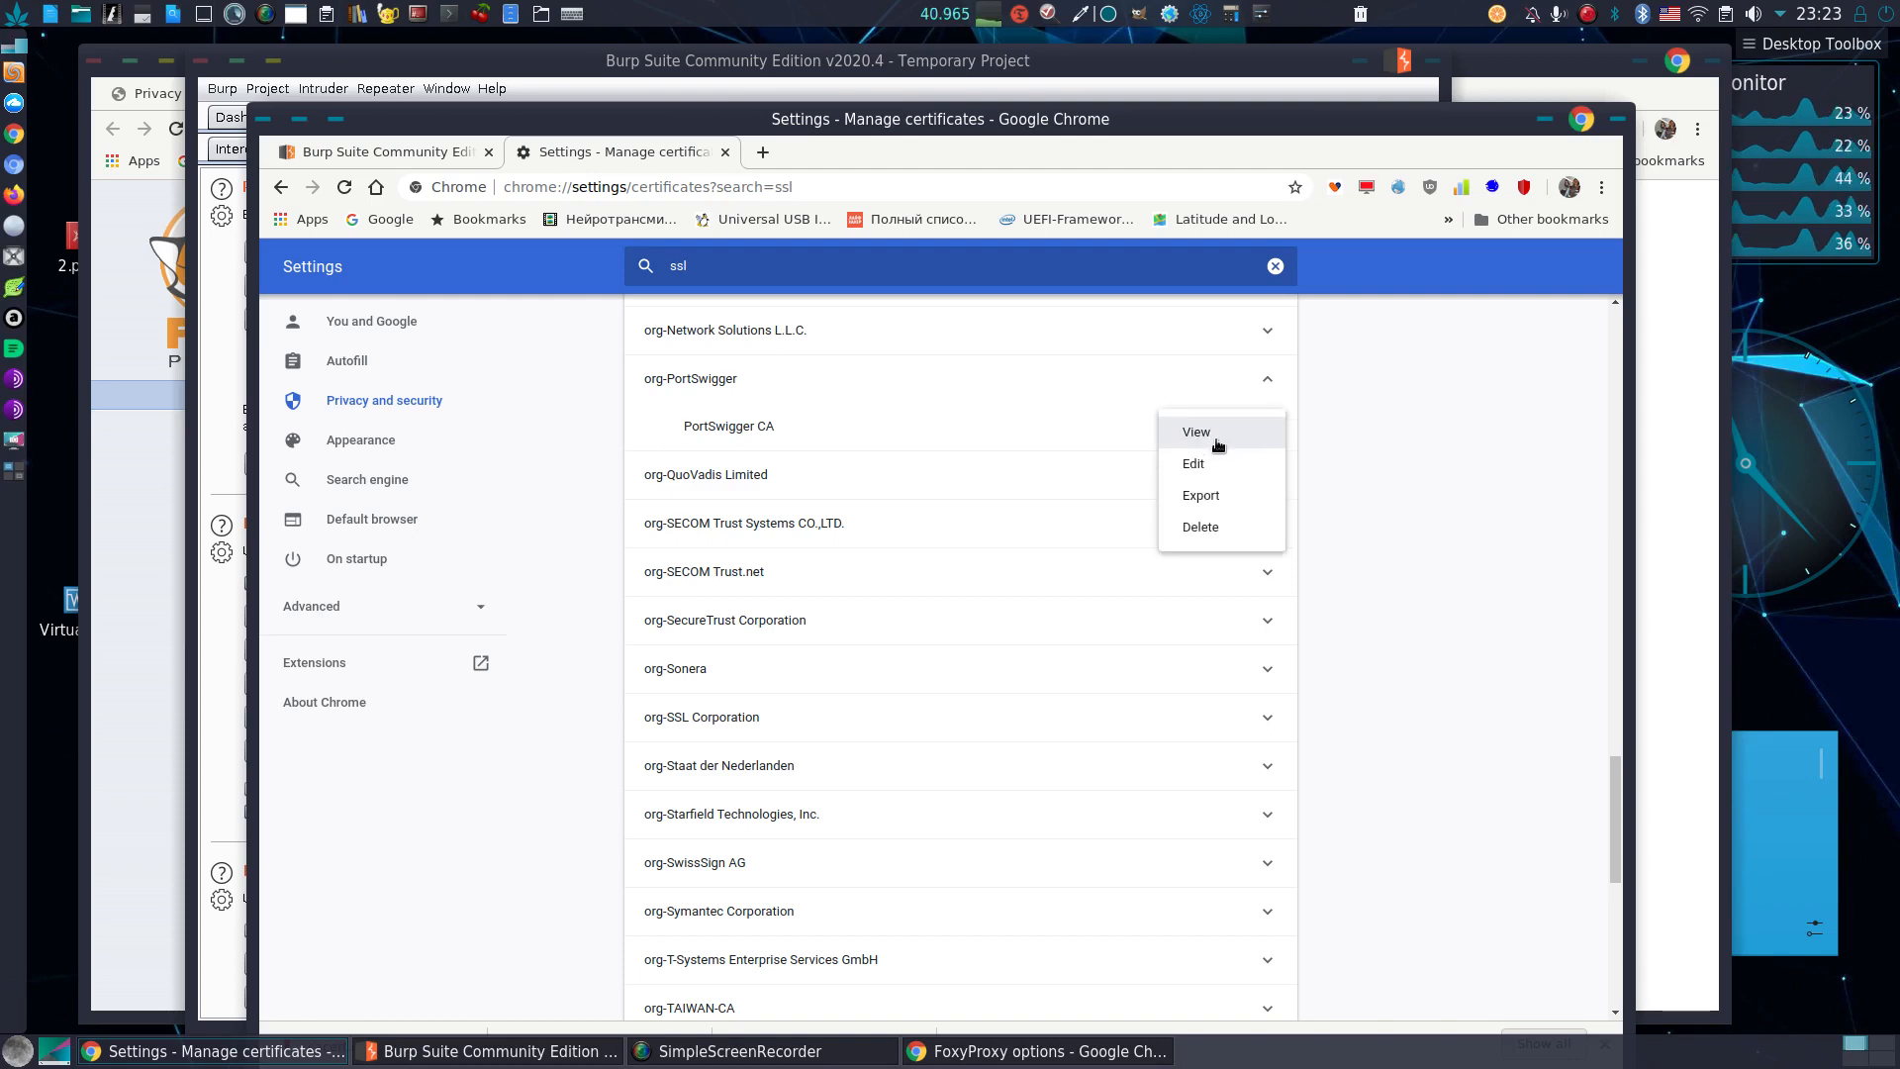
pyautogui.click(1195, 432)
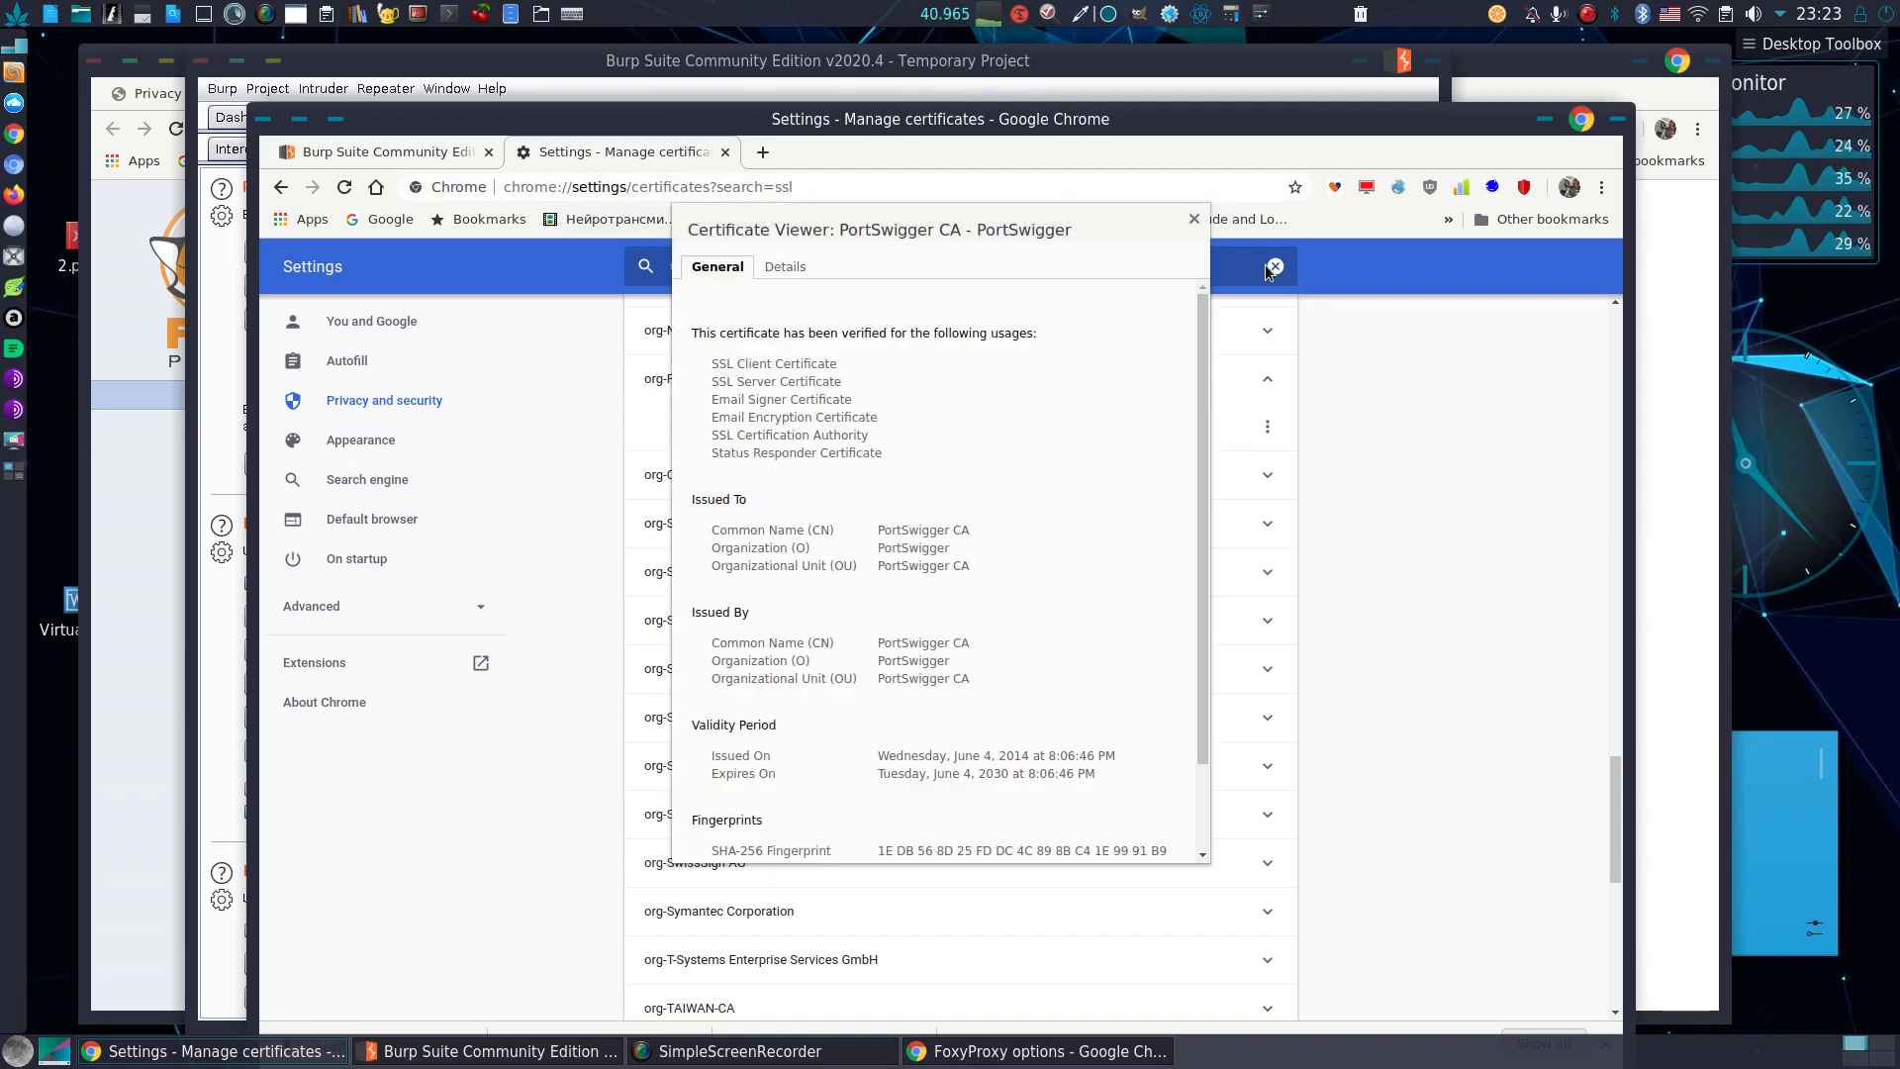
pyautogui.click(1273, 266)
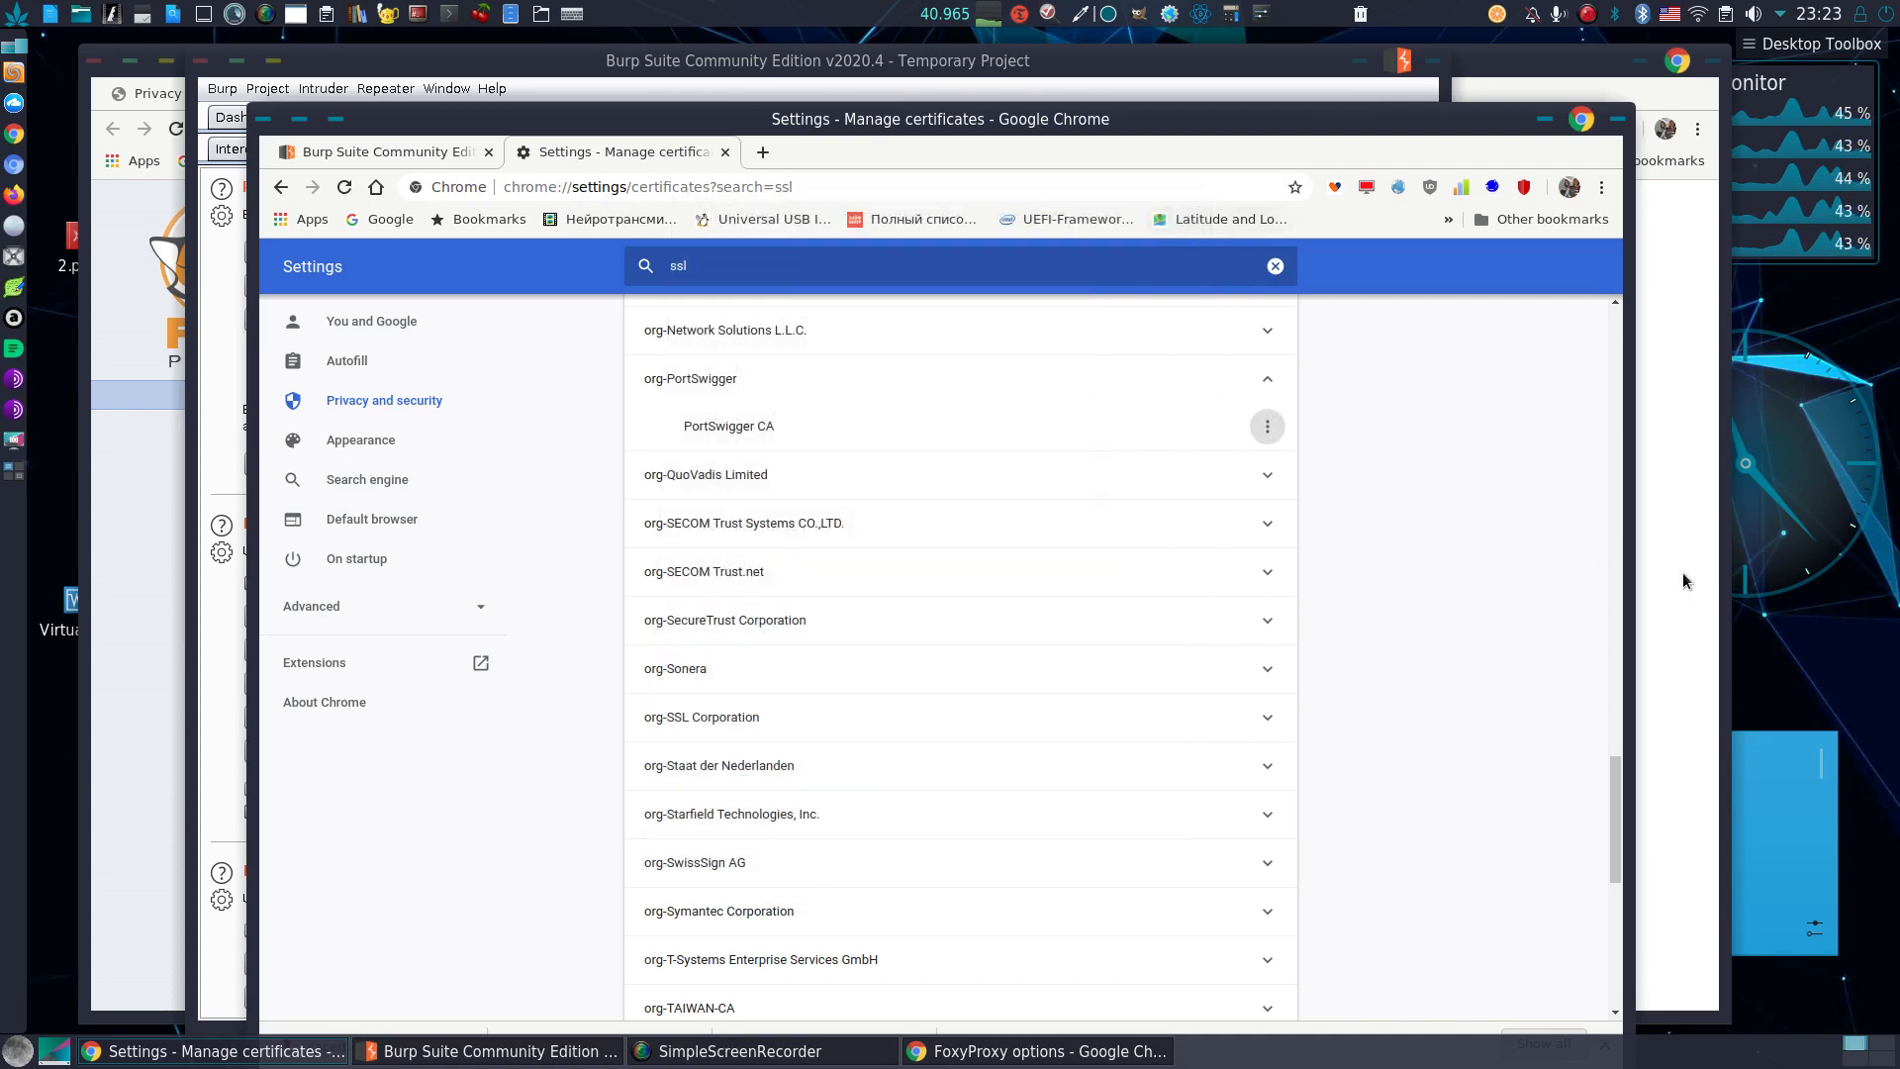
pyautogui.moveTo(562, 327)
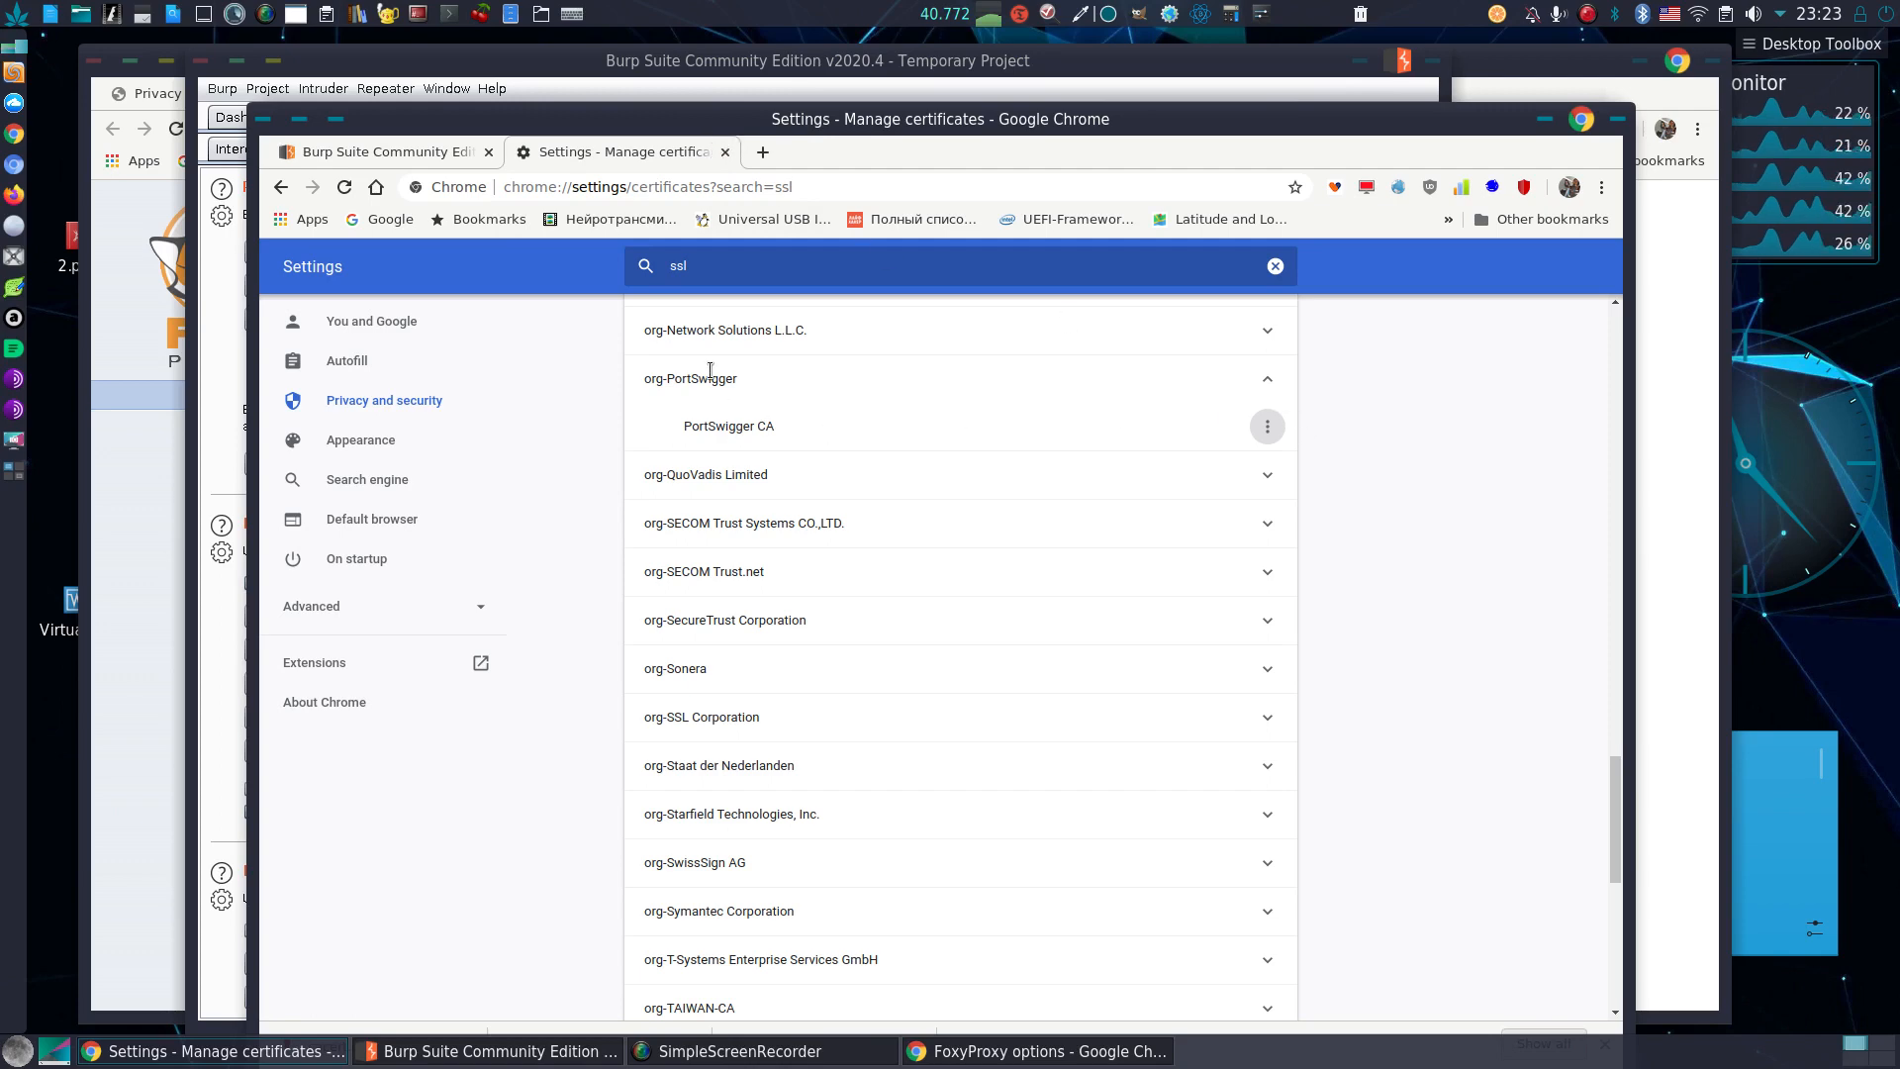
pyautogui.moveTo(1312, 447)
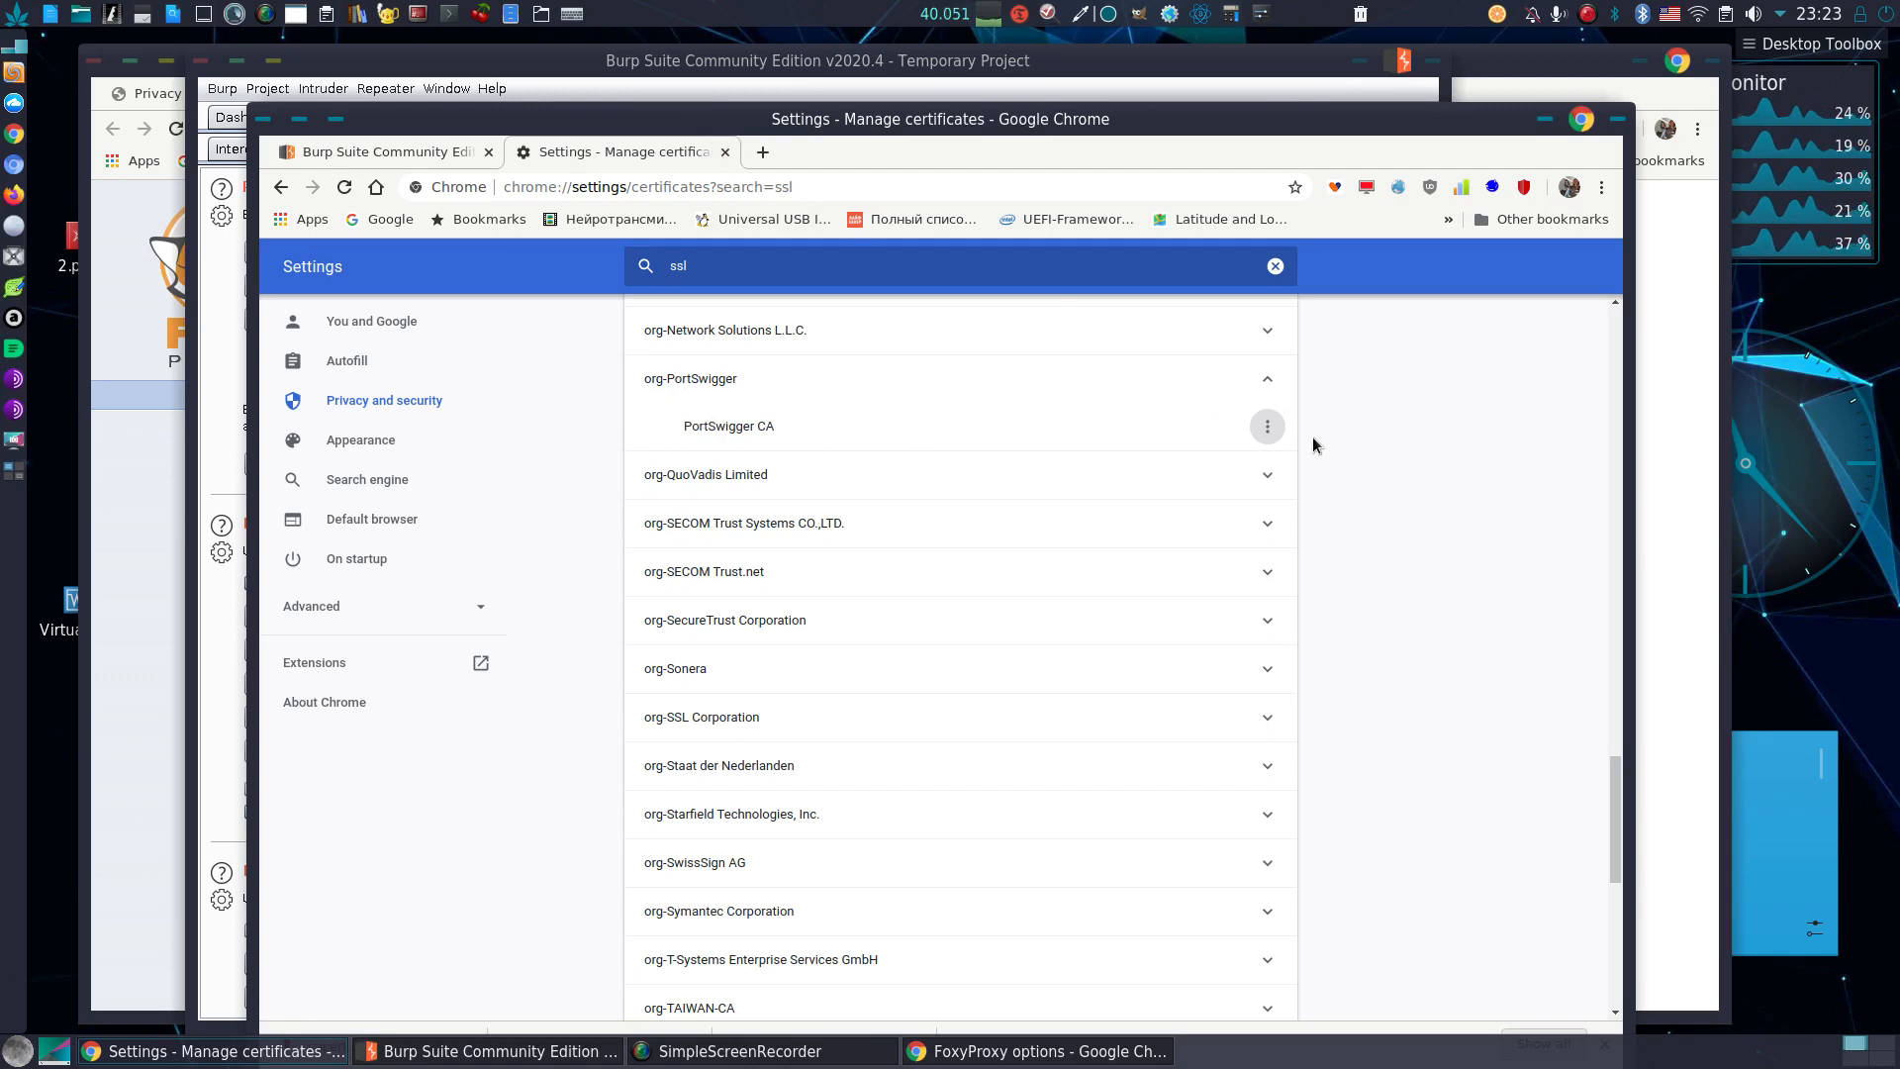
pyautogui.moveTo(1031, 416)
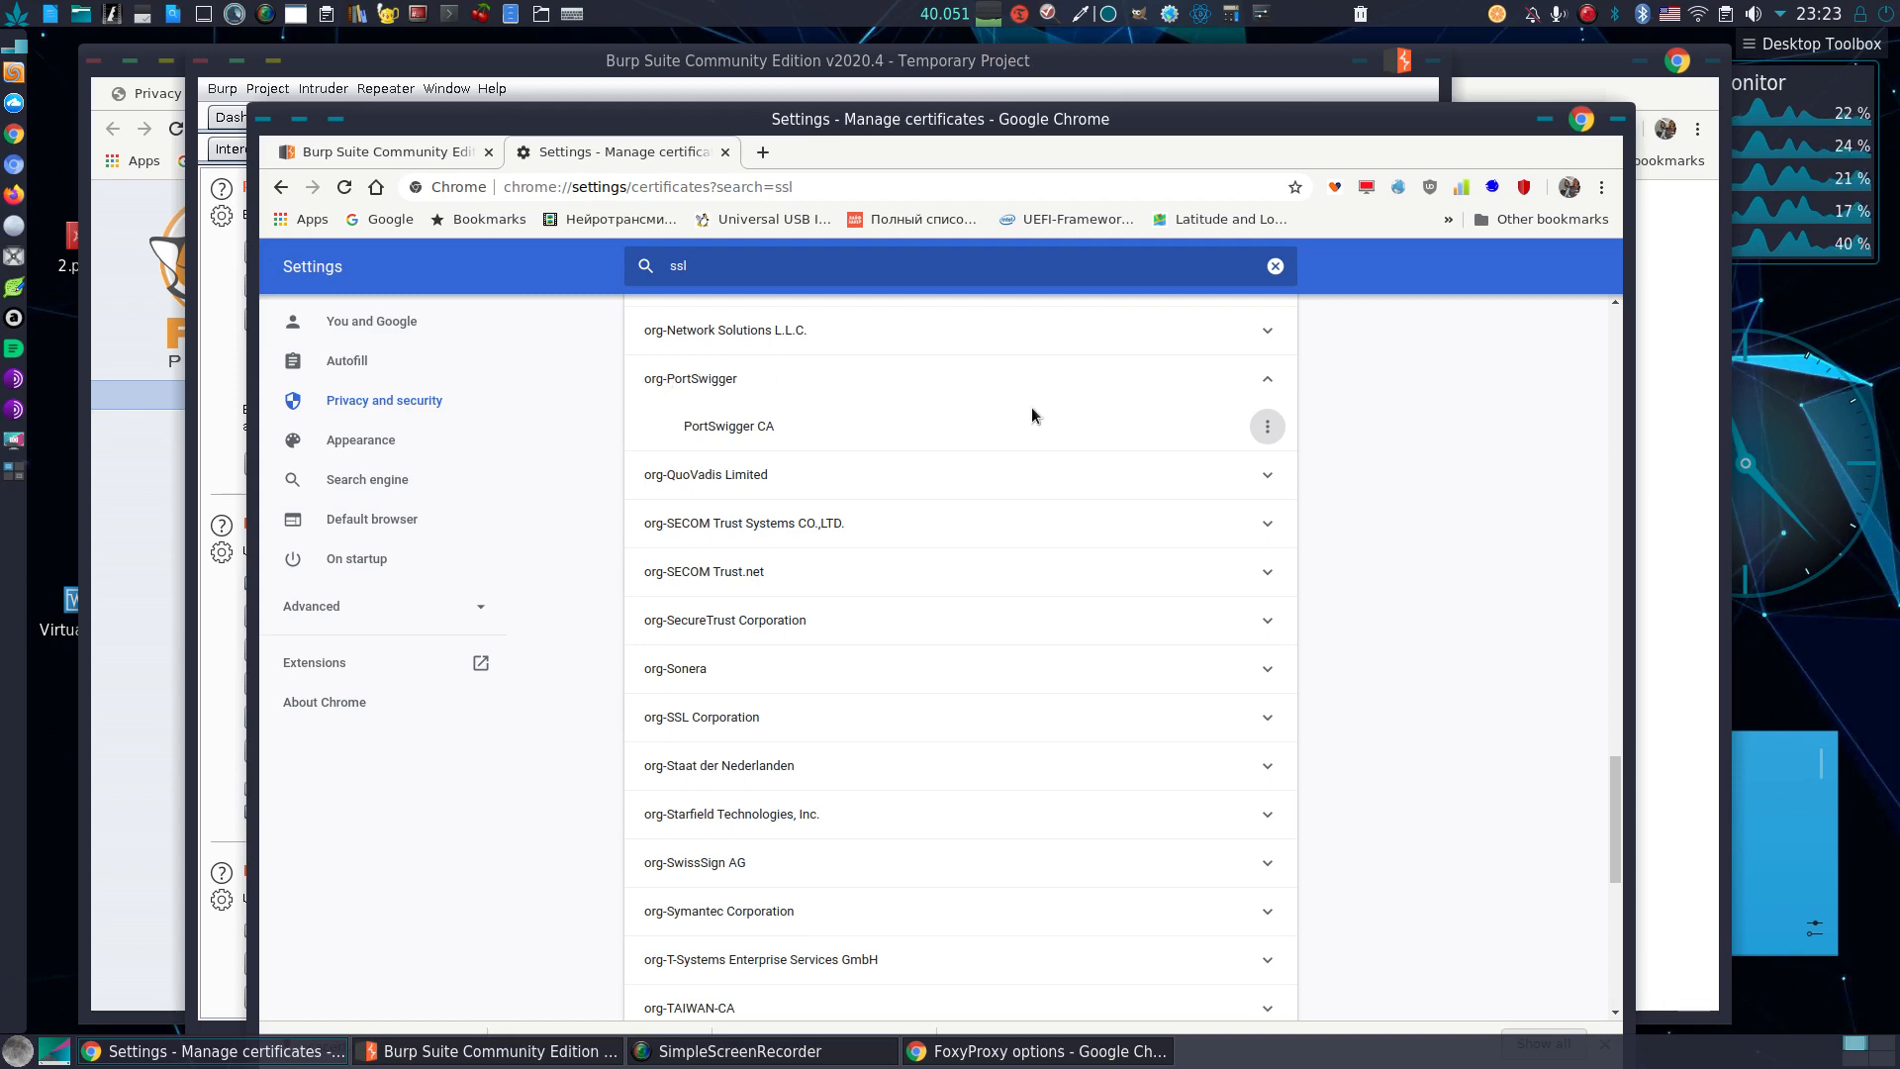
pyautogui.moveTo(1089, 379)
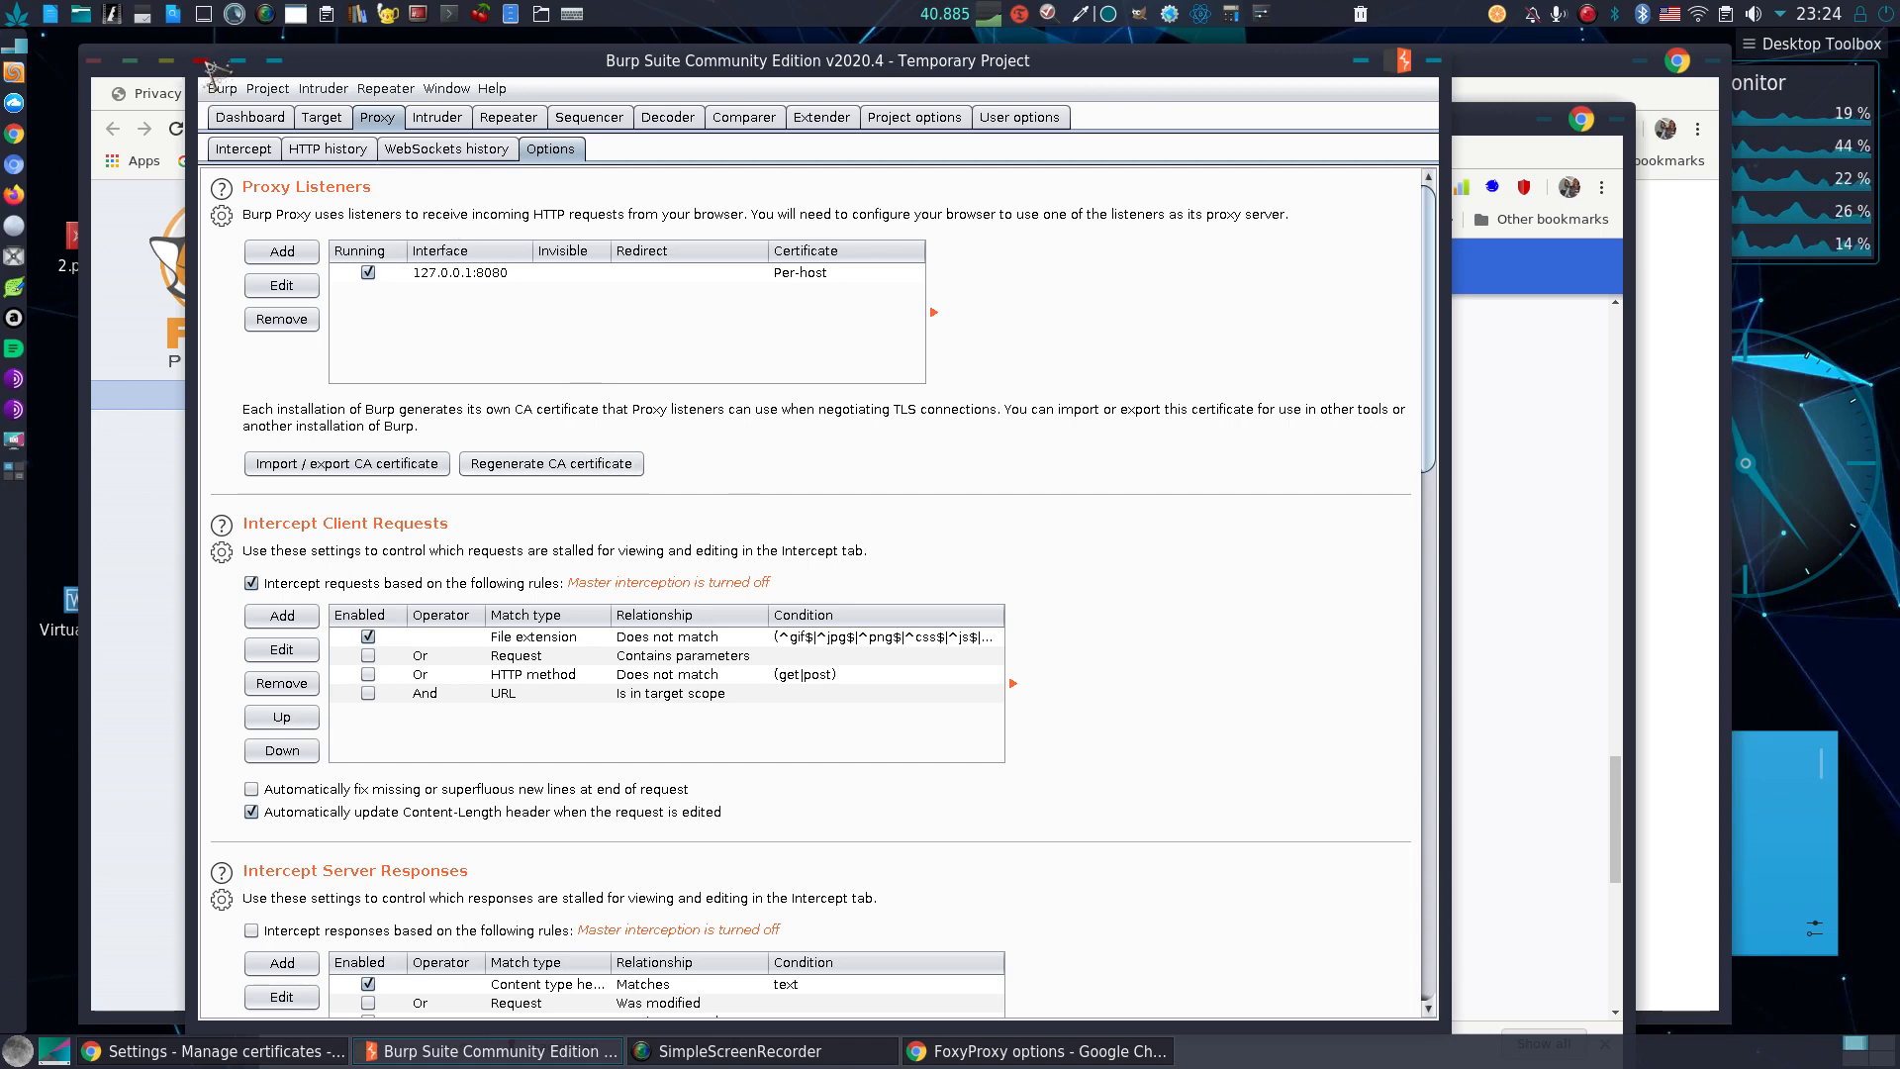
# - Minimize the Burp Suite window so Chrome's certificate manager is visible again
pyautogui.click(740, 1050)
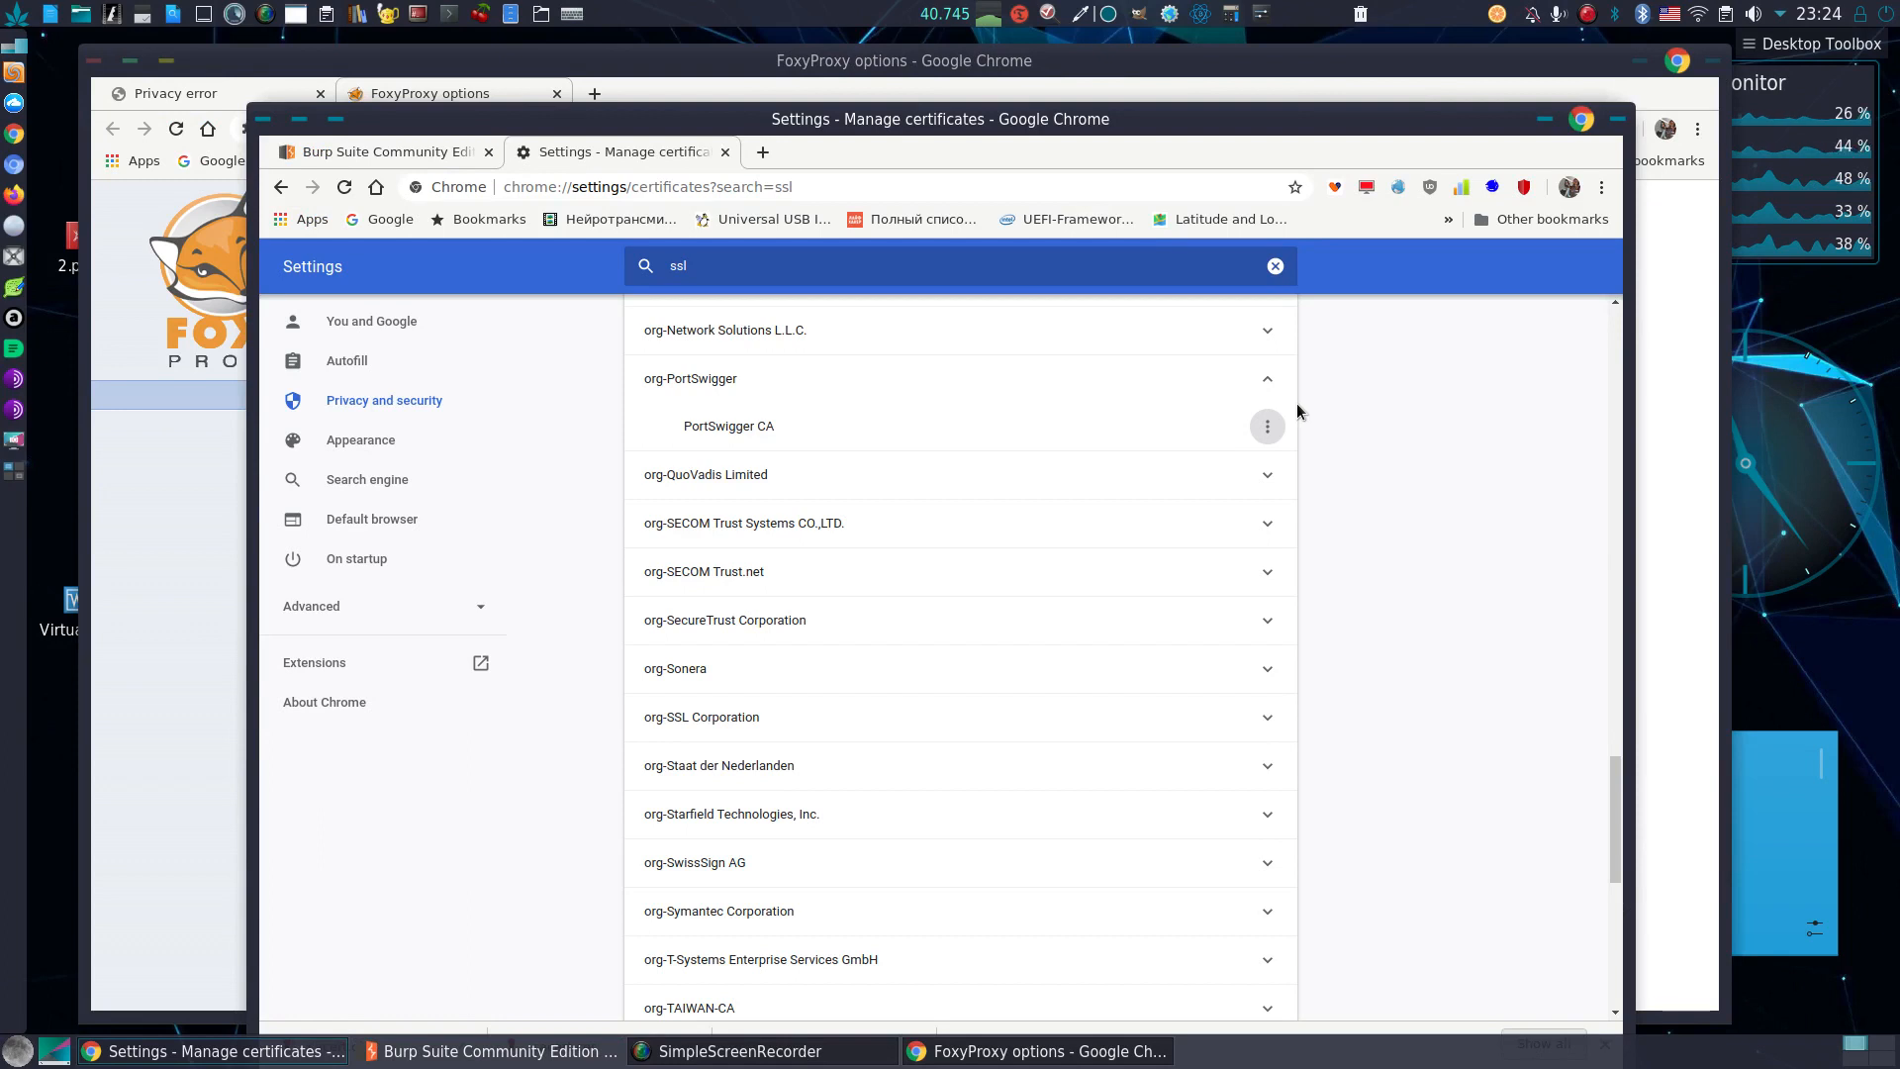
pyautogui.moveTo(1171, 738)
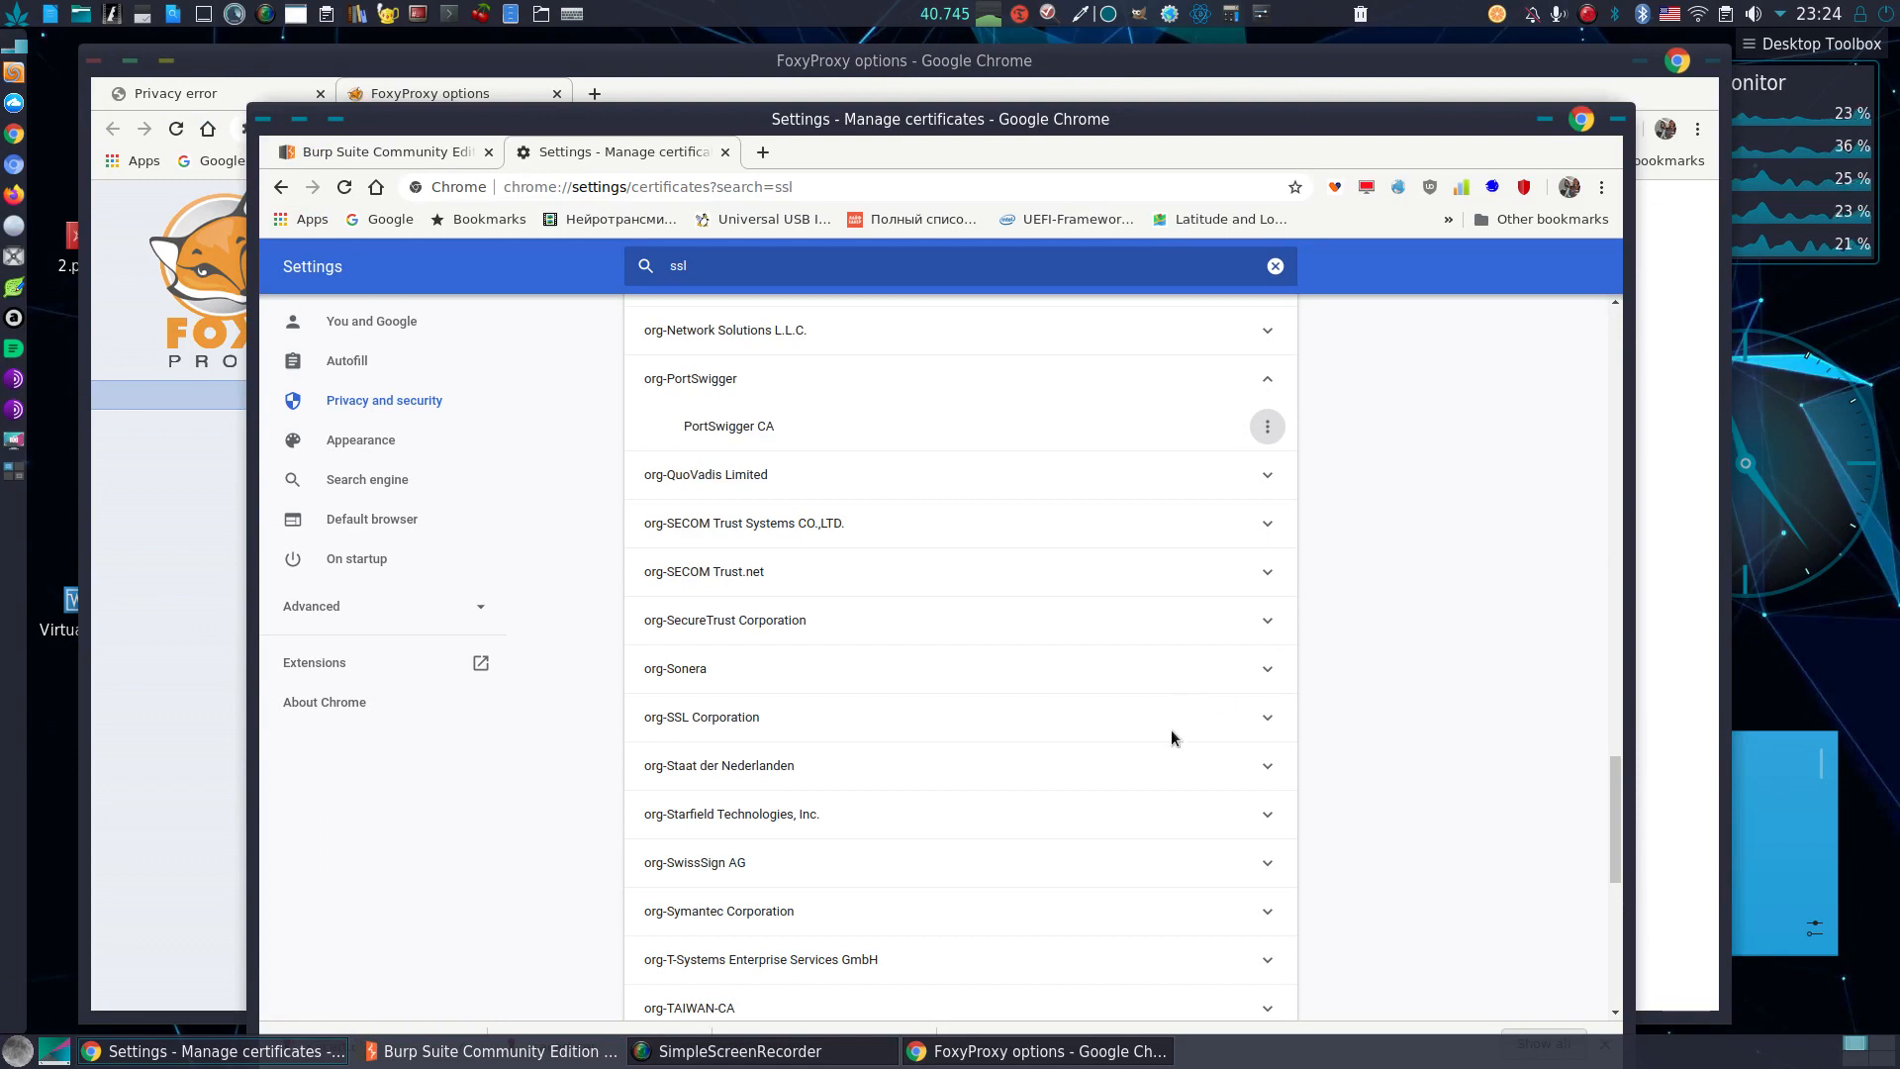
pyautogui.moveTo(957, 1038)
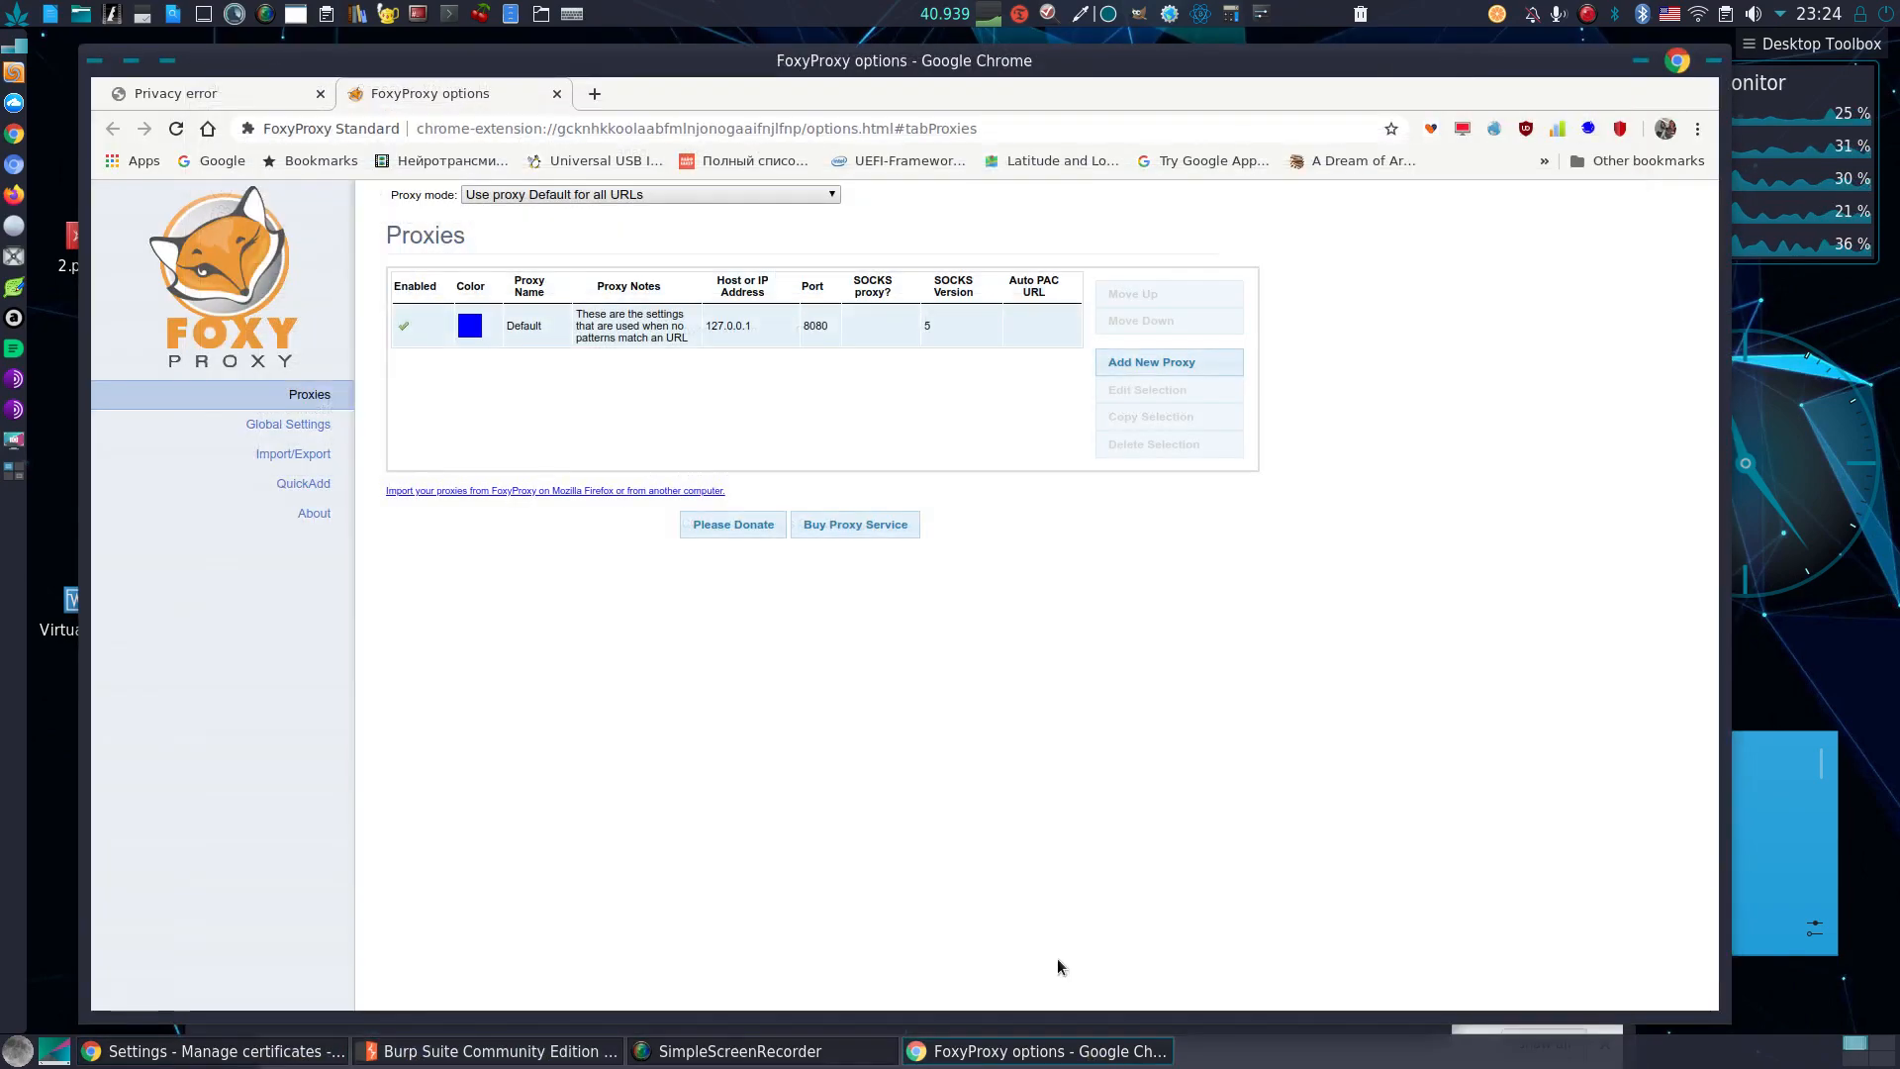
# - Reload juiceshop3aka.herokuapp.com from the privacy error tab so Juice Shop loads securely
pyautogui.click(176, 93)
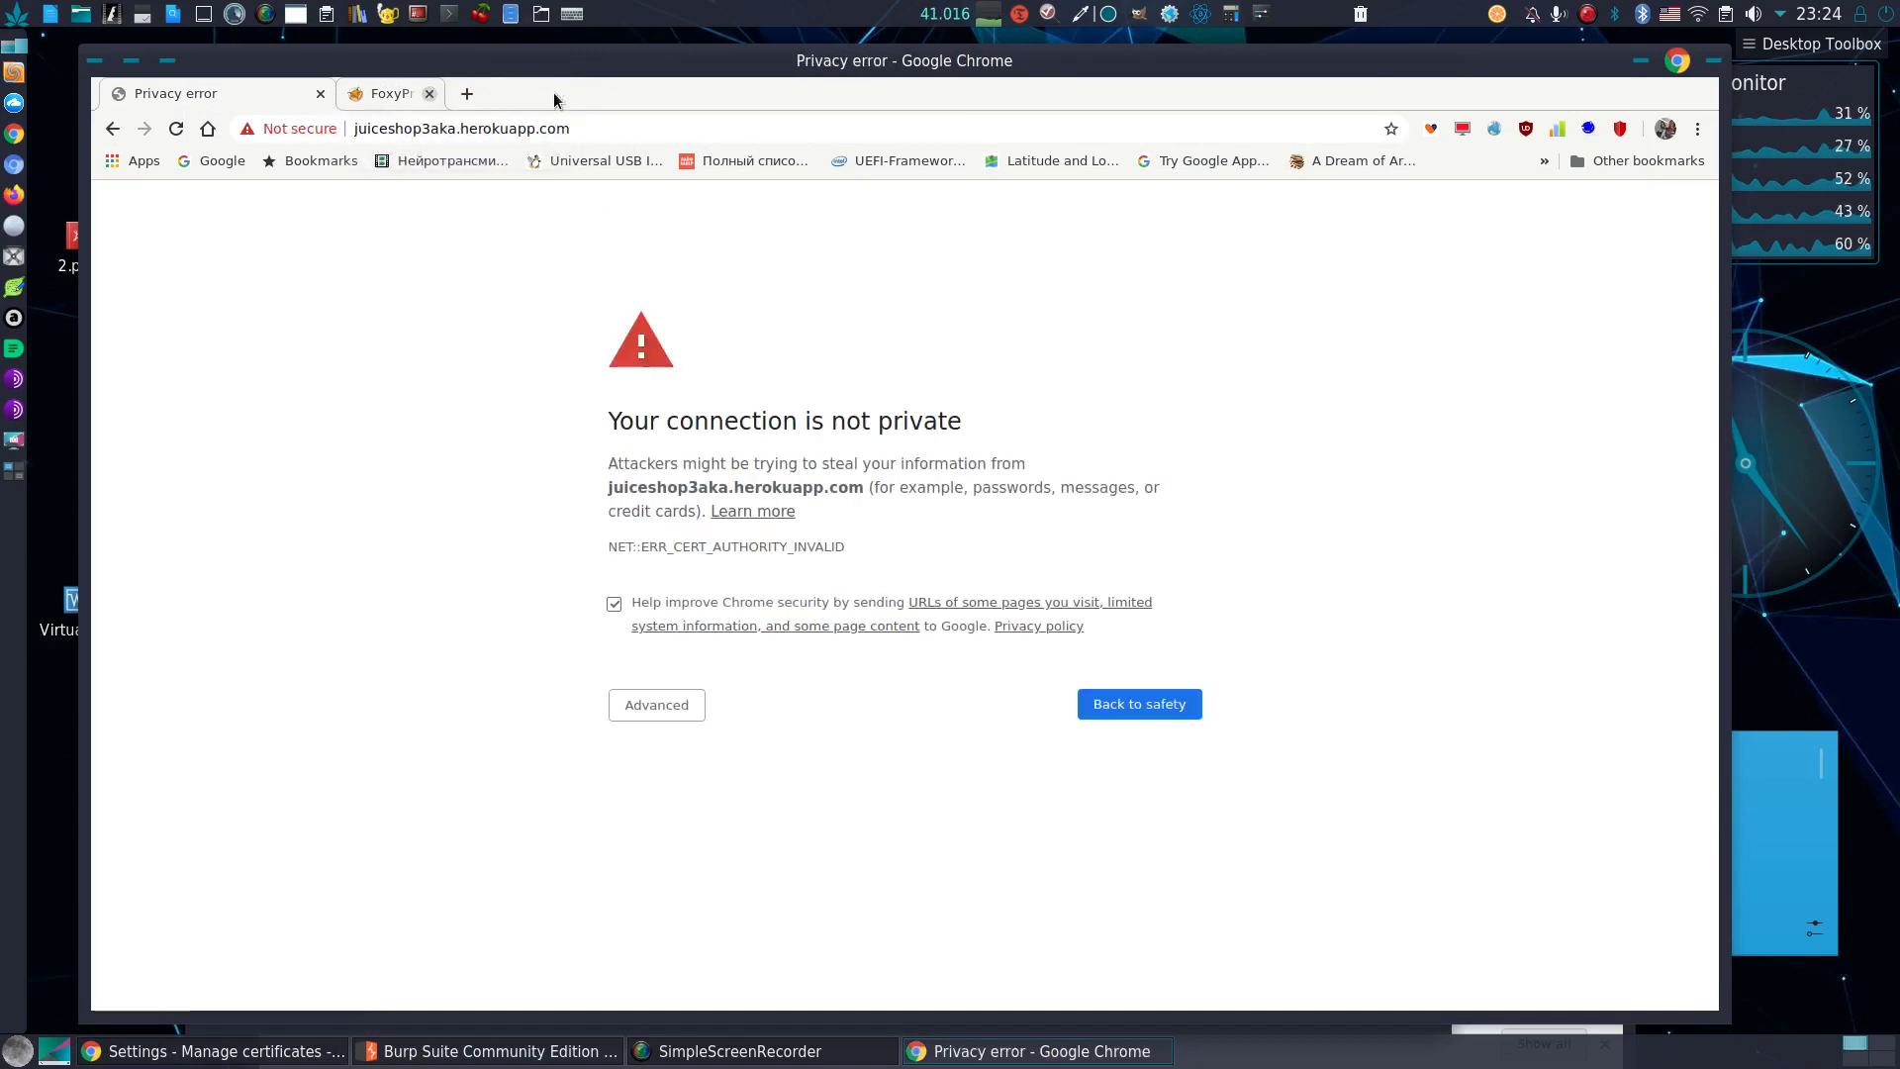
pyautogui.click(485, 129)
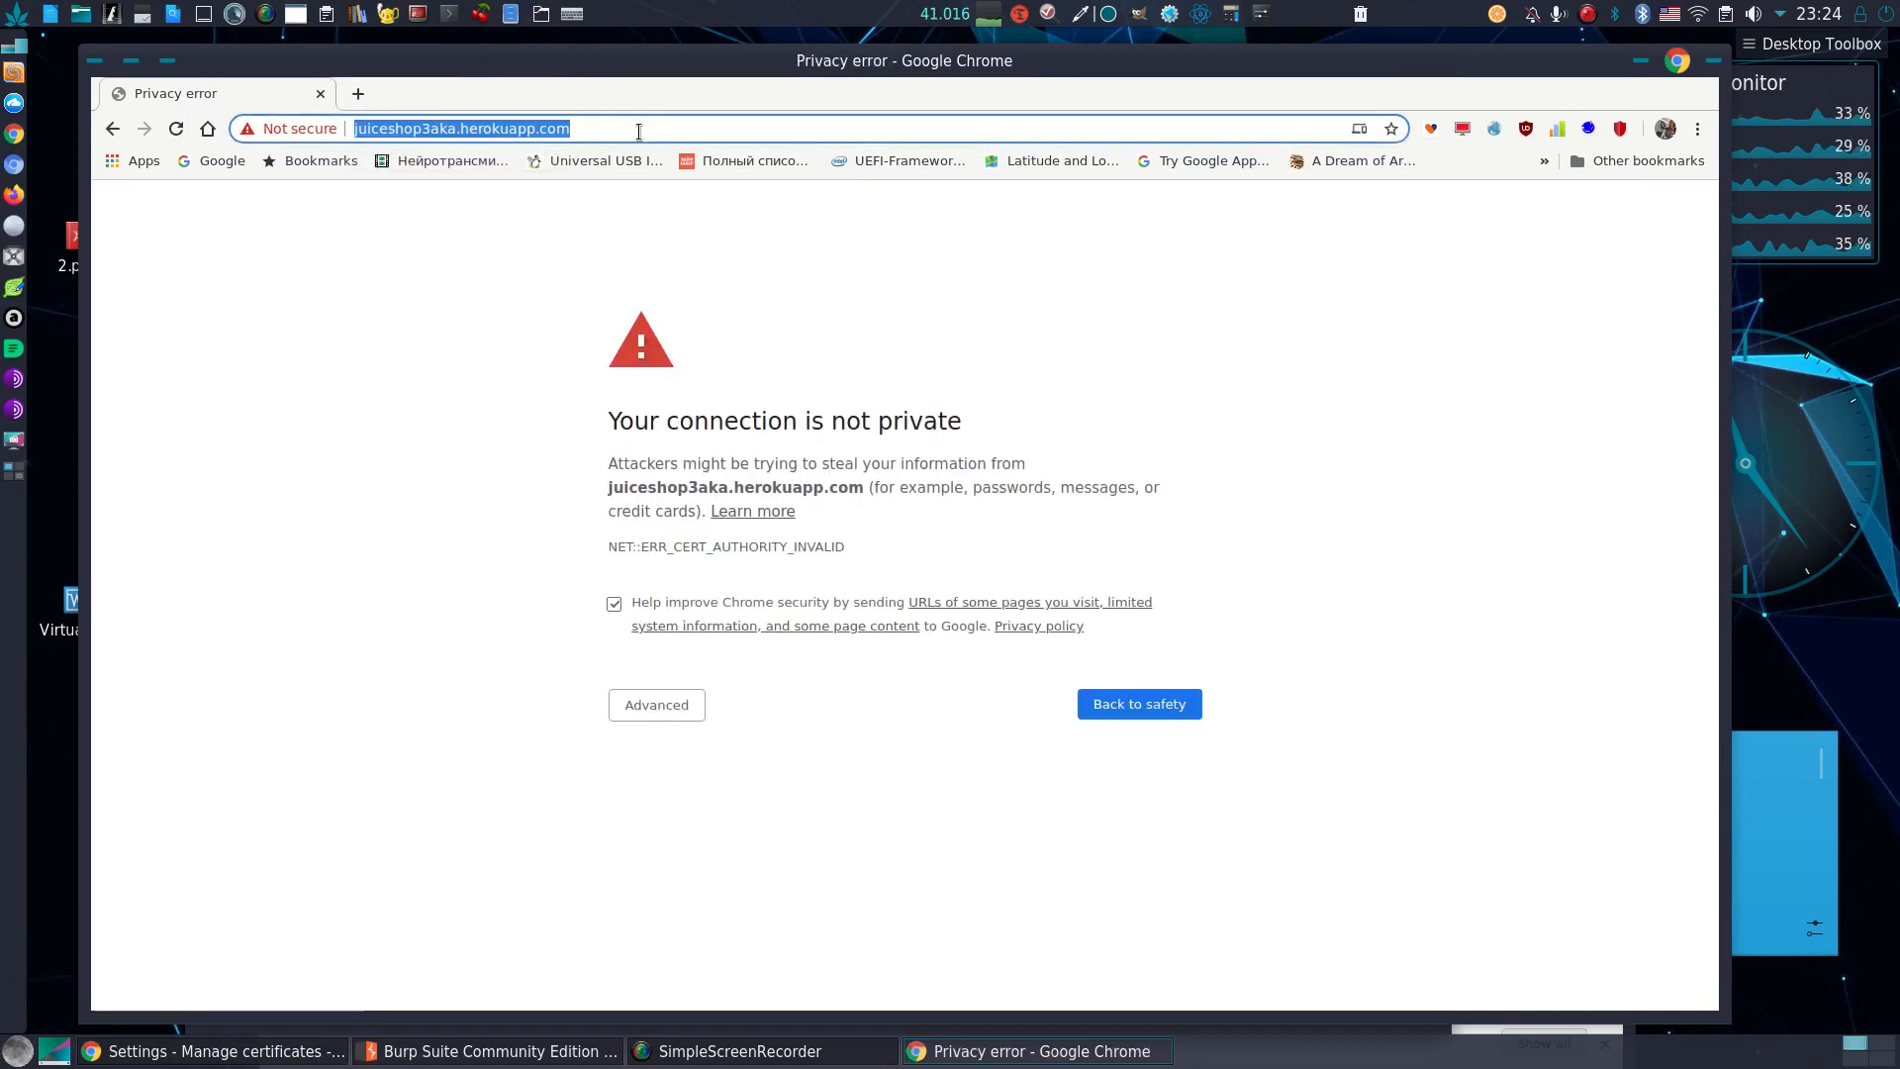
pyautogui.press('Return')
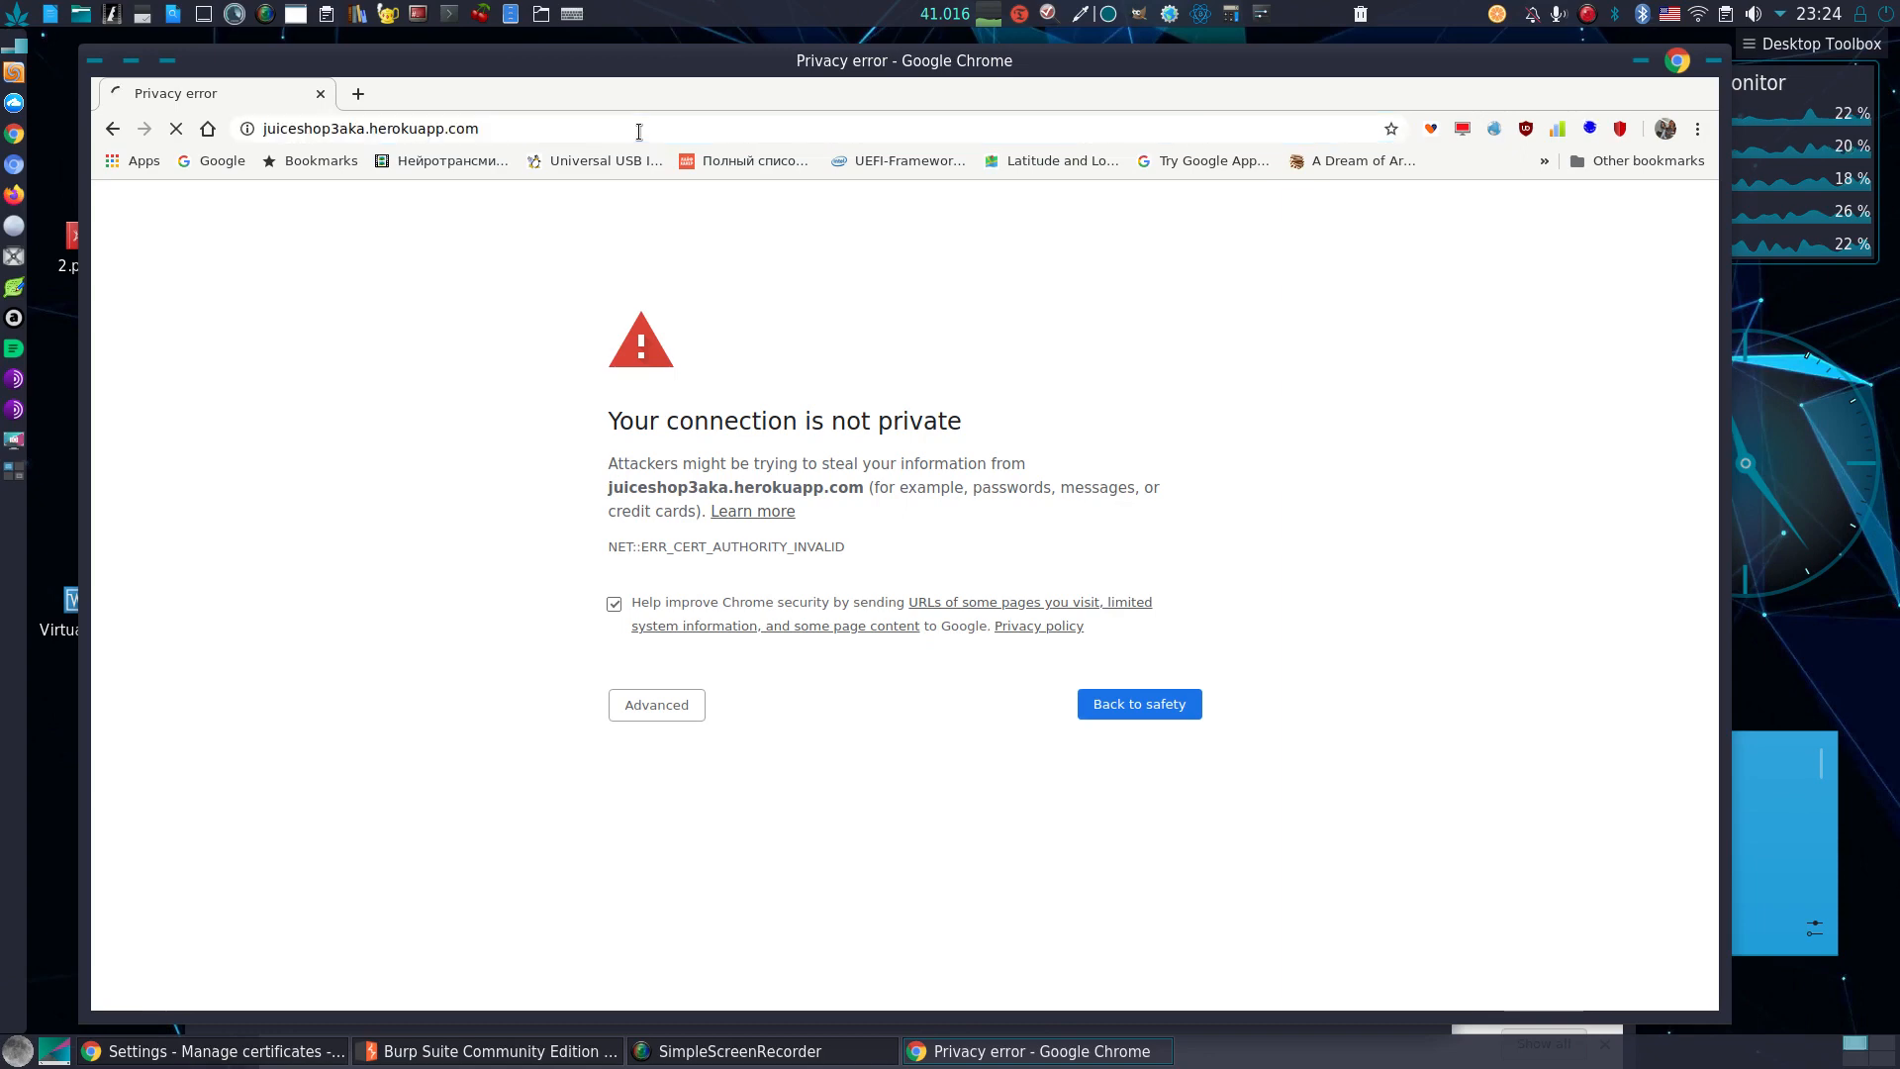
pyautogui.click(1135, 703)
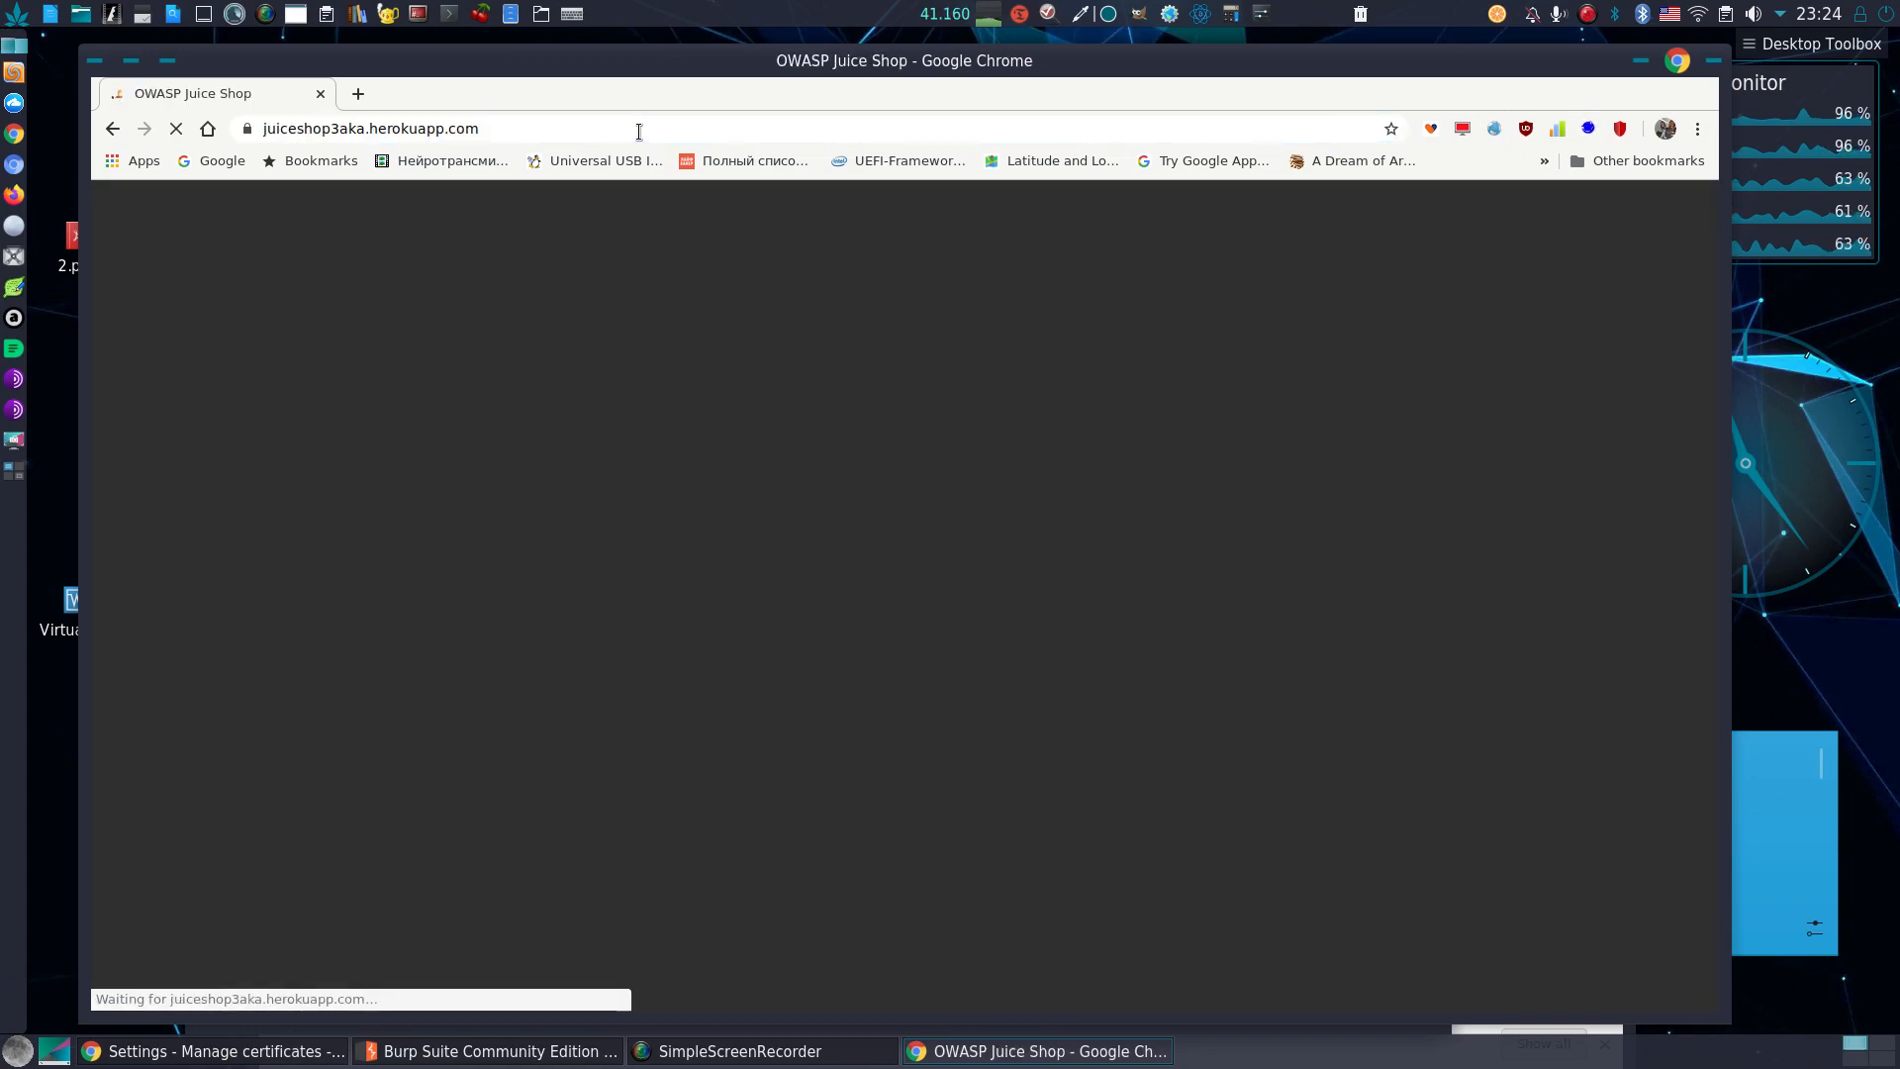